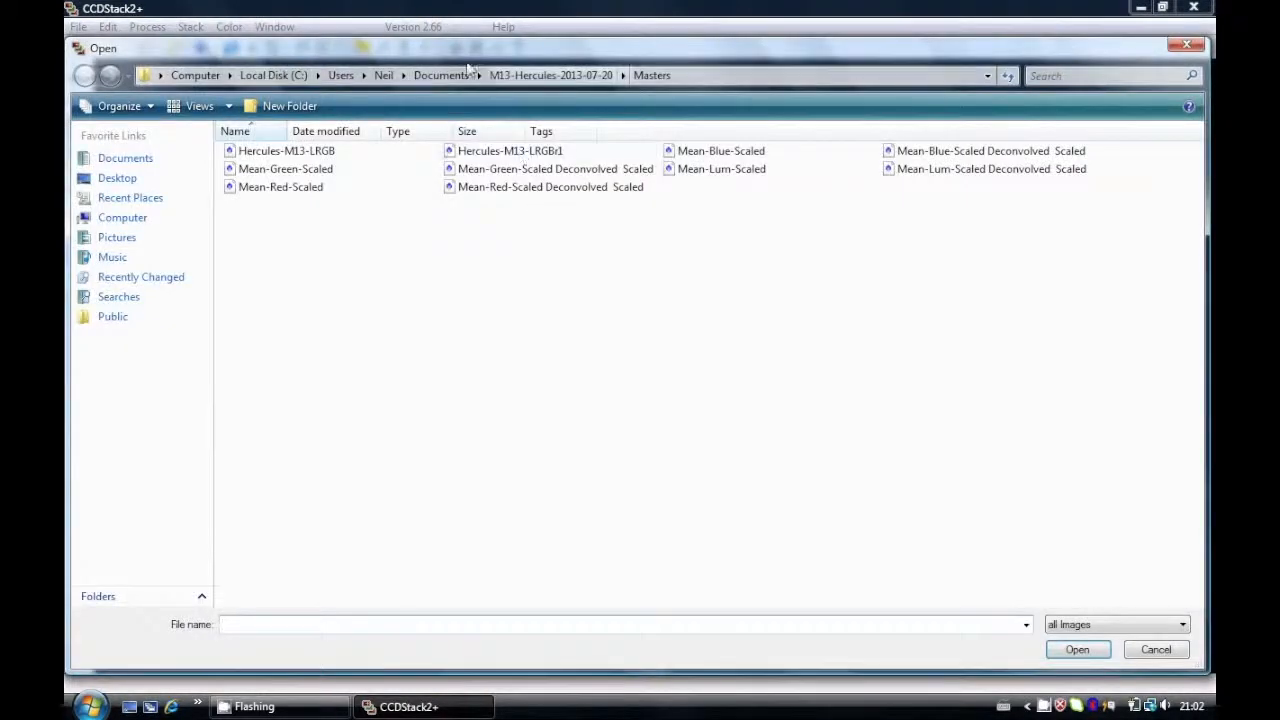
Step: Open all twenty luminance frames from the Lum folder inside M57-Lyra
left_click(478, 75)
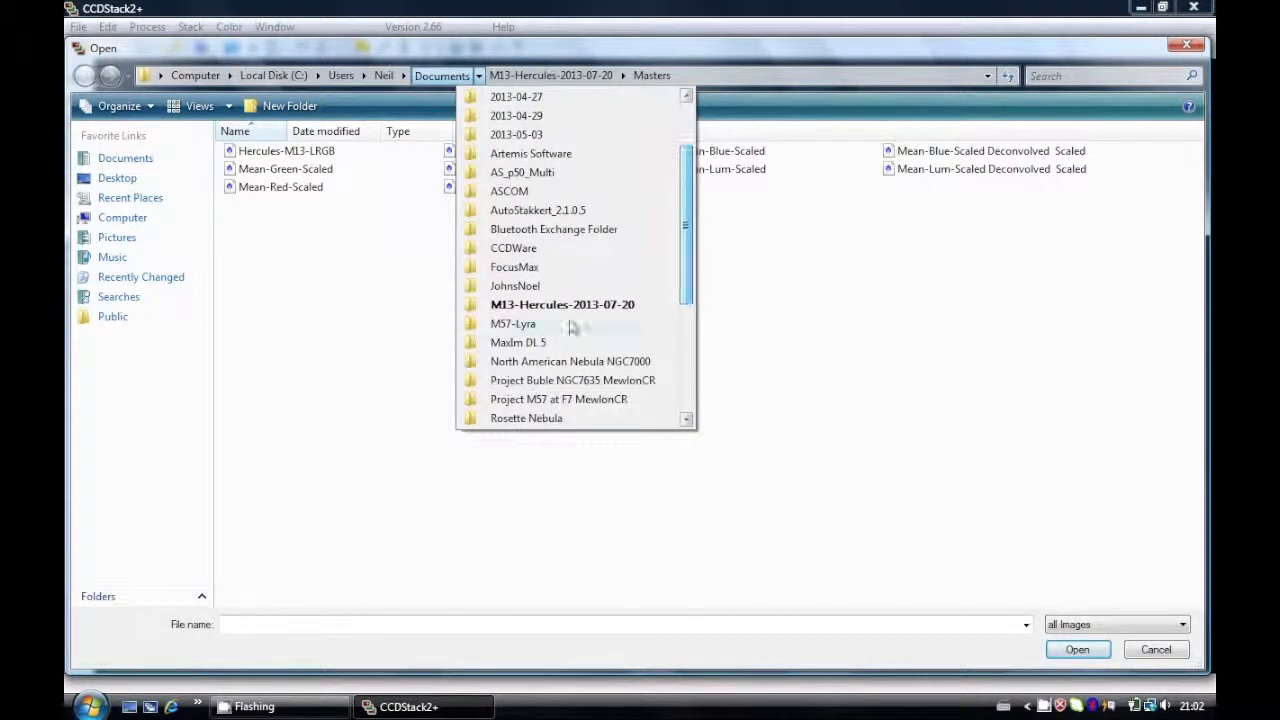
left_click(512, 323)
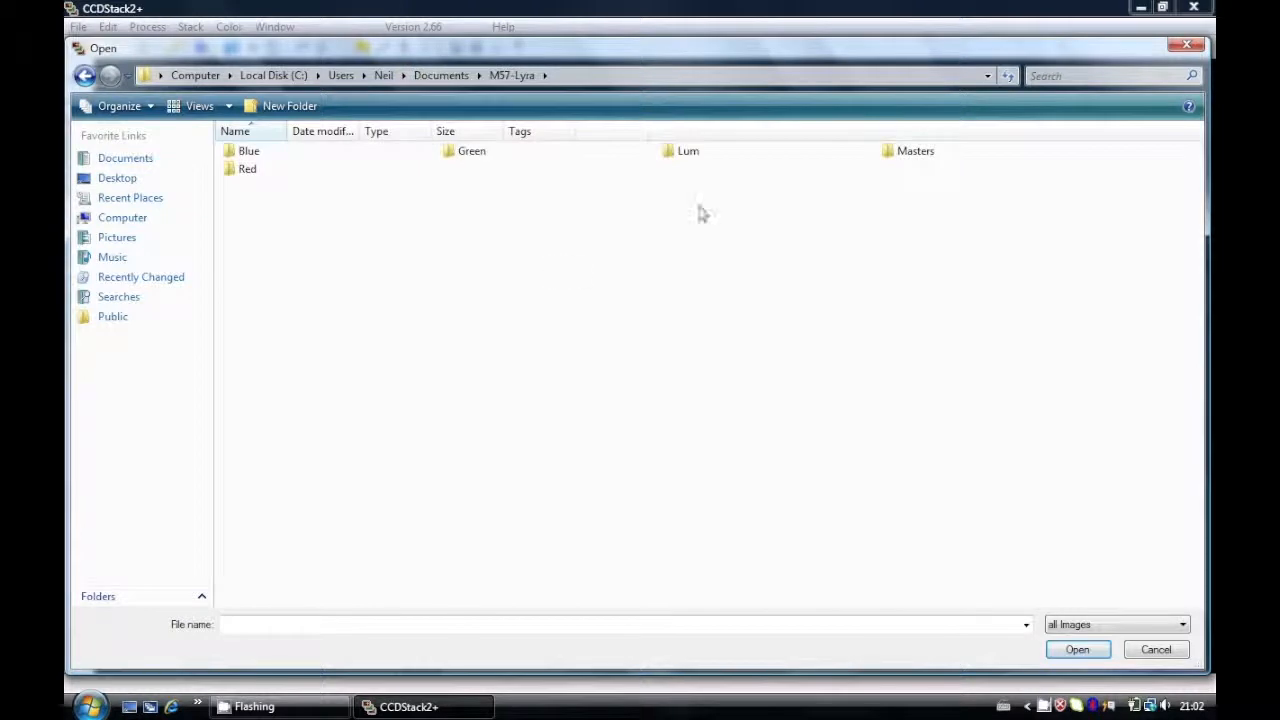
double_click(688, 150)
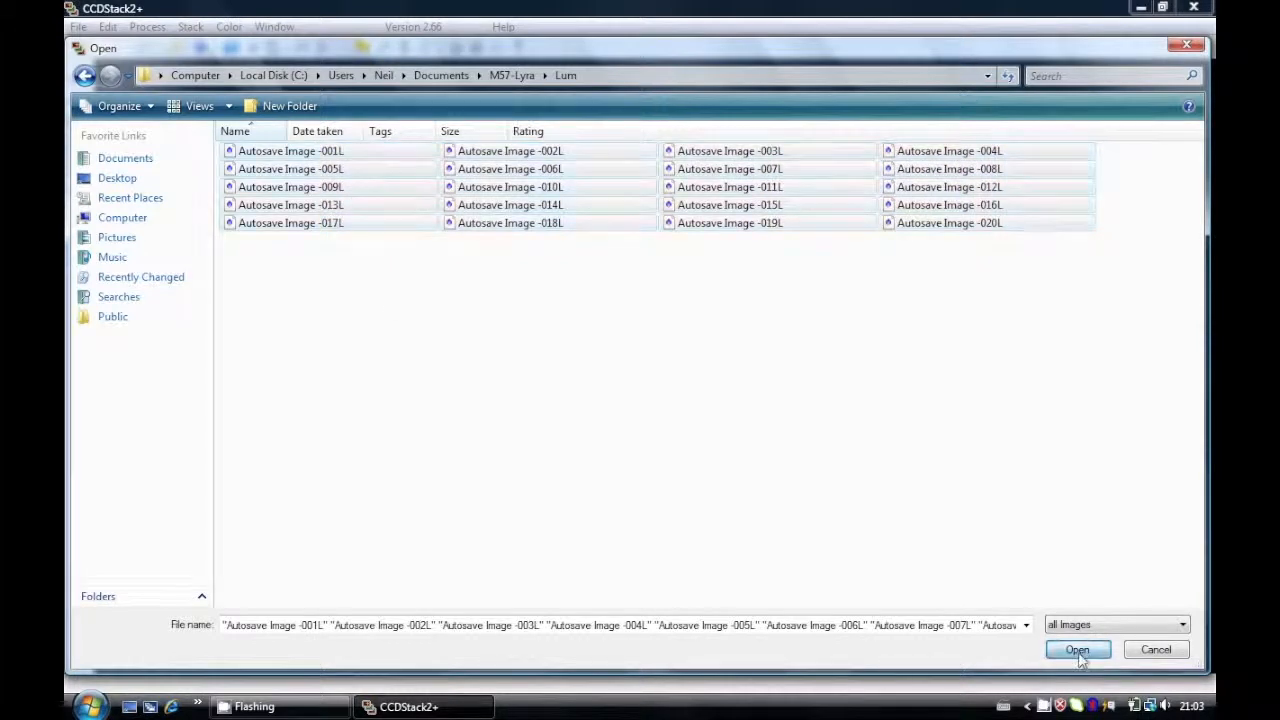
left_click(1077, 649)
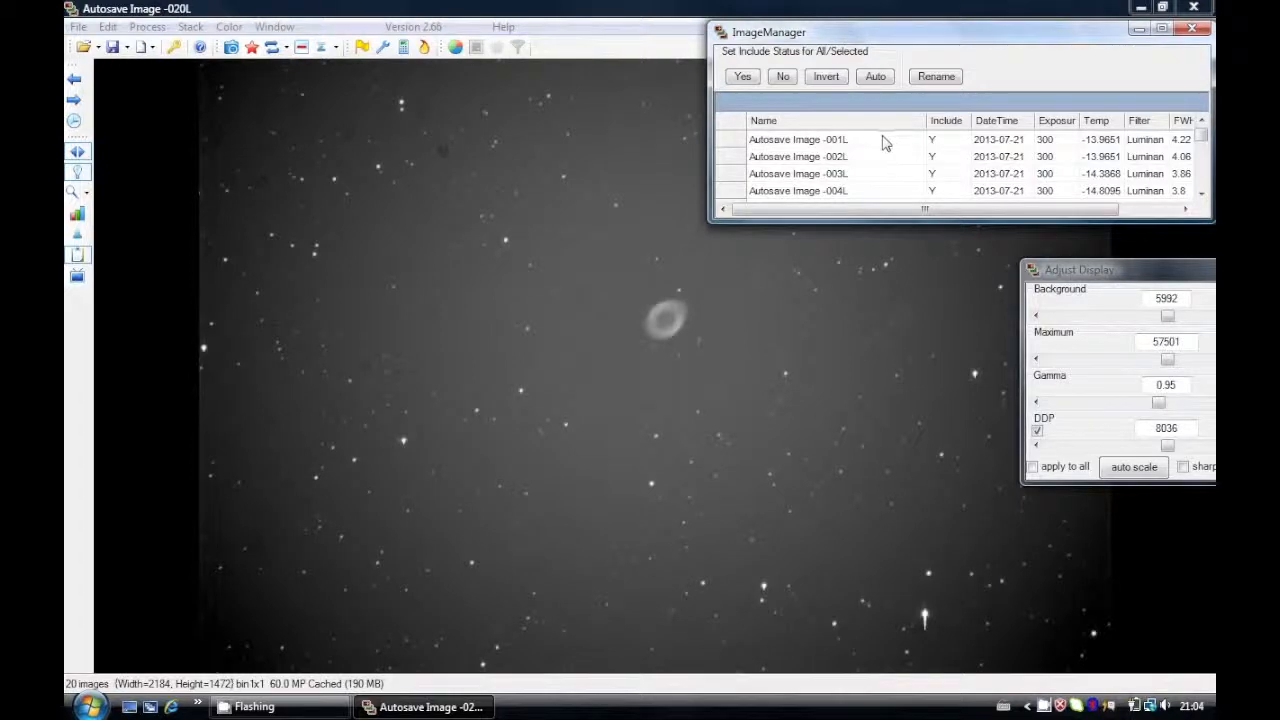
Step: Display frame Autosave Image -001L from the ImageManager list
left_click(798, 139)
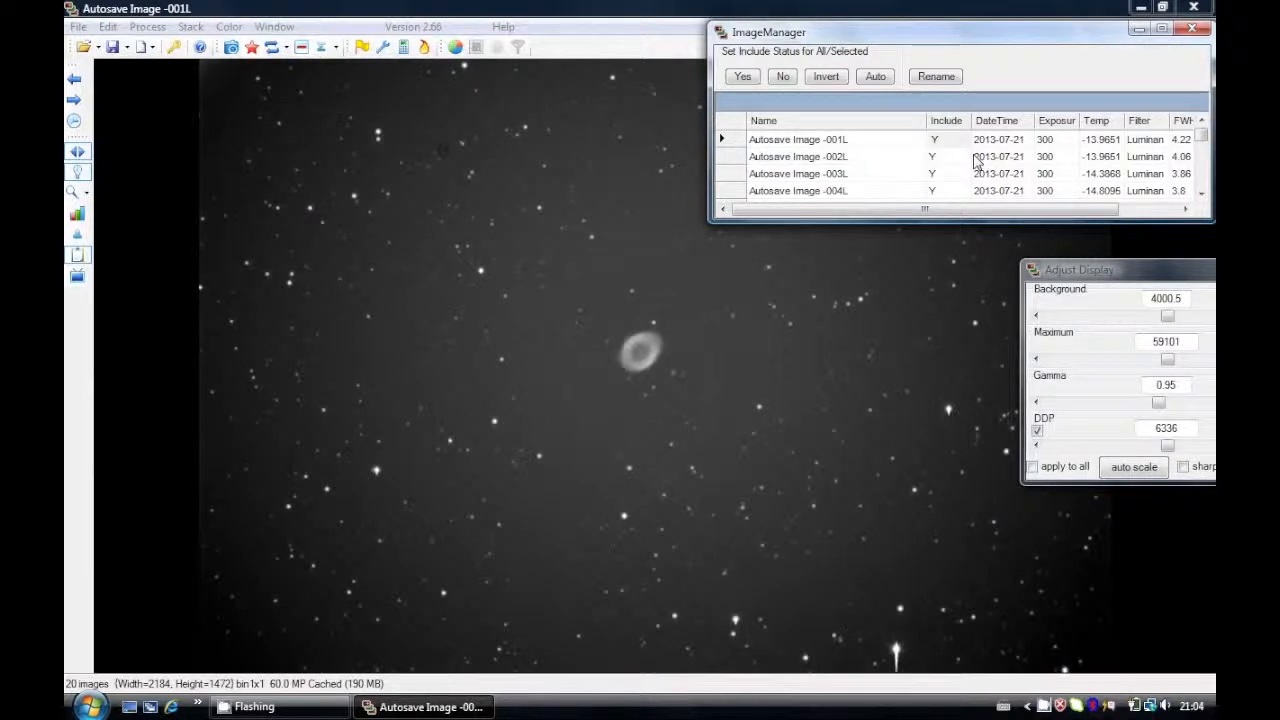
Step: Blink through frames 002L onward and mark frames 017L–019L as excluded
left_click(800, 156)
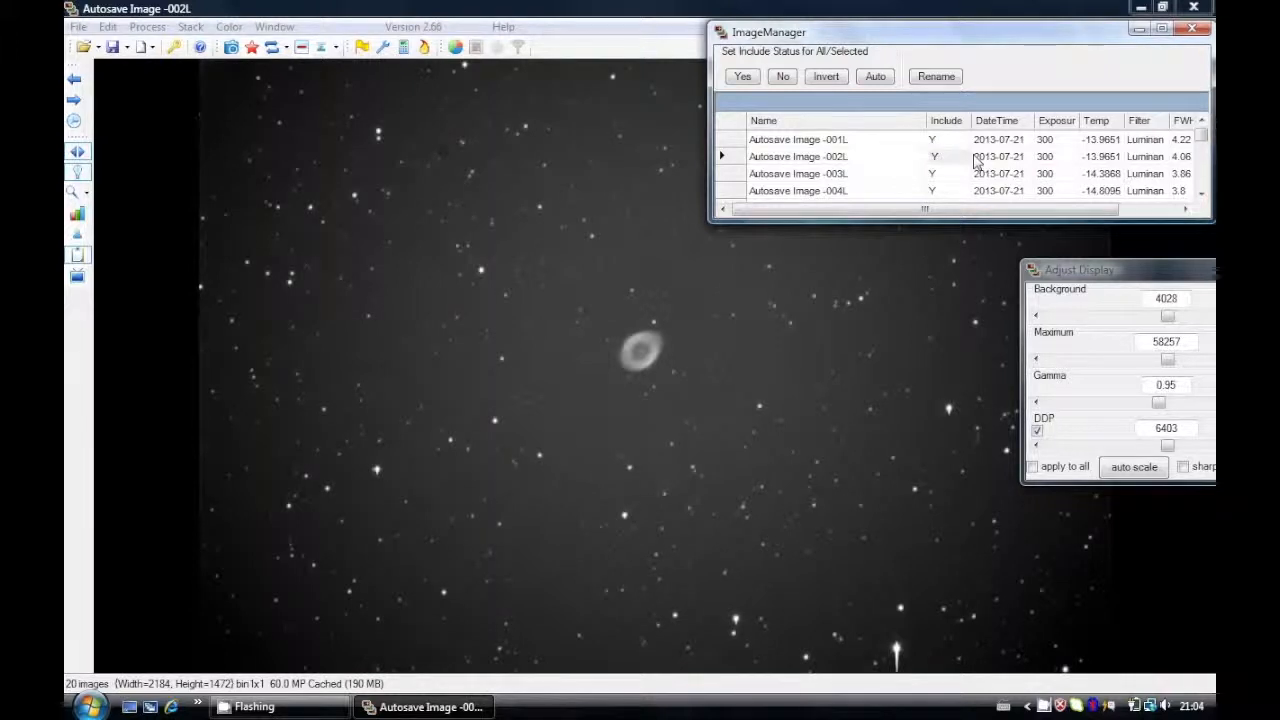
left_click(798, 173)
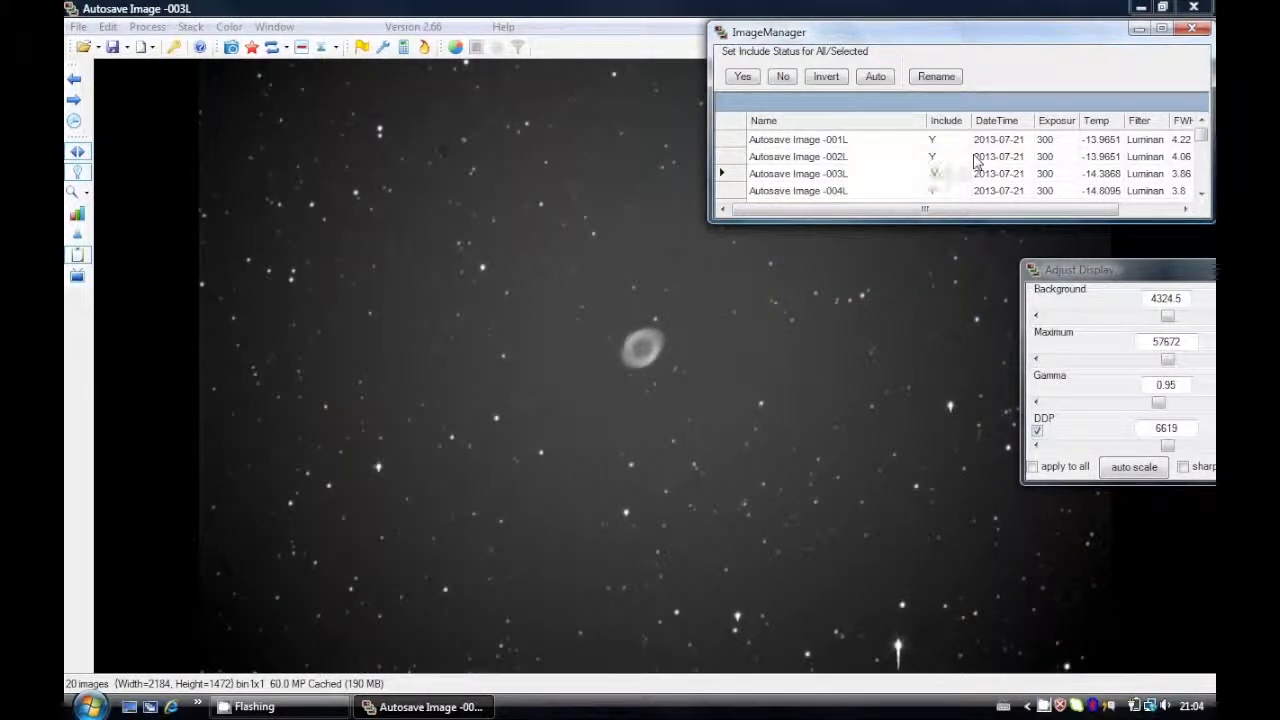
left_click(798, 190)
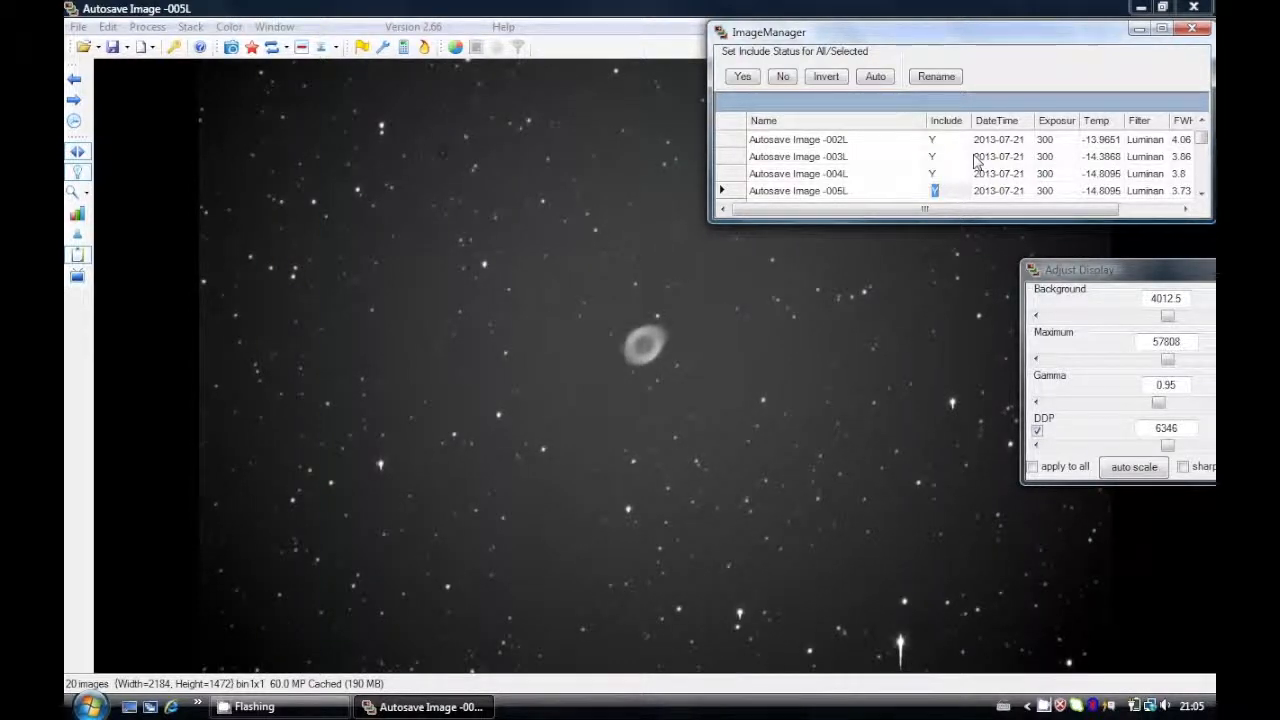
scroll("down", 3)
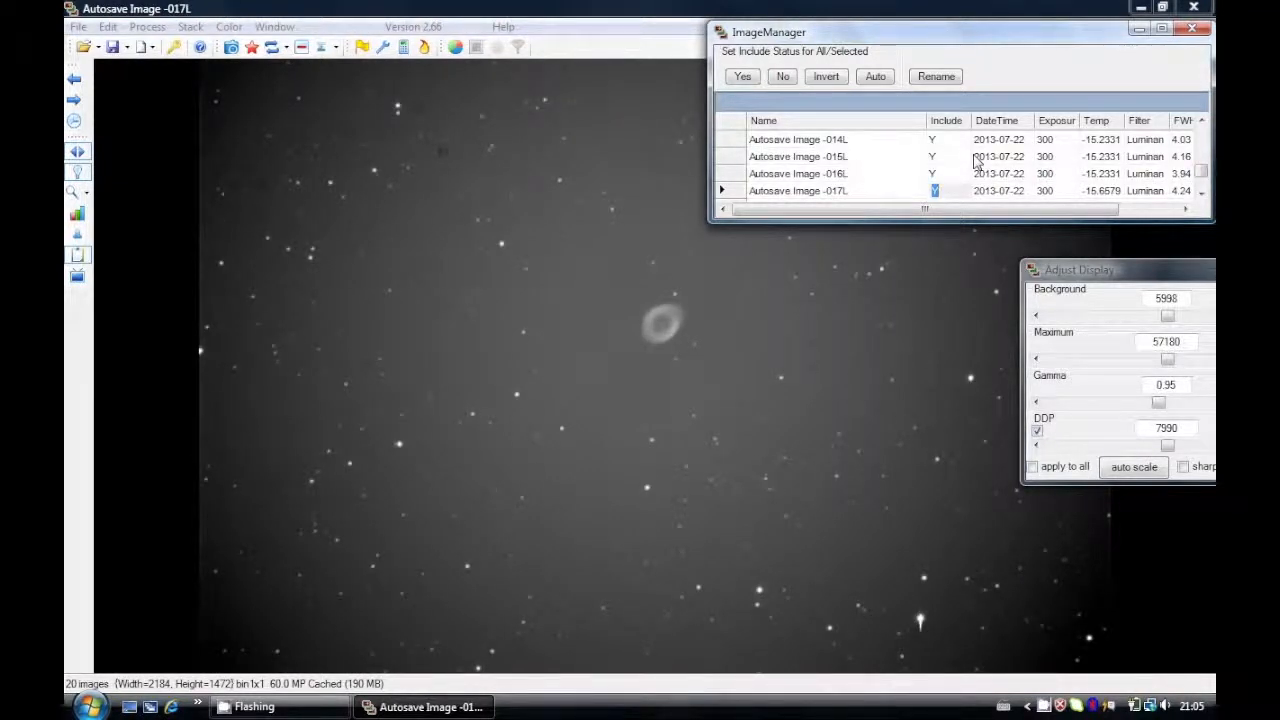
left_click(934, 190)
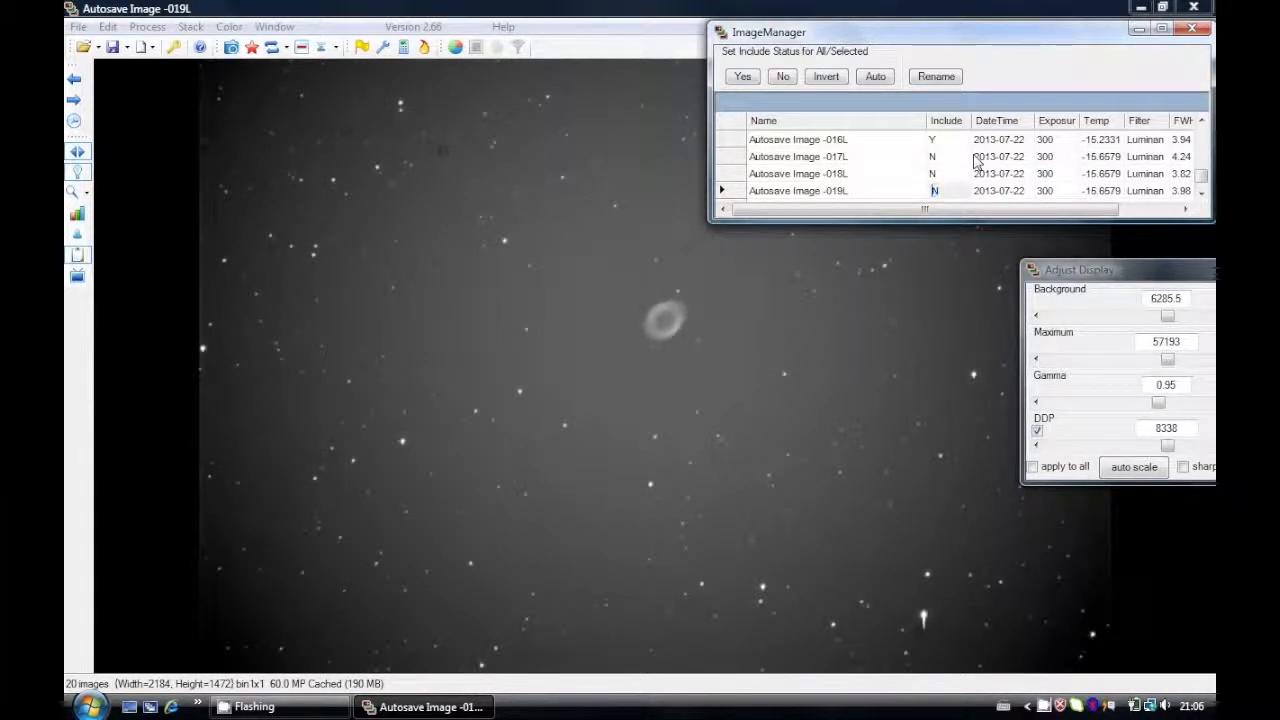
scroll("down", 3)
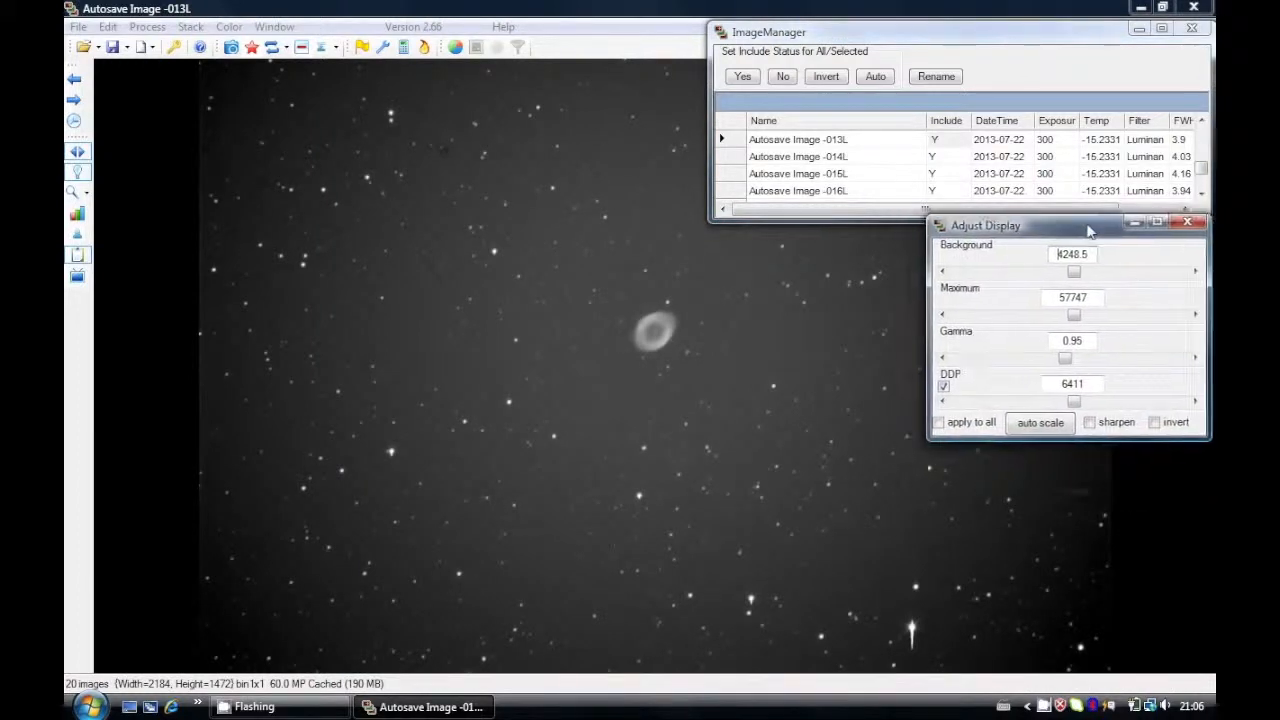
mouse_move(950, 648)
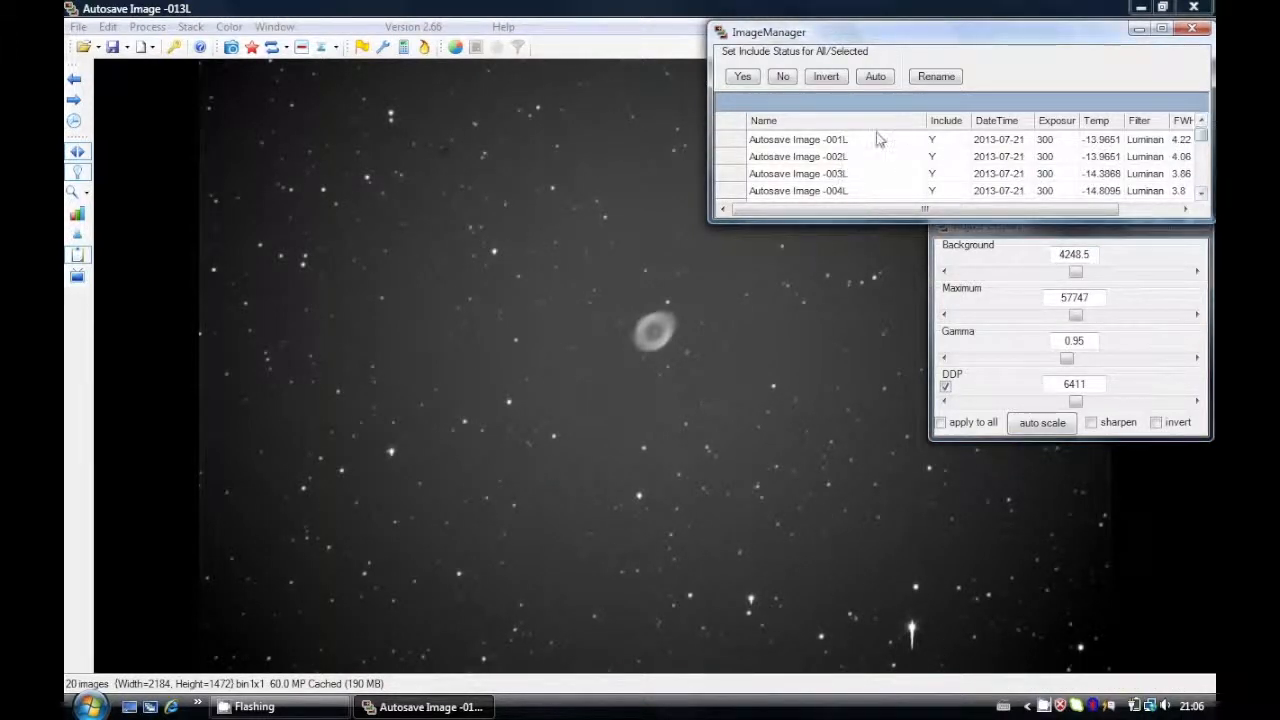
Step: Return to frame Autosave Image -001L at the top of the frame list
left_click(798, 139)
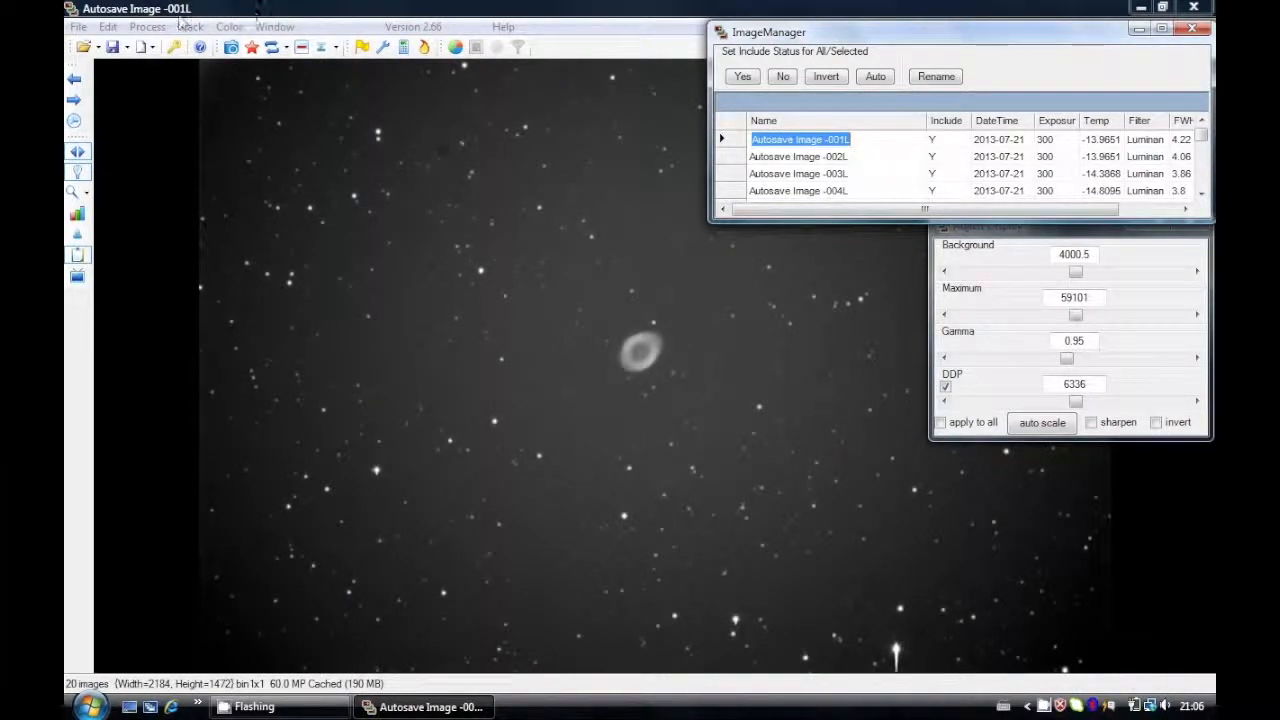
Step: Reject bloomed pixels above saturation 40000 in all frames using Data Reject Procedures
left_click(147, 26)
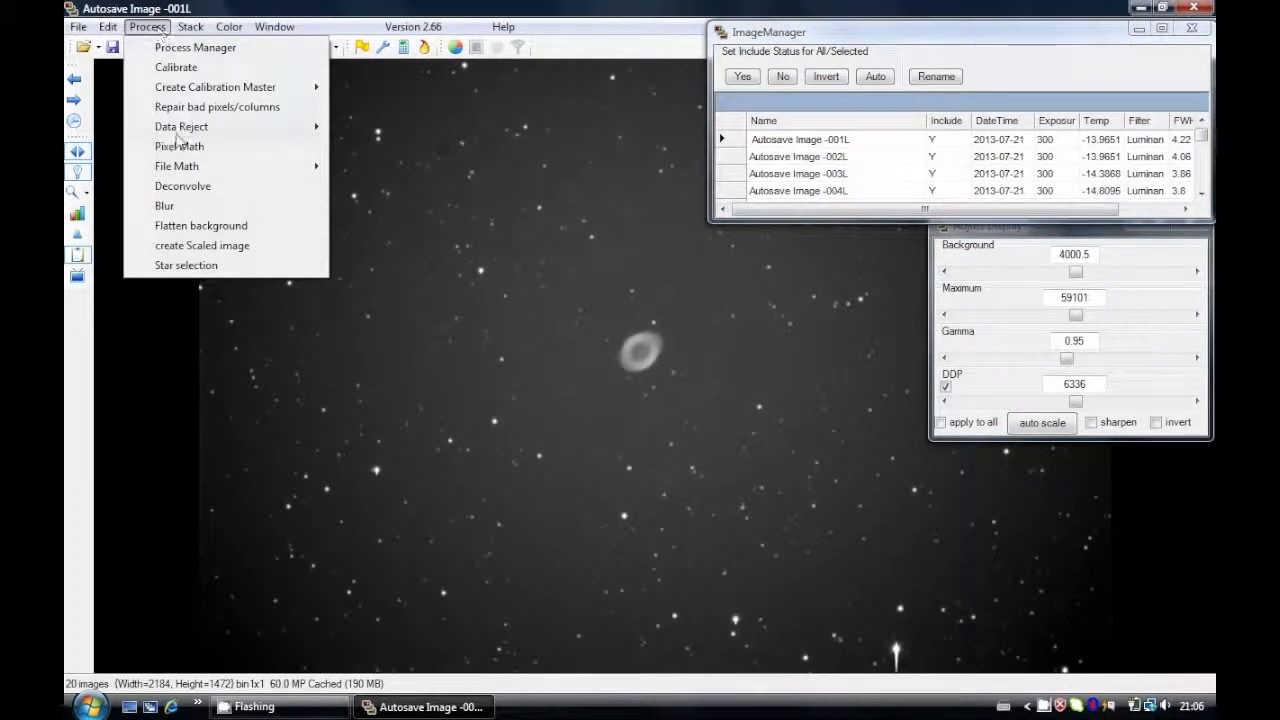
mouse_move(181, 126)
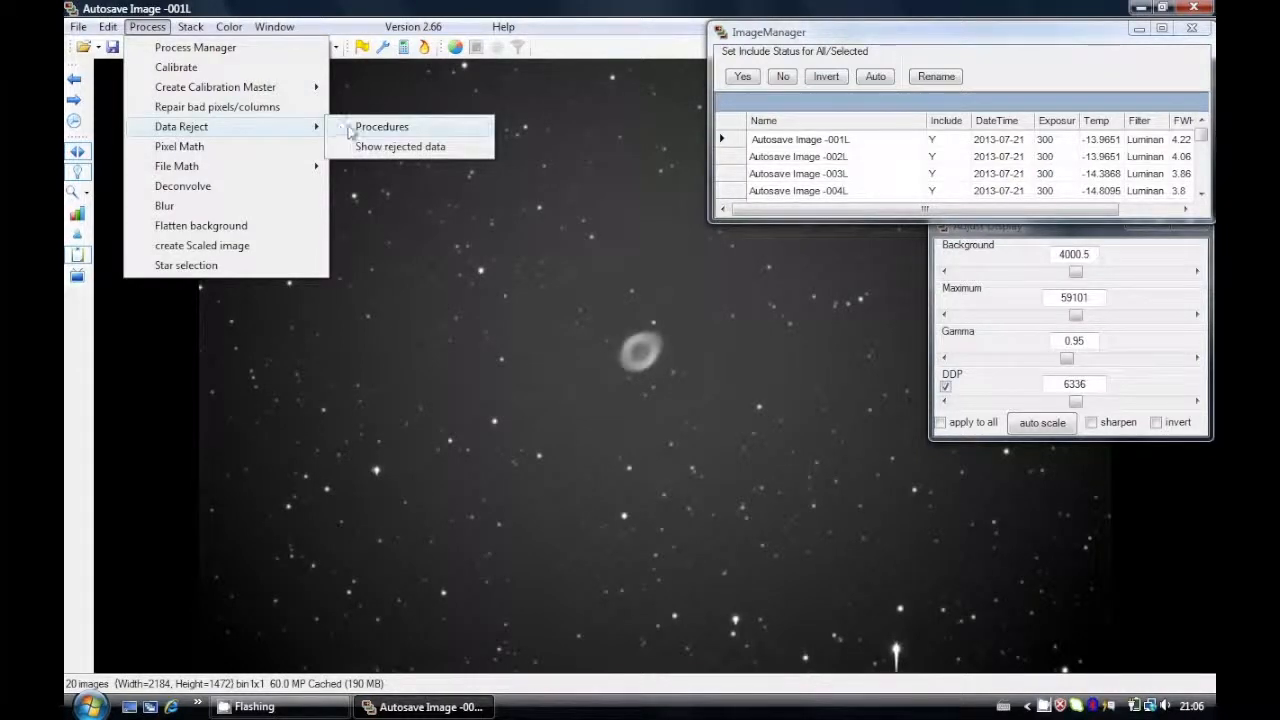
left_click(381, 126)
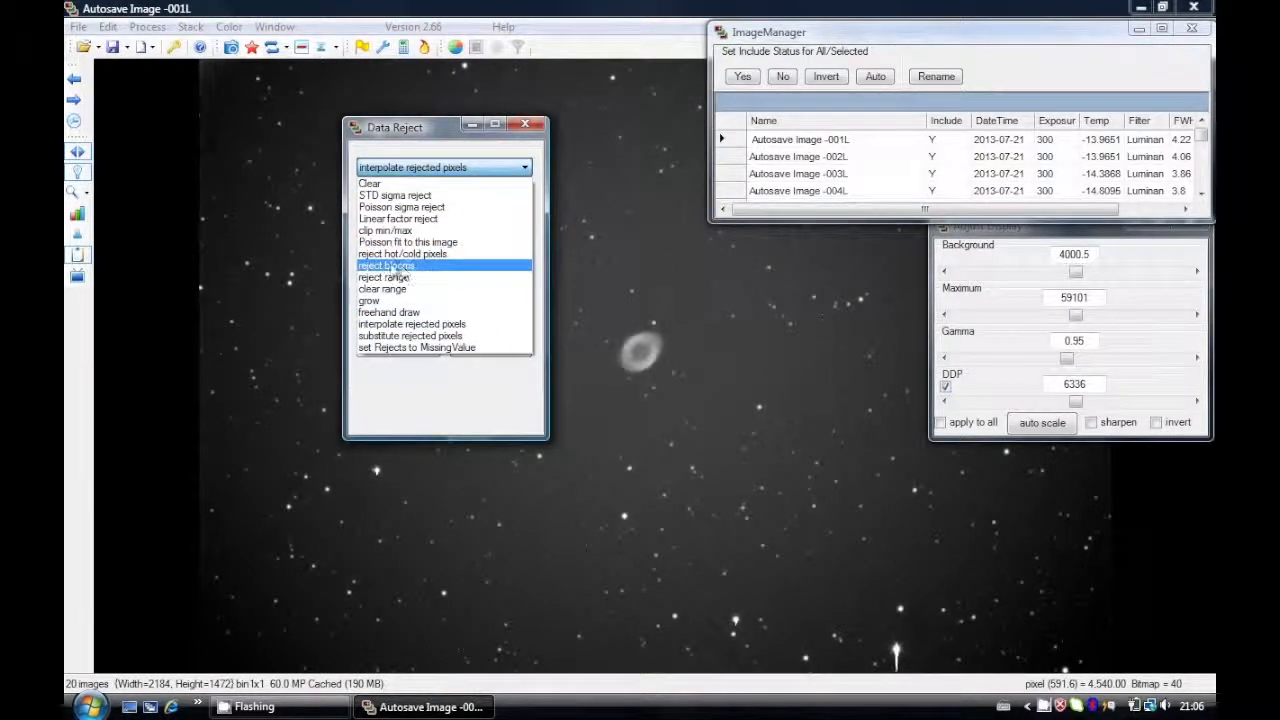
left_click(386, 265)
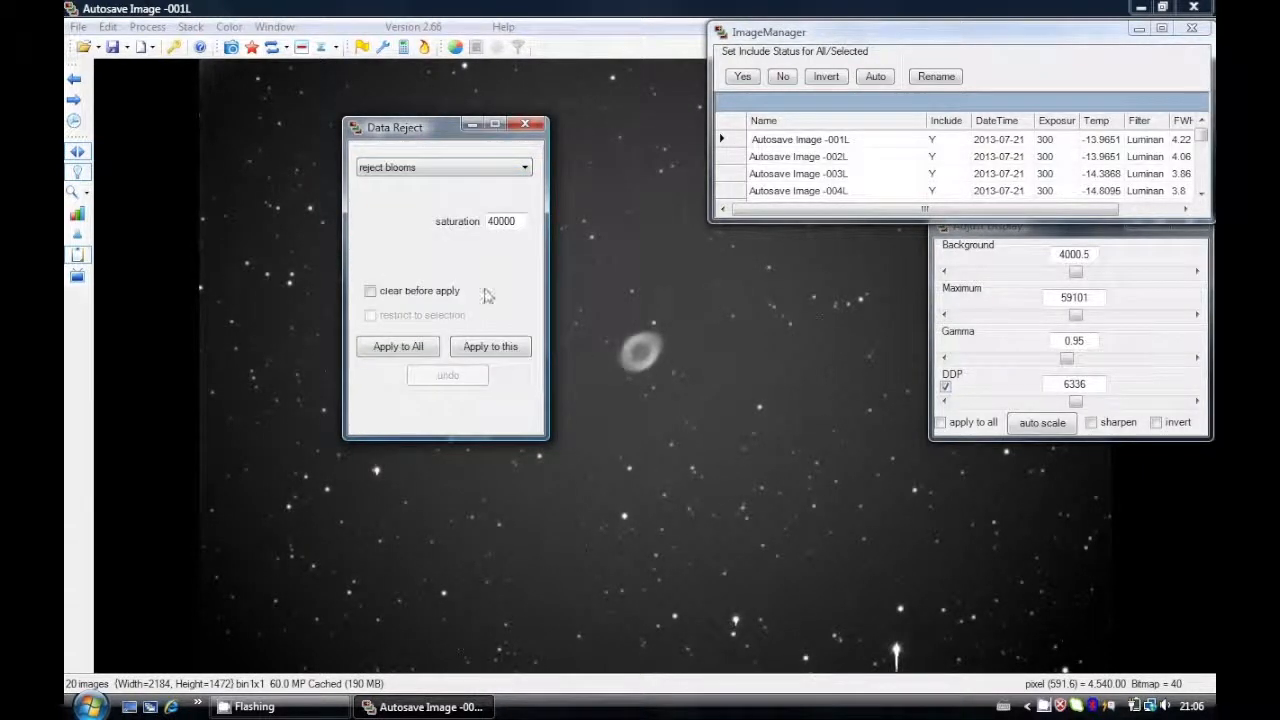
left_click(398, 346)
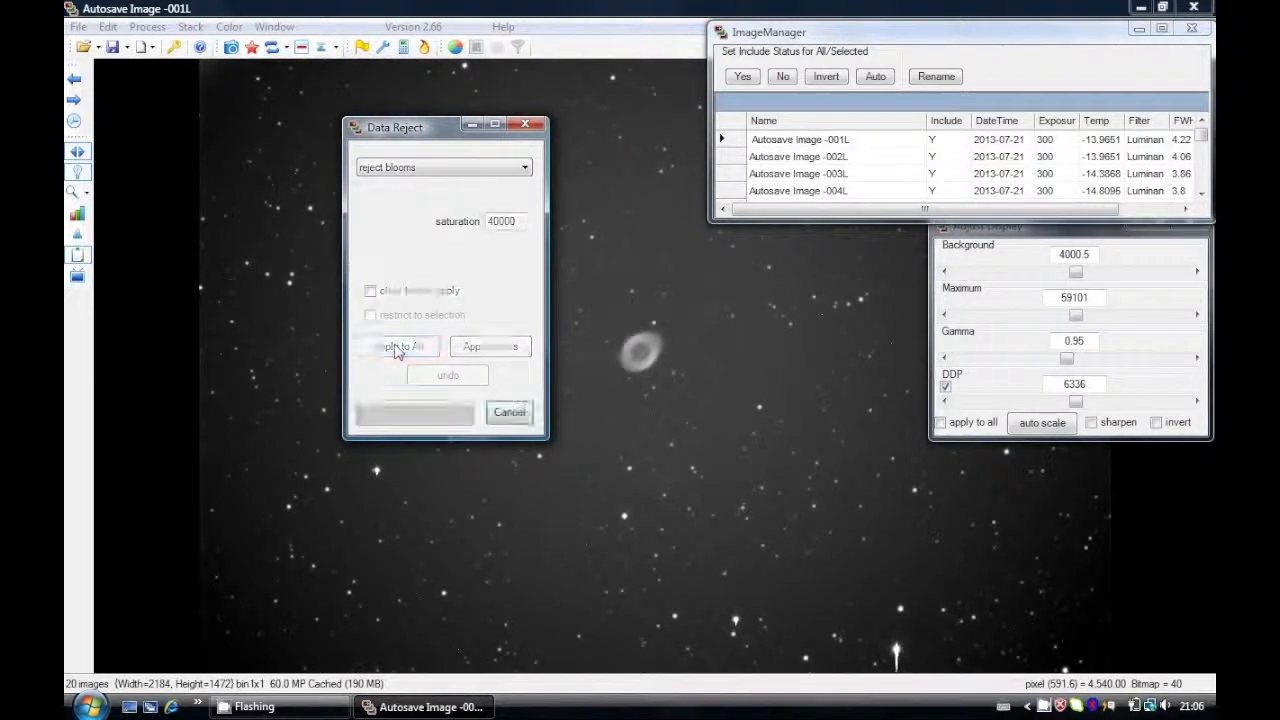
left_click(397, 346)
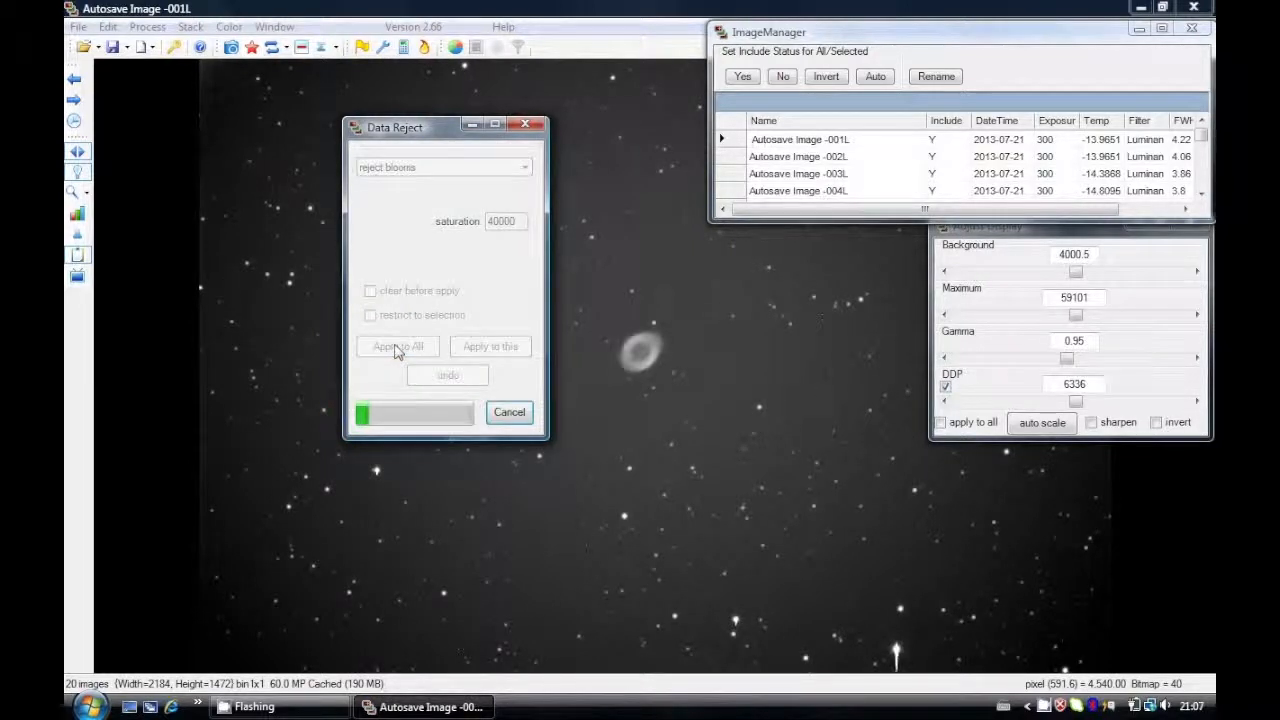
left_click(397, 346)
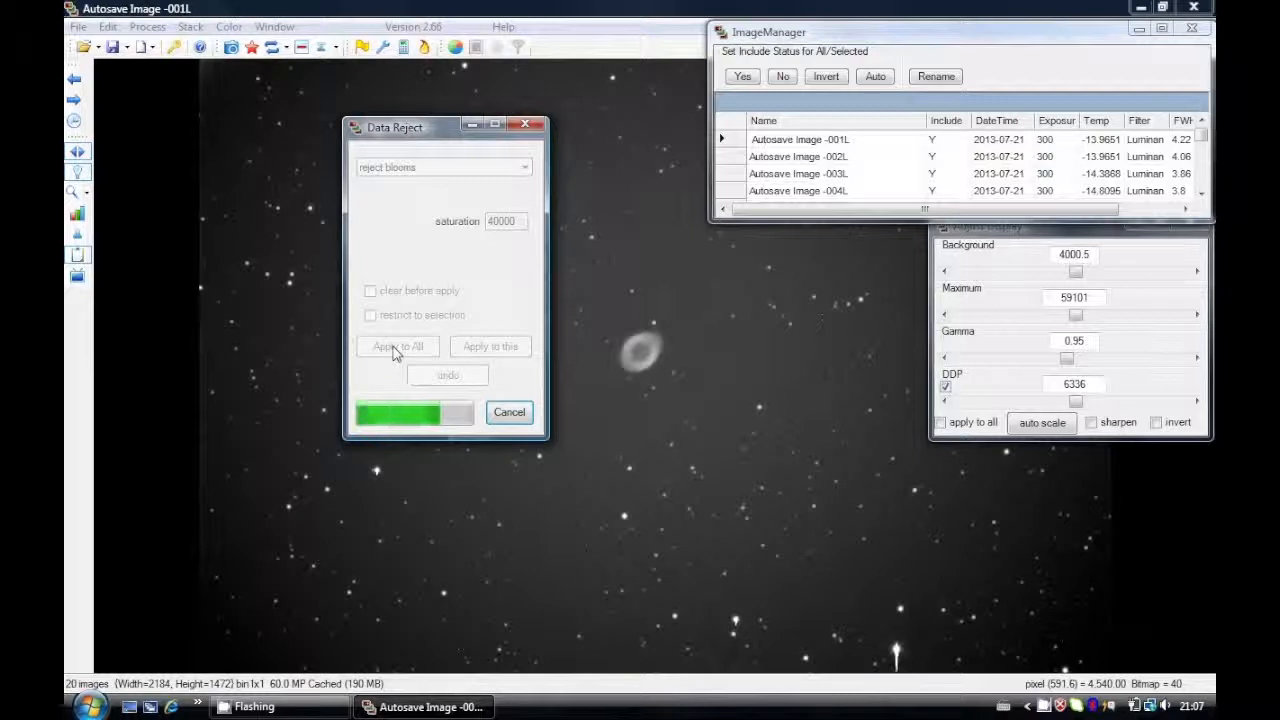
left_click(398, 346)
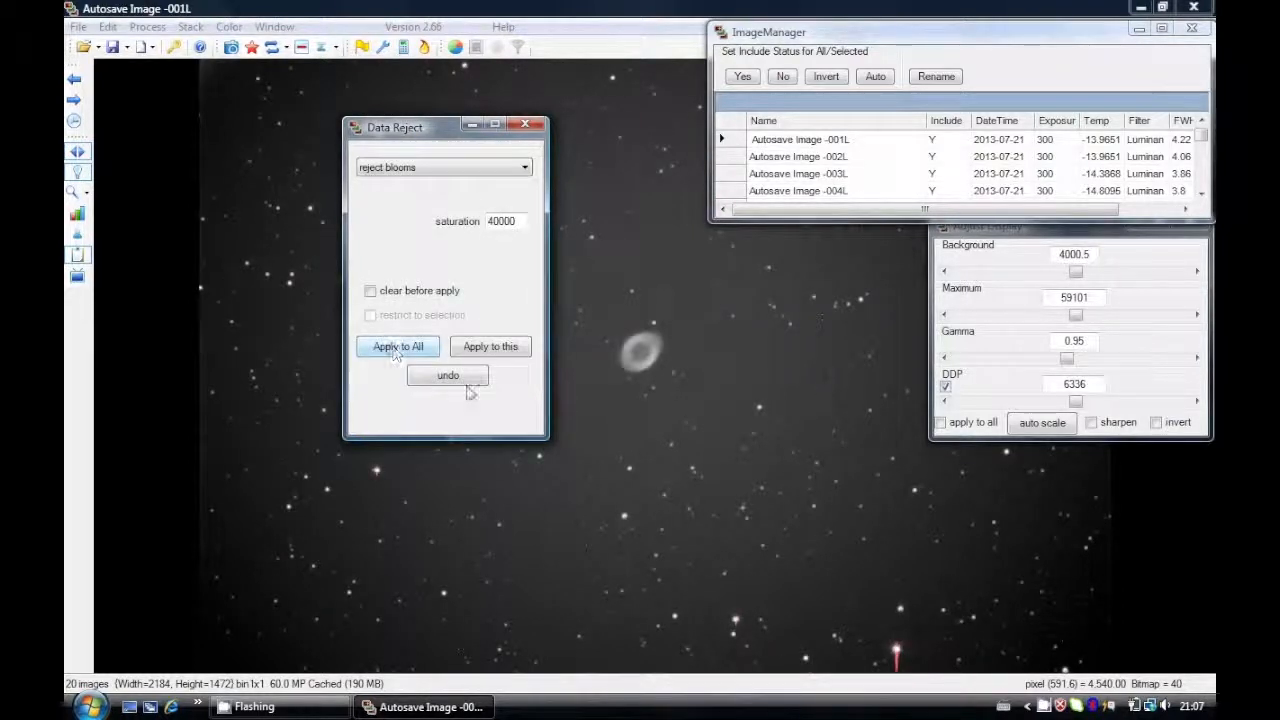
left_click(397, 346)
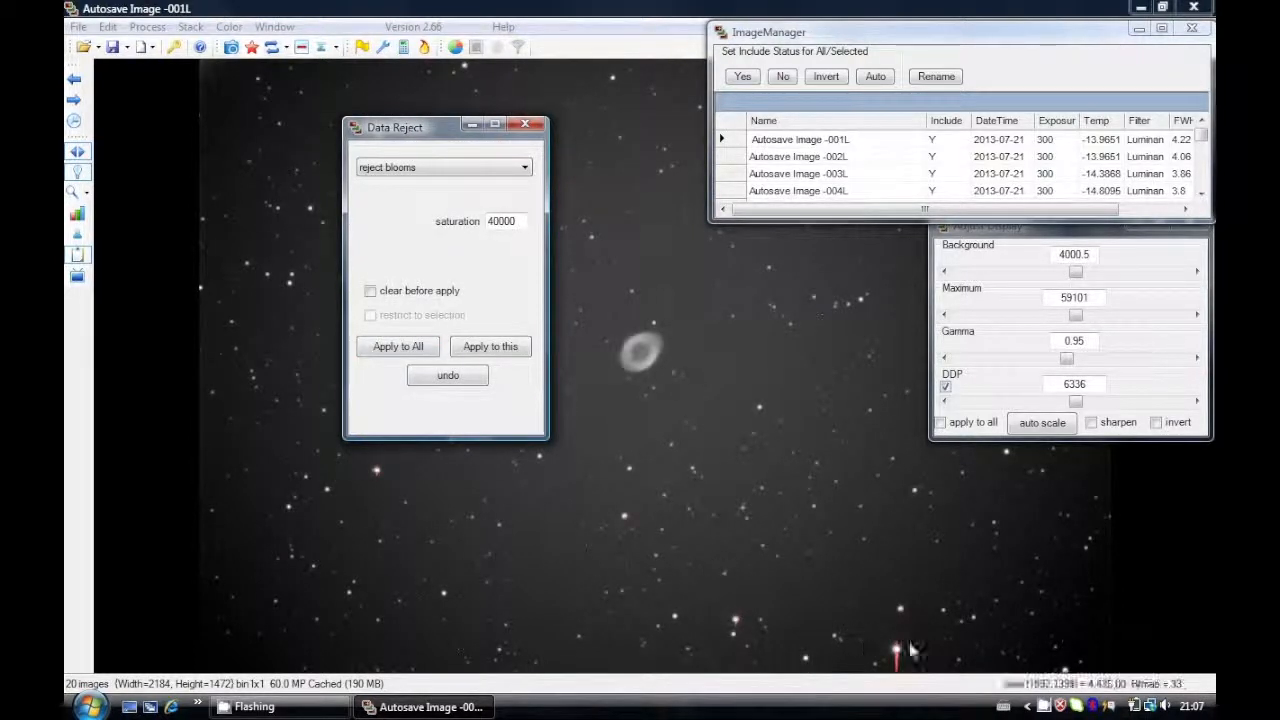
mouse_move(360, 472)
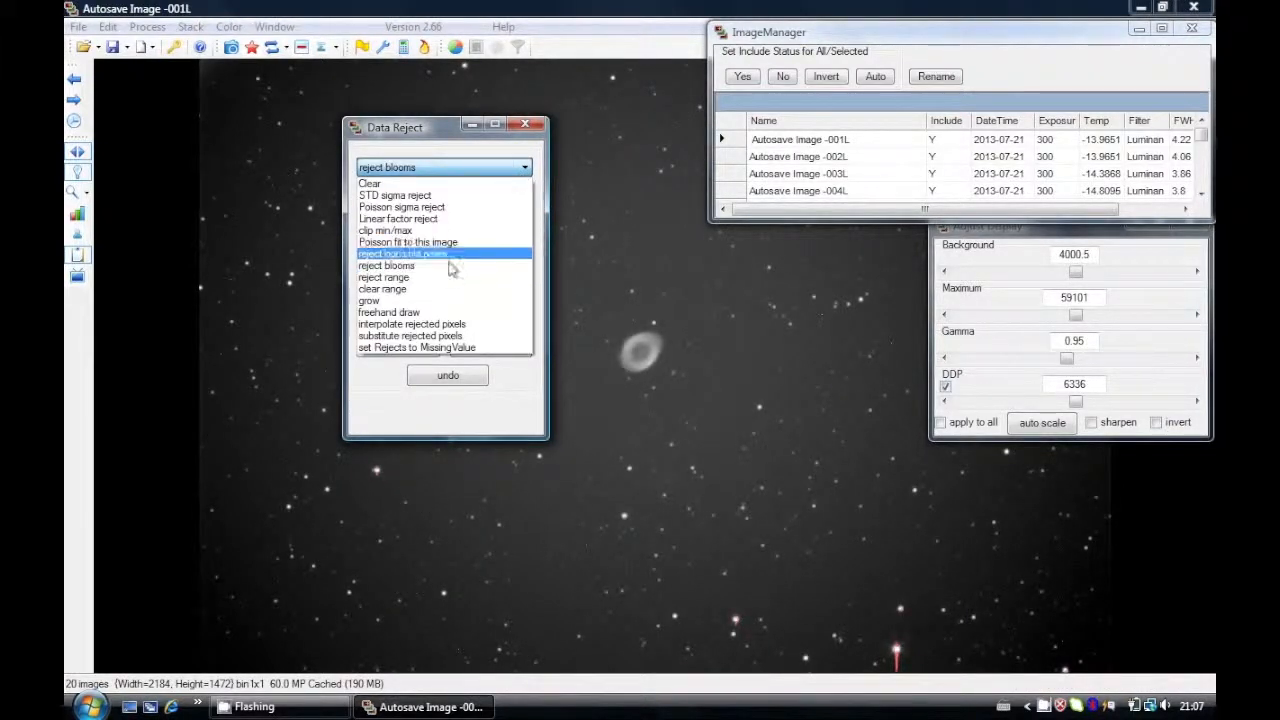
Step: Interpolate the rejected bloom pixels in all frames, then close the Data Reject window
left_click(411, 323)
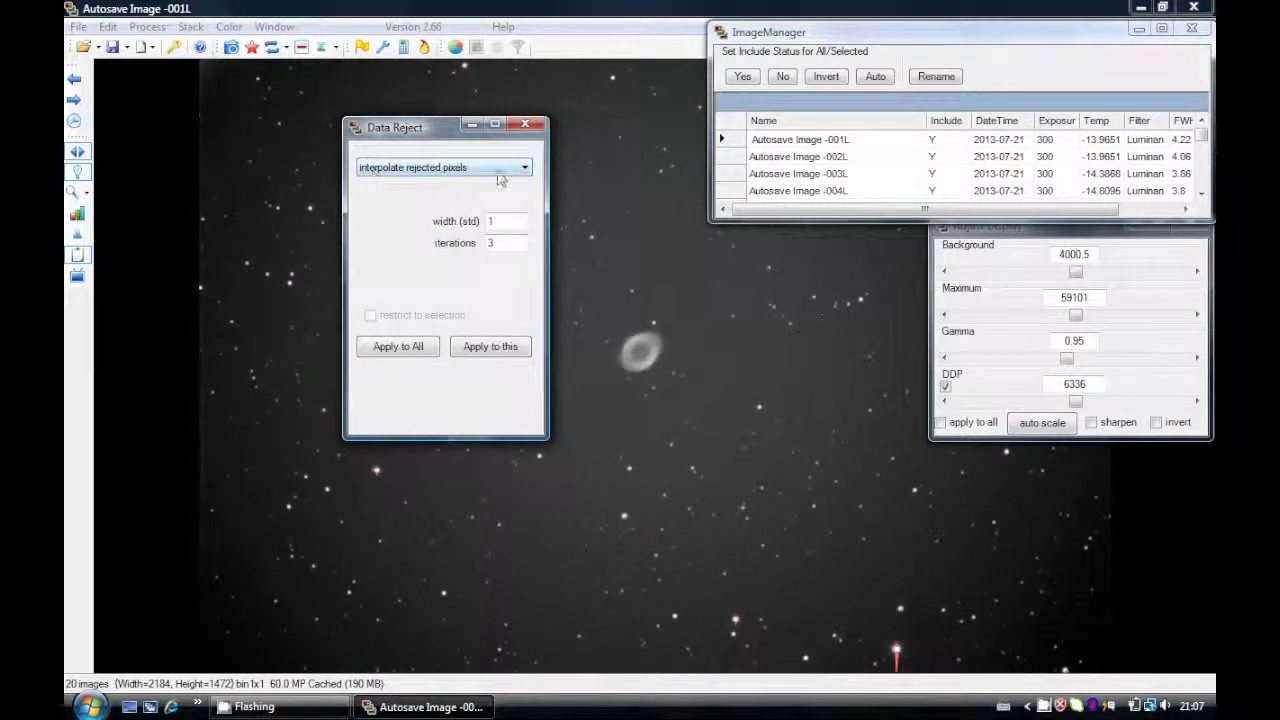
left_click(397, 346)
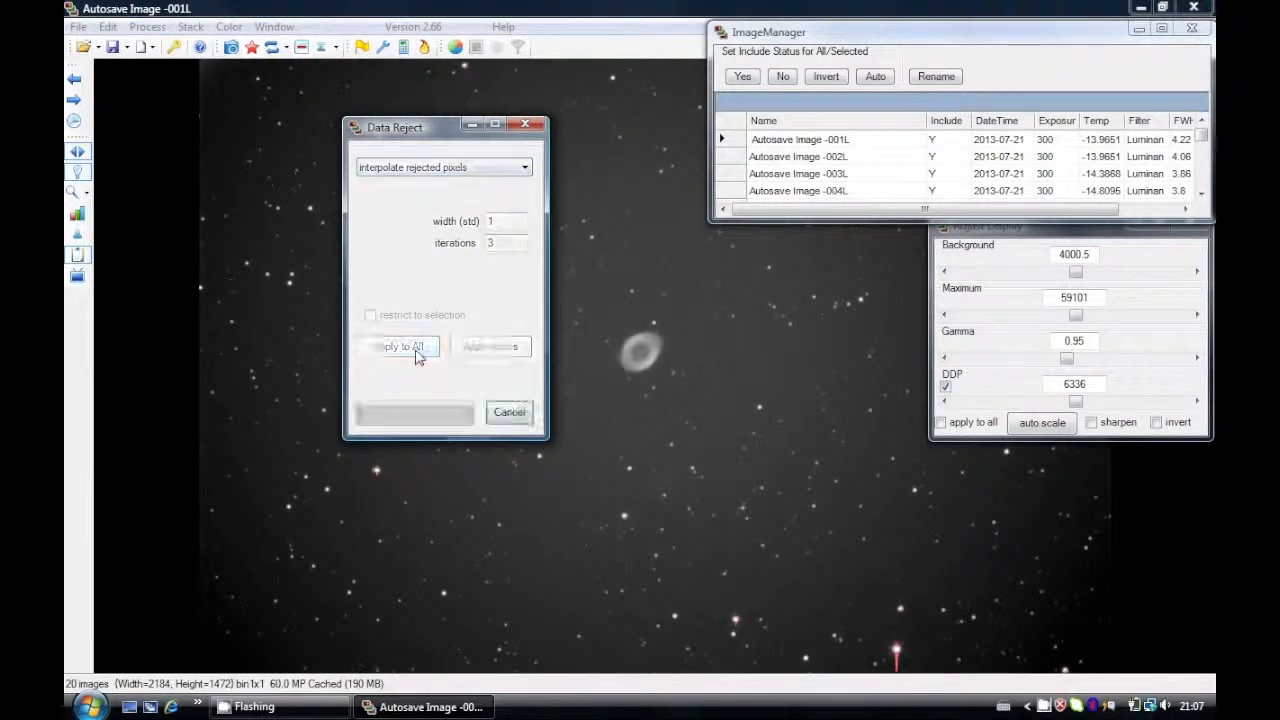
left_click(398, 346)
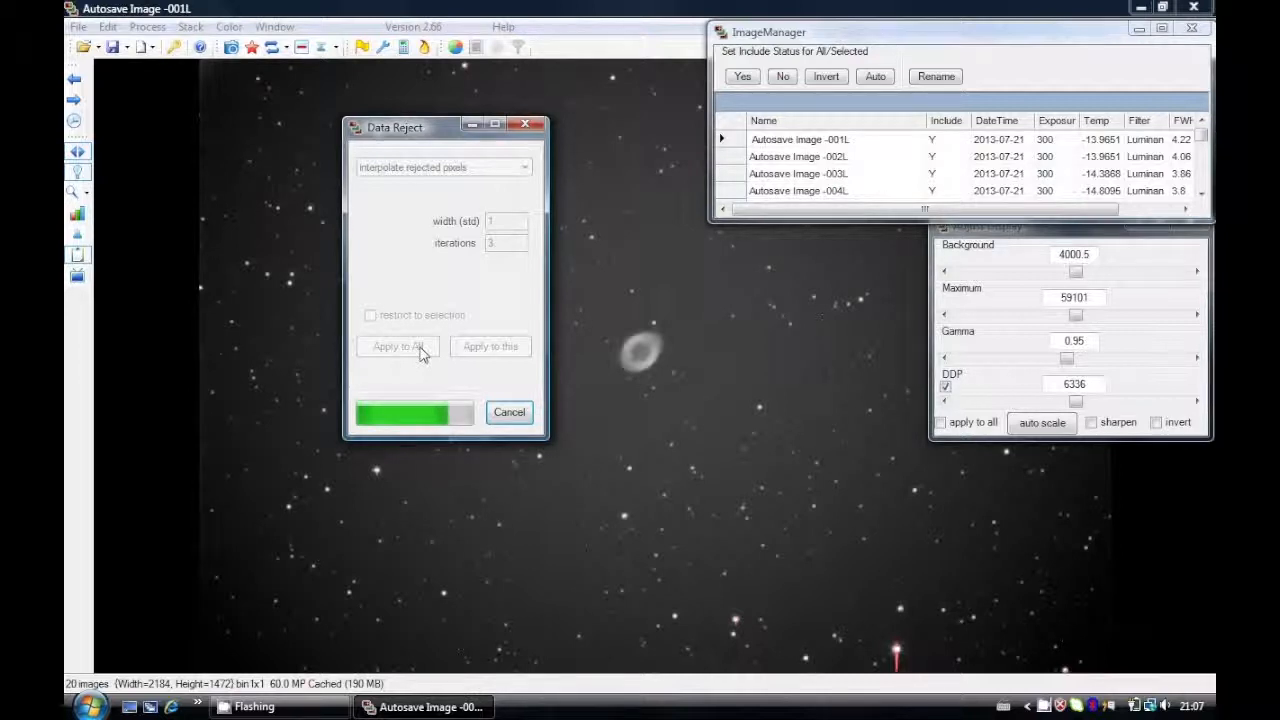
left_click(397, 346)
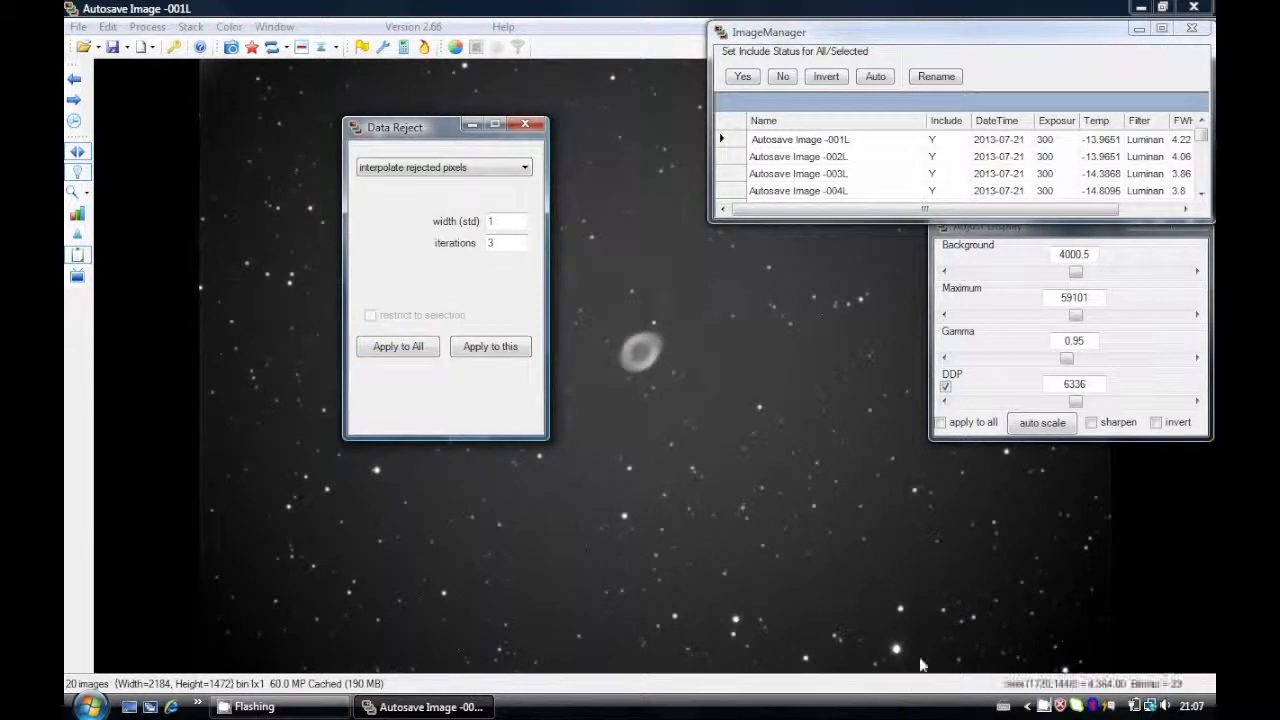
mouse_move(765, 320)
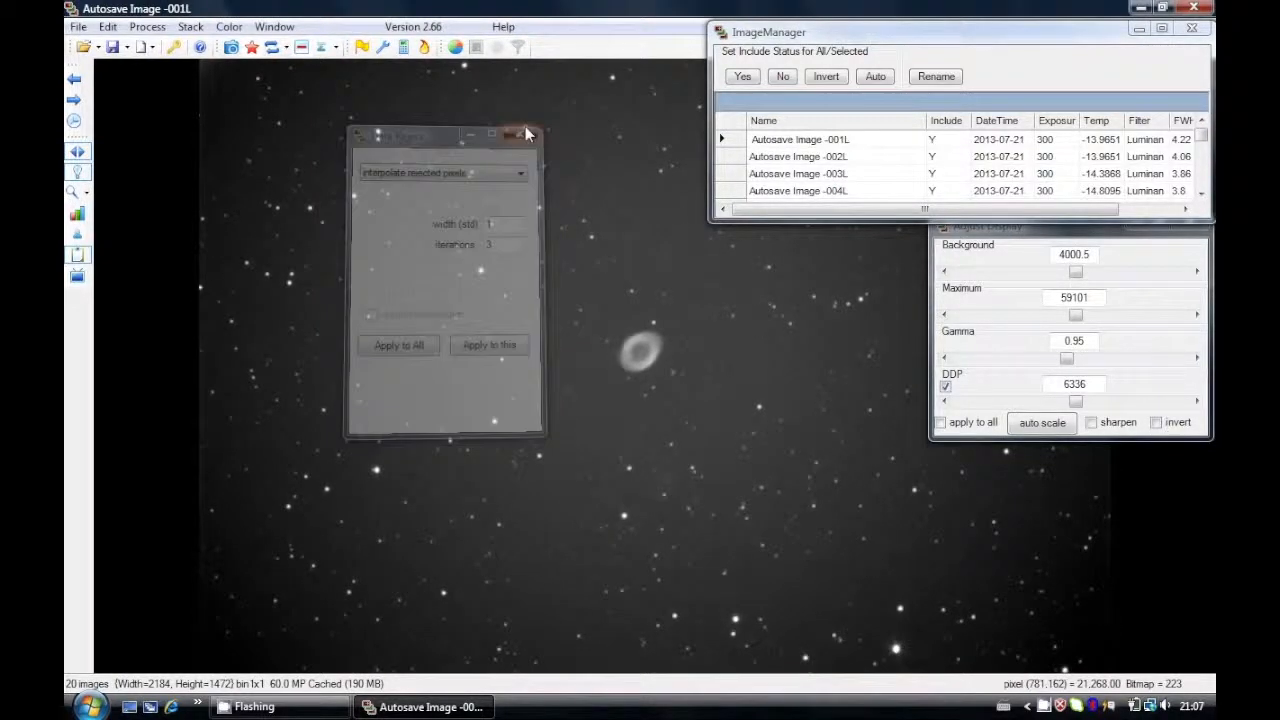
left_click(528, 133)
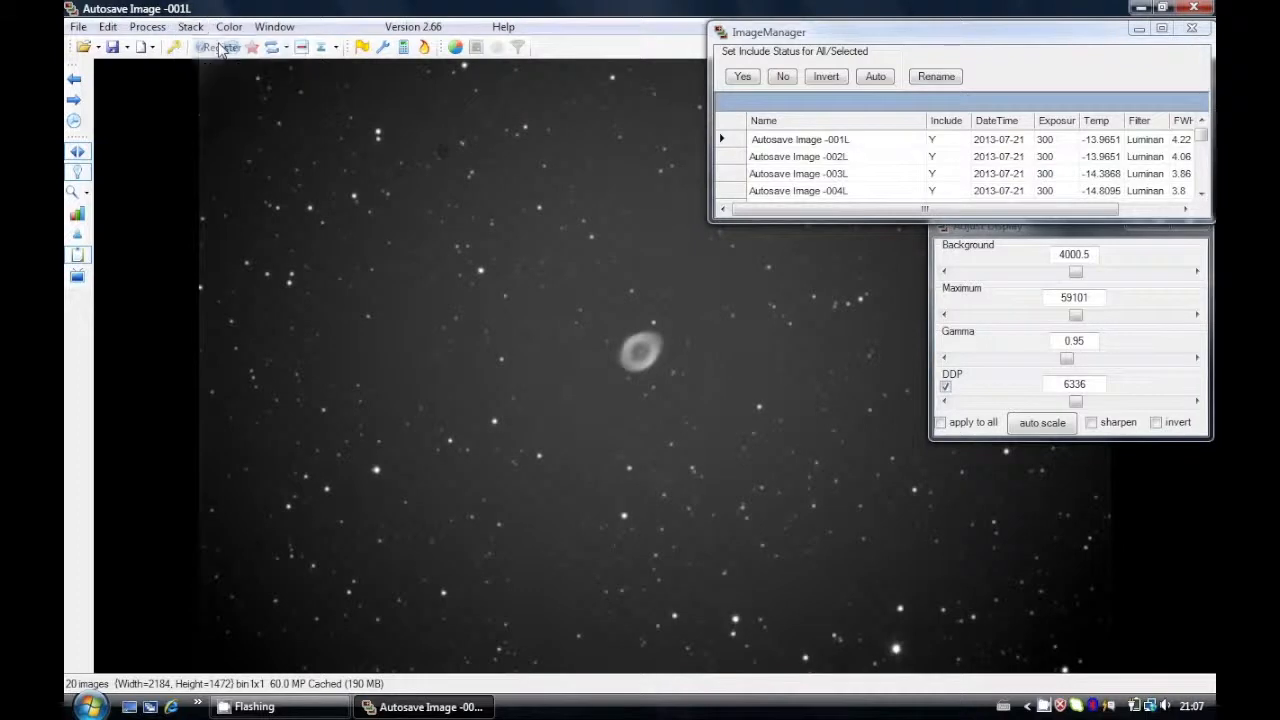
Step: Run Star Match alignment of all frames against base image 001L
left_click(228, 47)
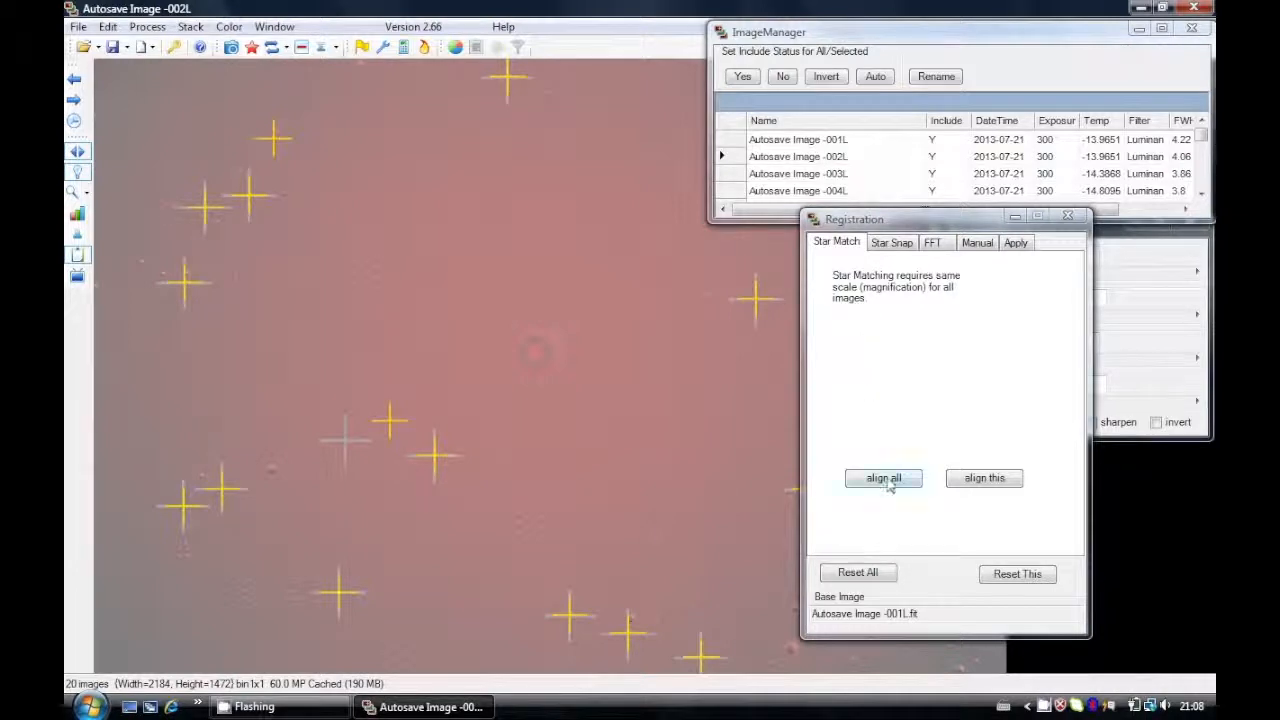
left_click(883, 478)
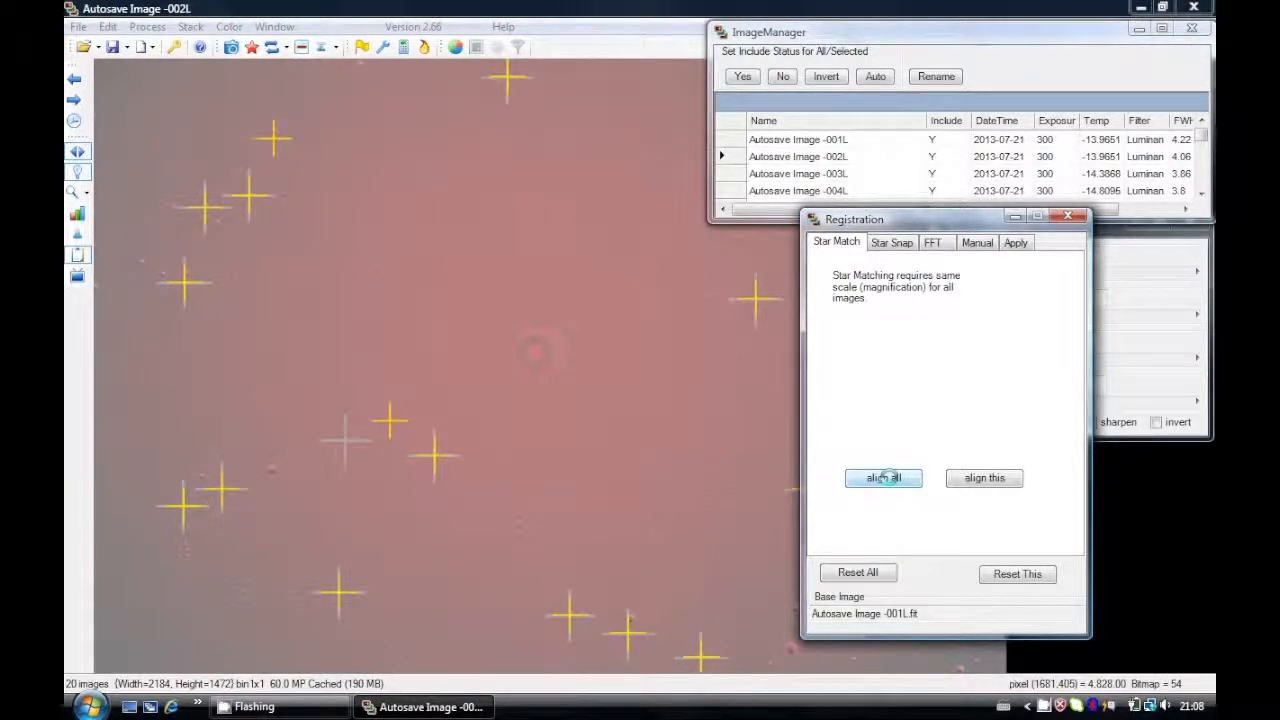
left_click(883, 477)
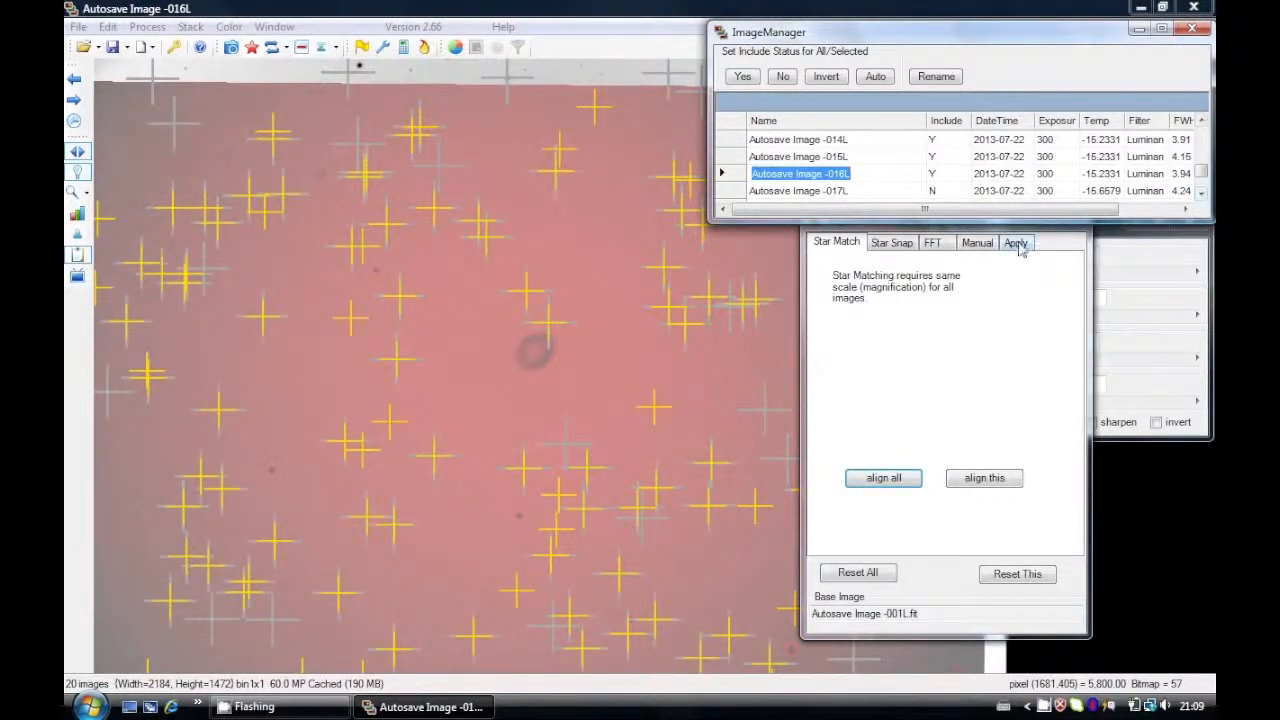
Step: Apply registration to all frames with Bicubic B-Spline, then close the Registration window
left_click(1015, 242)
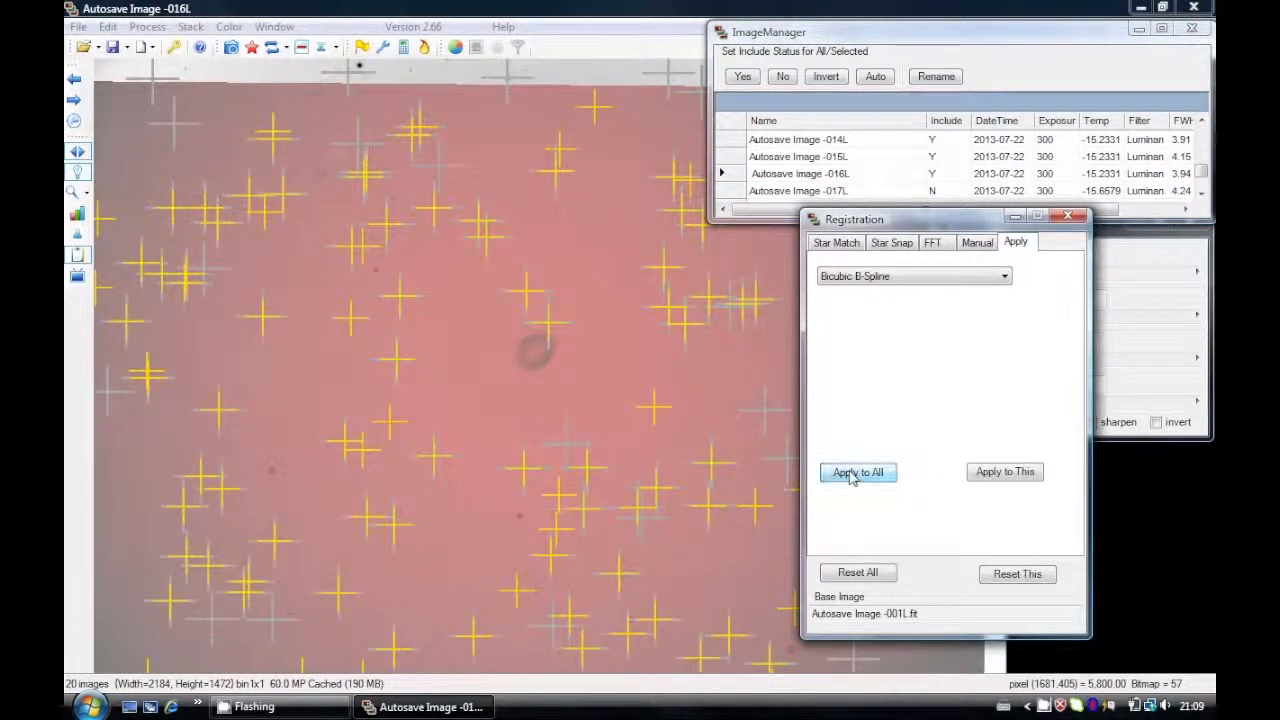
left_click(857, 472)
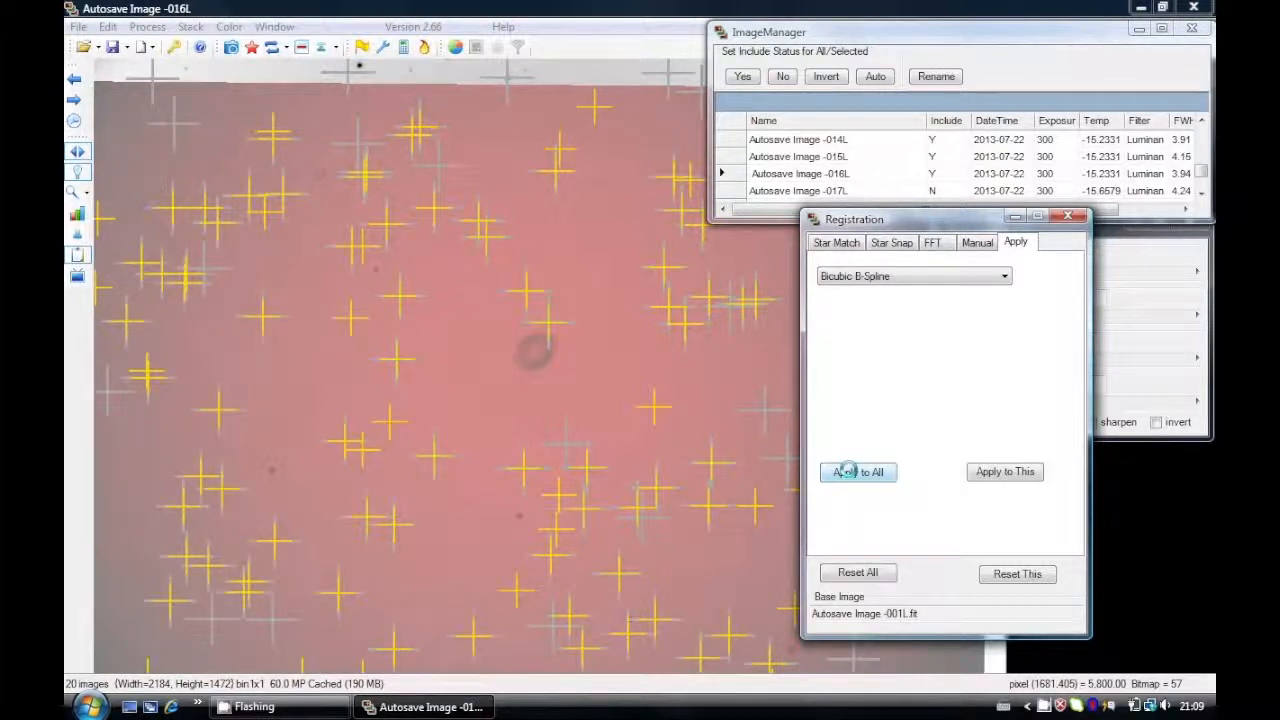
left_click(857, 471)
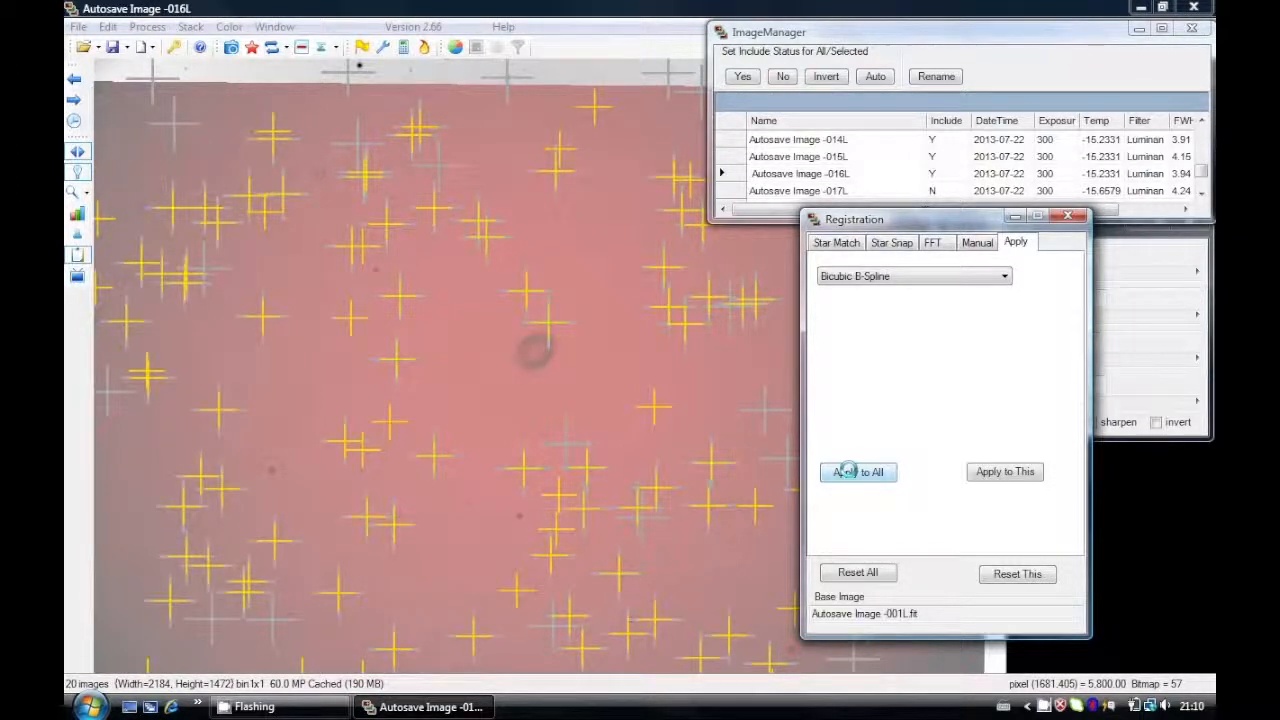
left_click(857, 471)
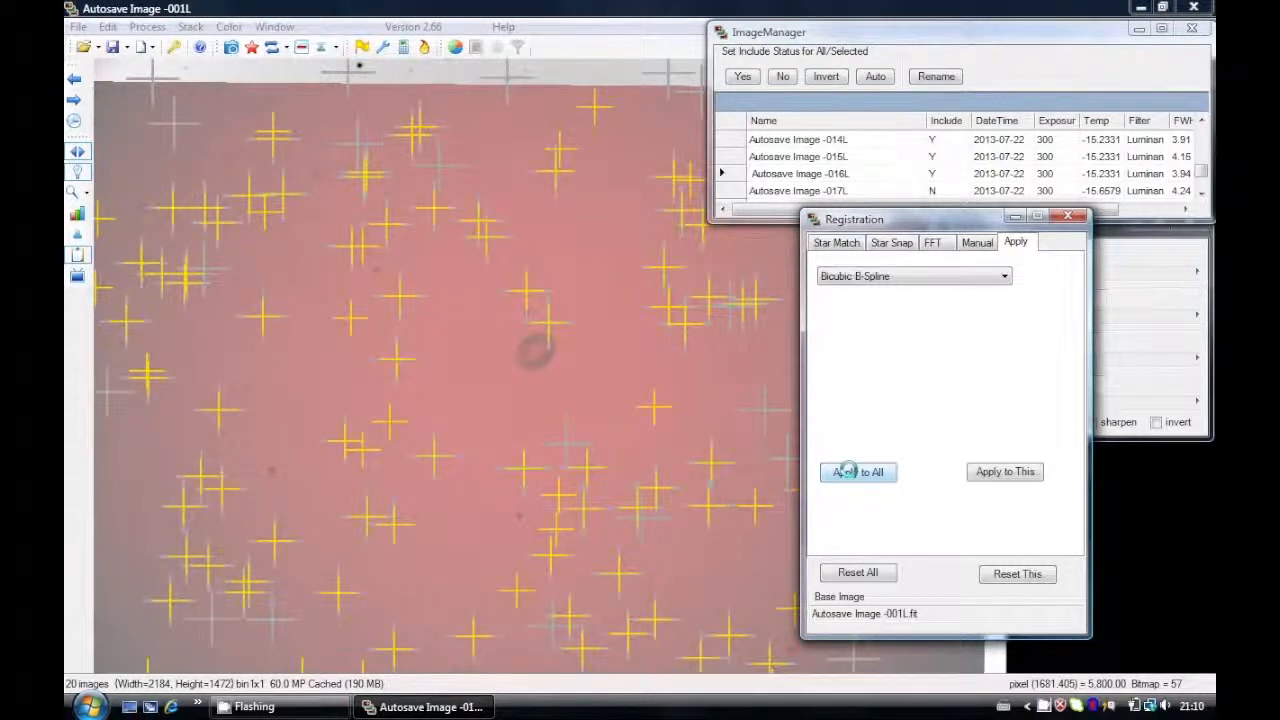
left_click(857, 471)
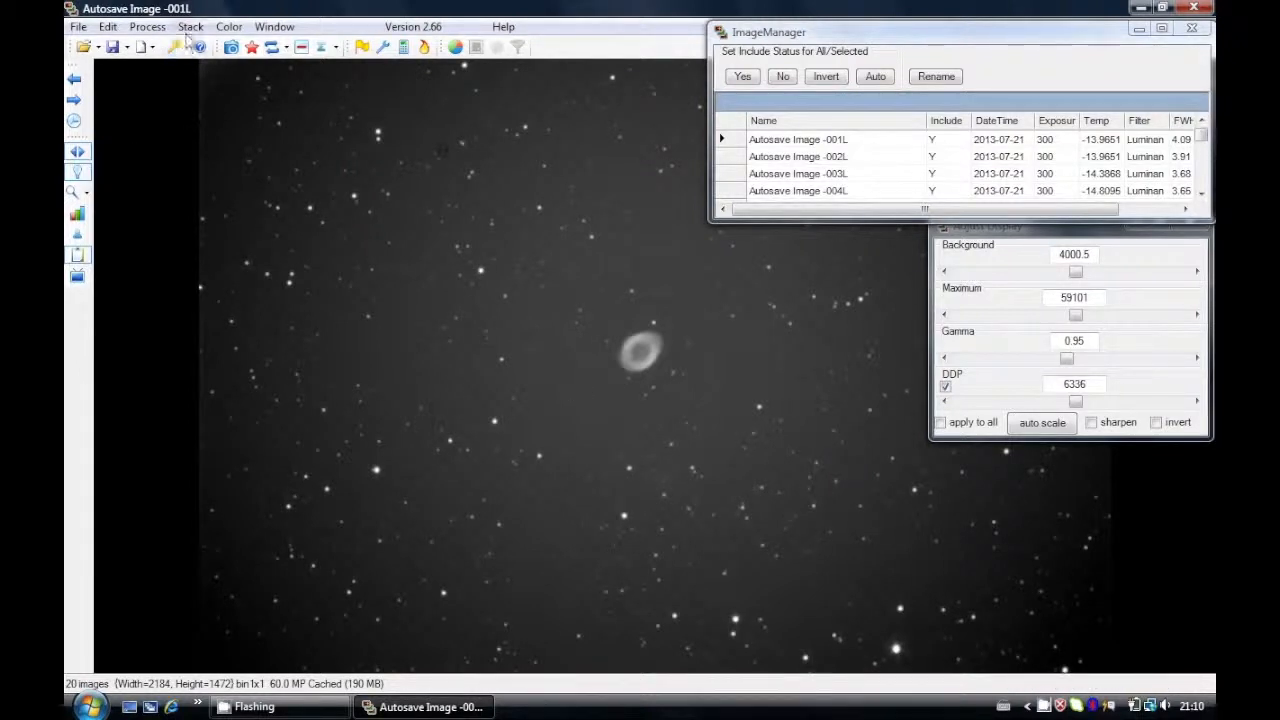
Step: Normalize the stack using a background rectangle of empty sky left of M57
left_click(190, 26)
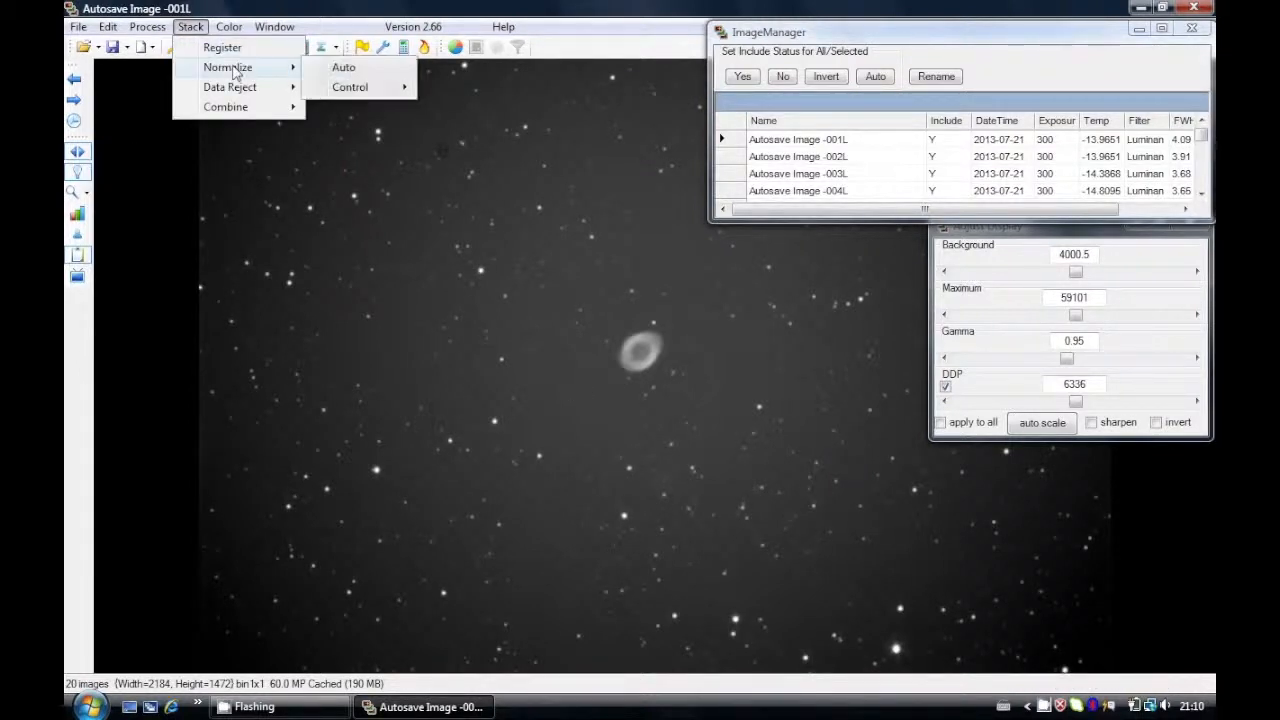
left_click(343, 67)
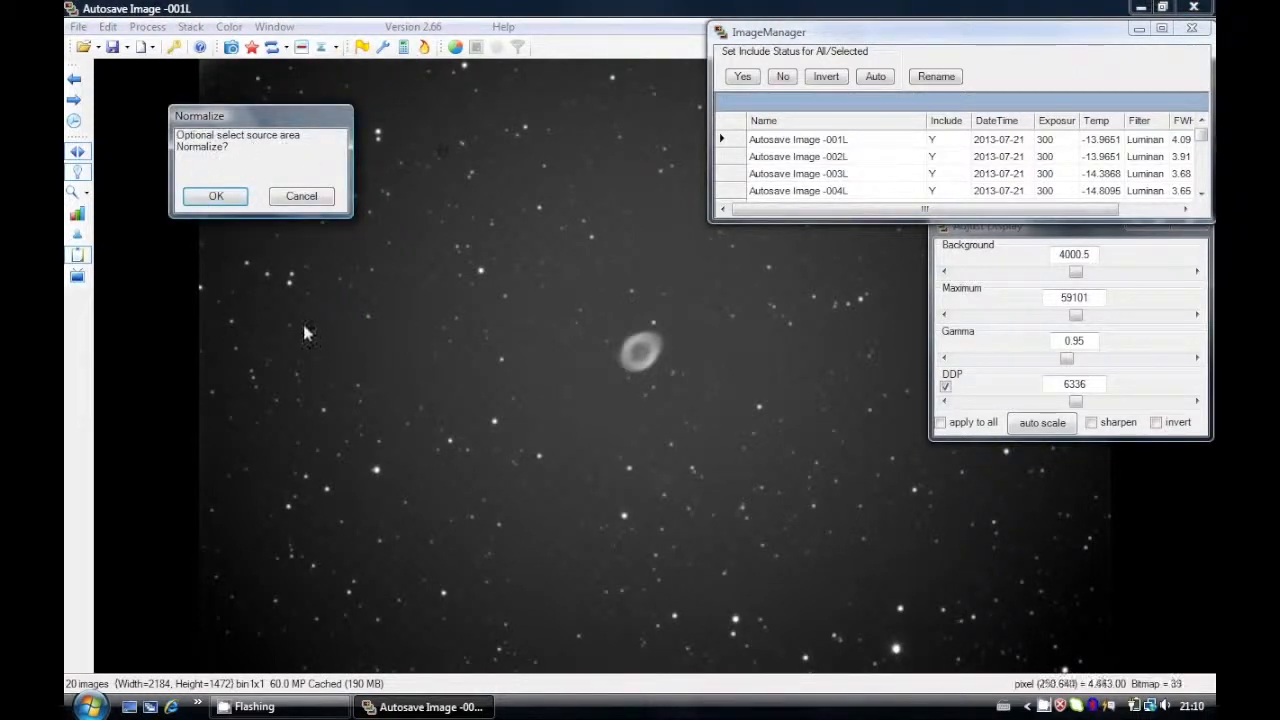
left_click_drag(305, 320, 445, 430)
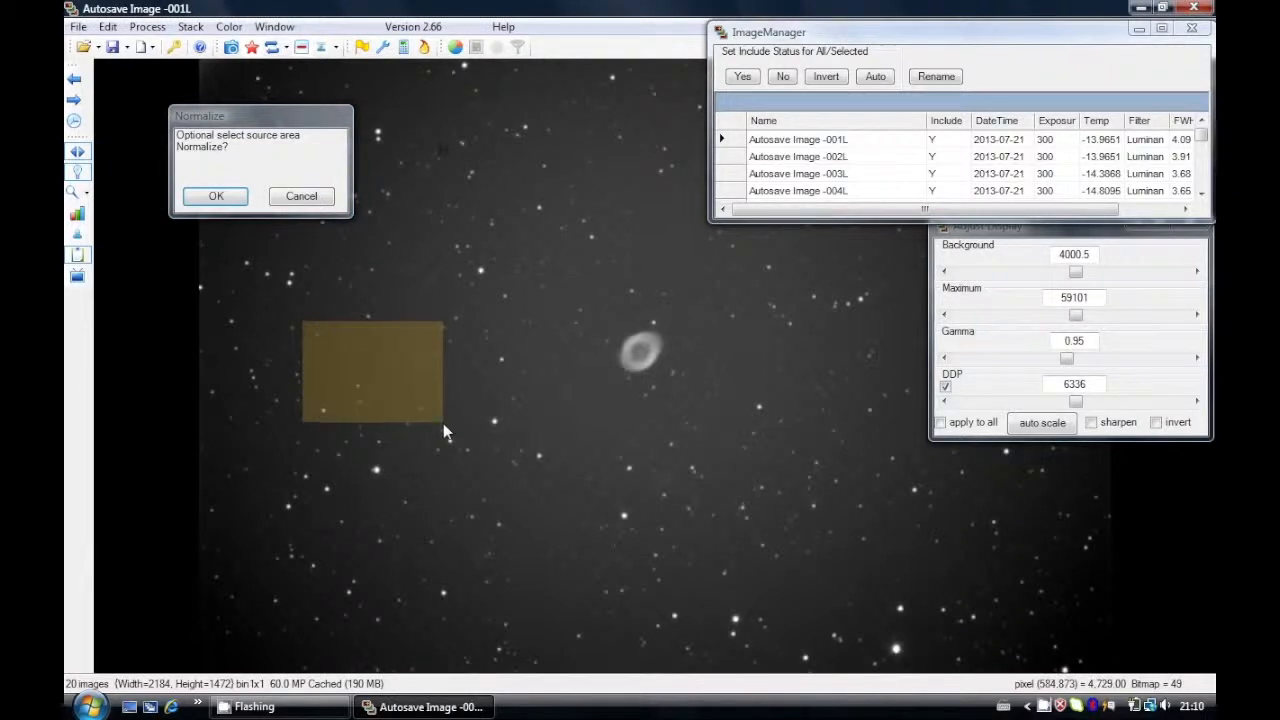
left_click(215, 195)
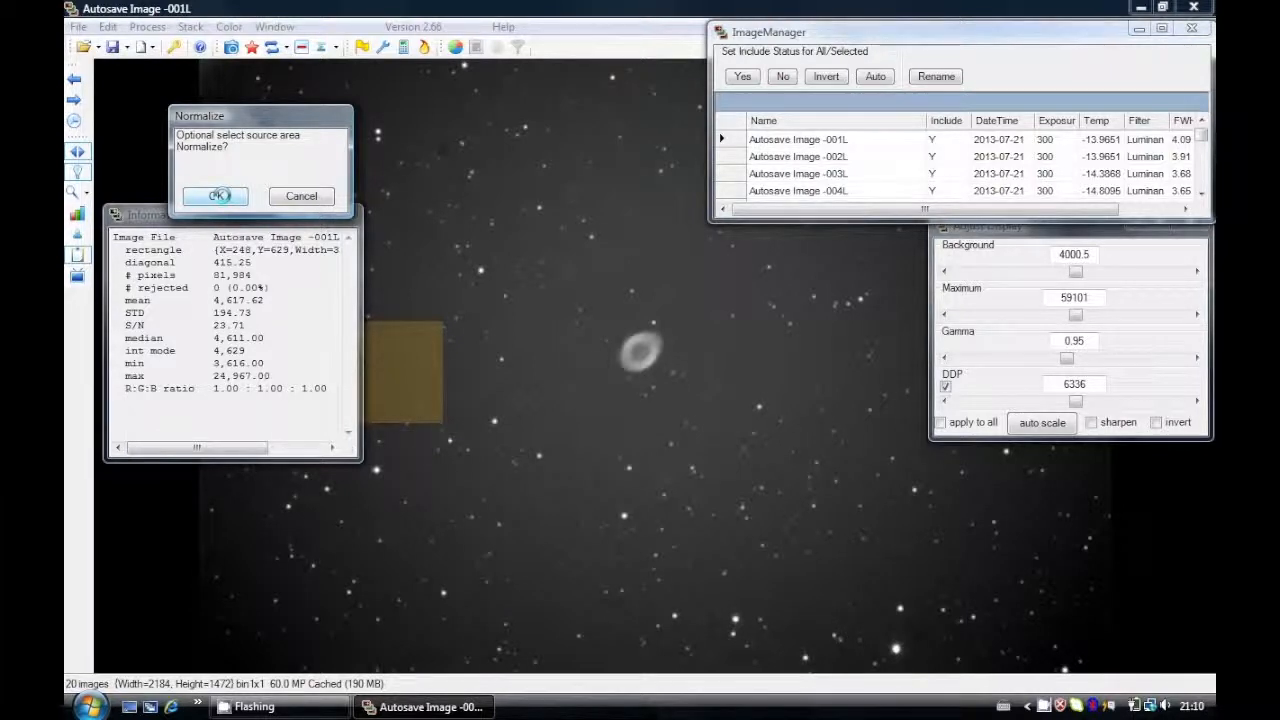
left_click(215, 195)
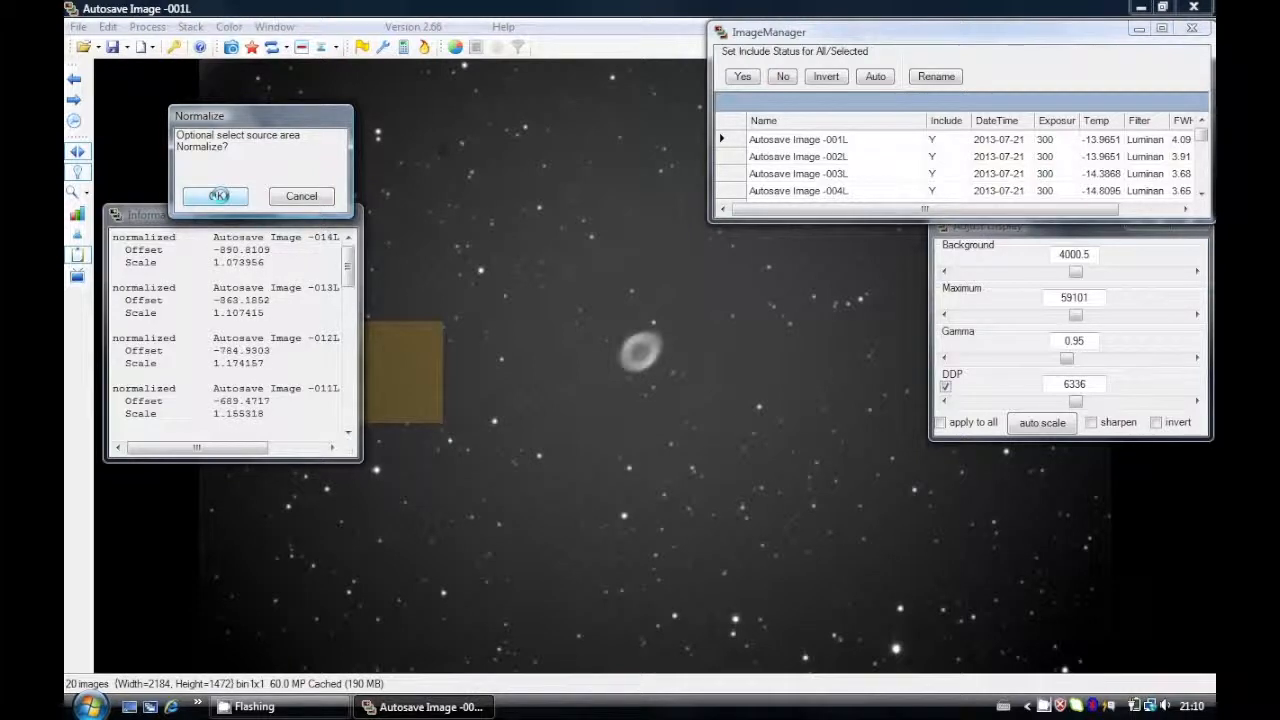
left_click(216, 195)
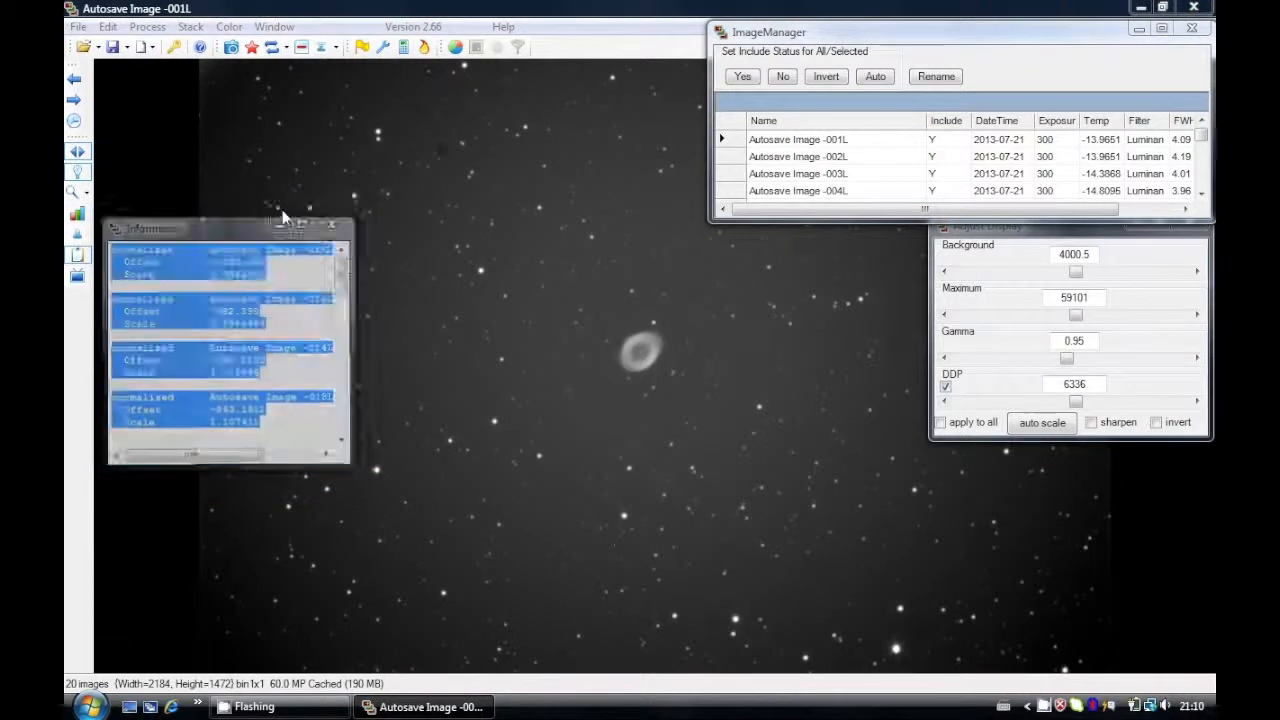
Step: Open Stack Data Reject Procedures and enable clearing earlier rejections before applying
left_click(189, 26)
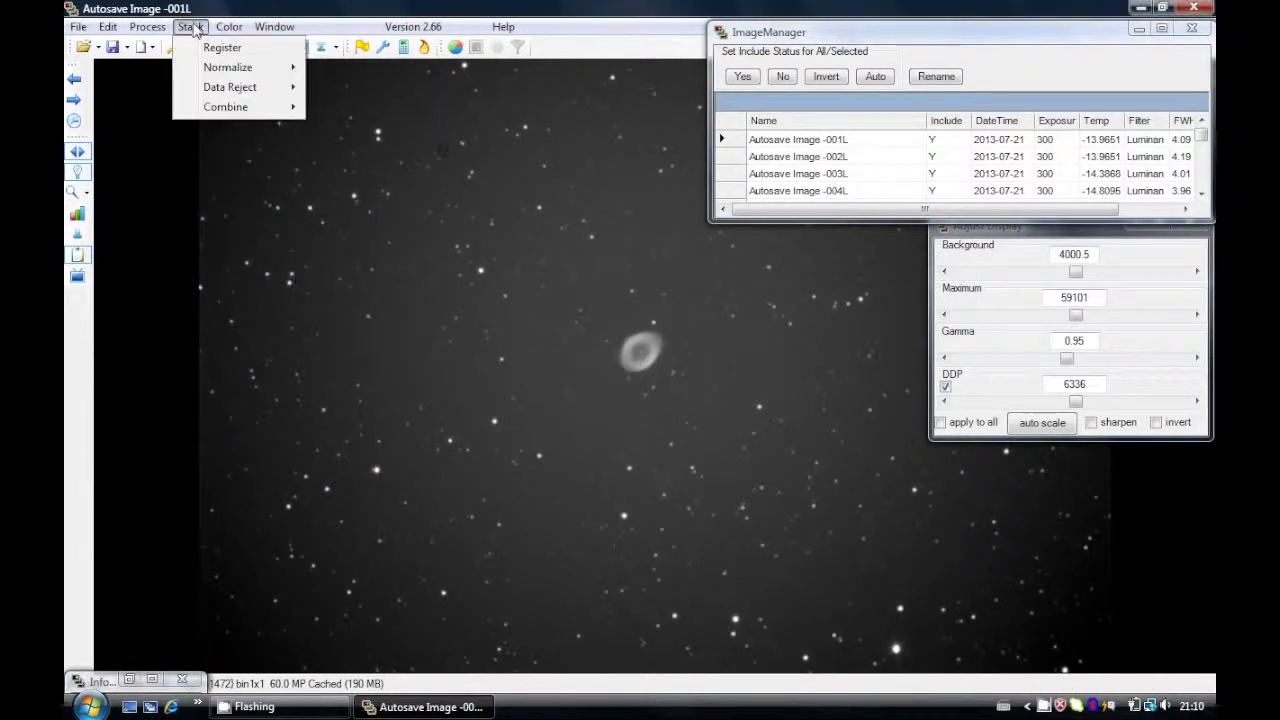
mouse_move(229, 87)
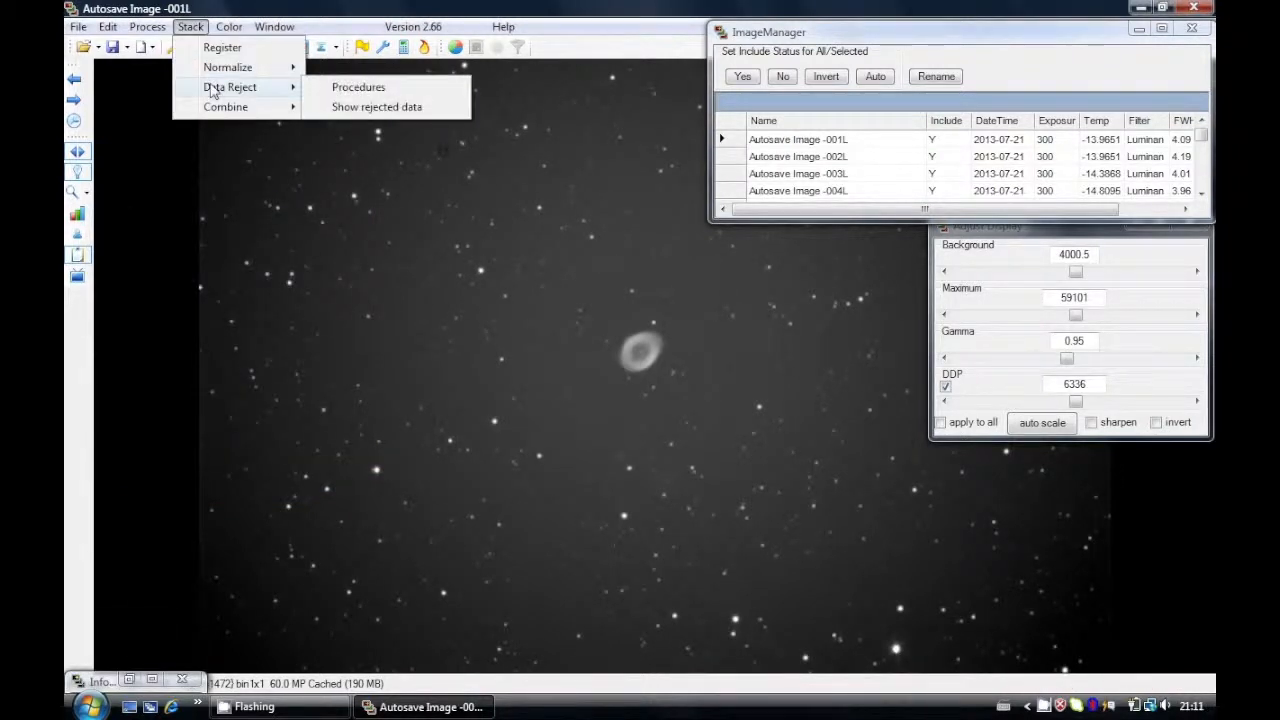
left_click(358, 87)
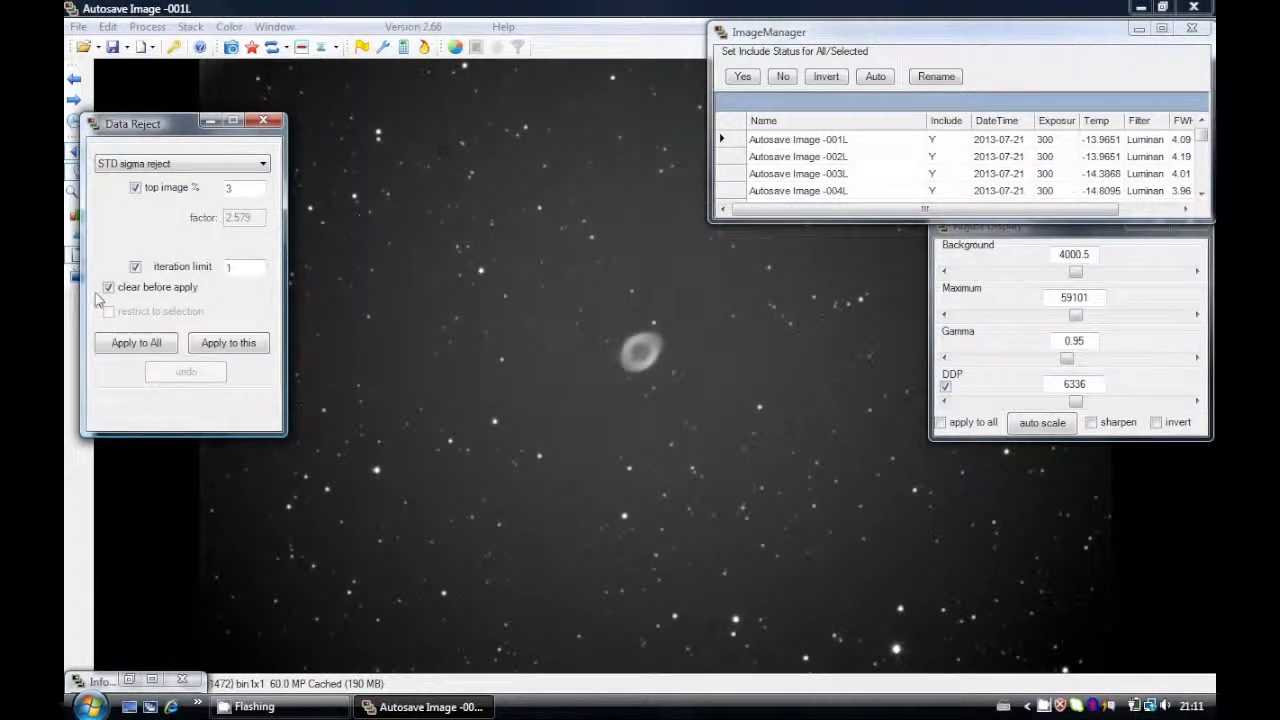
left_click(135, 342)
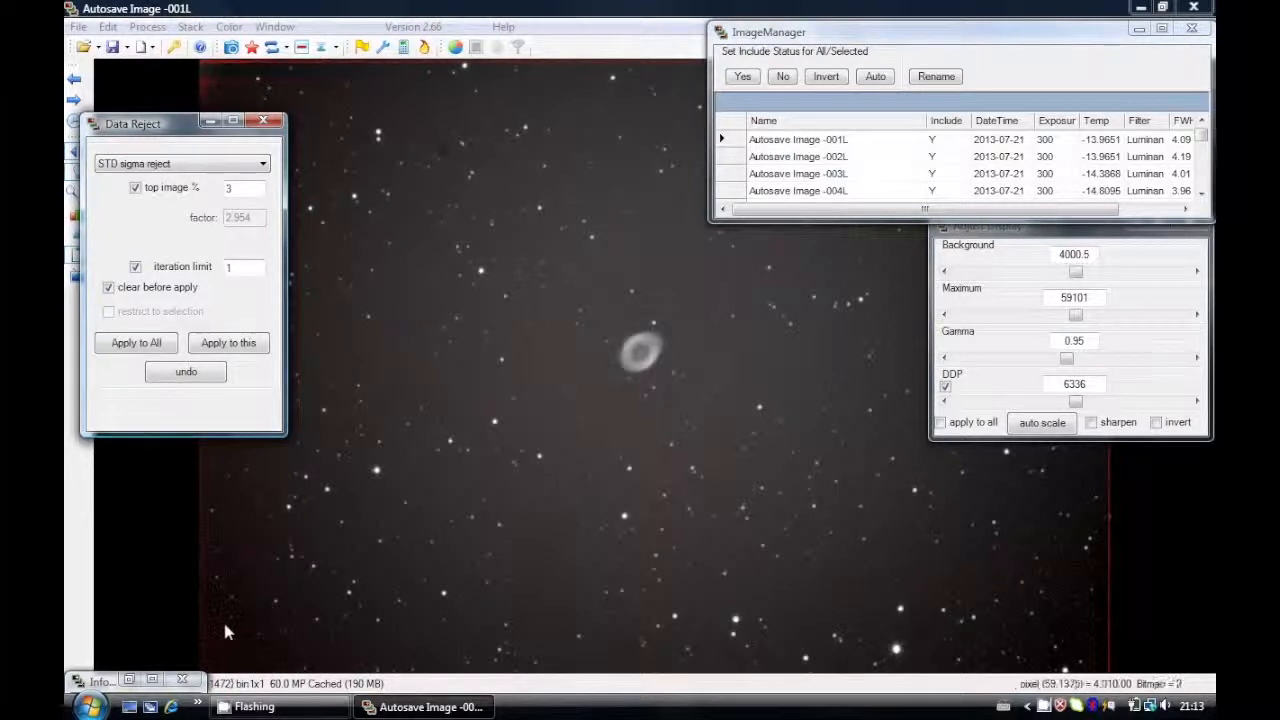
mouse_move(895, 503)
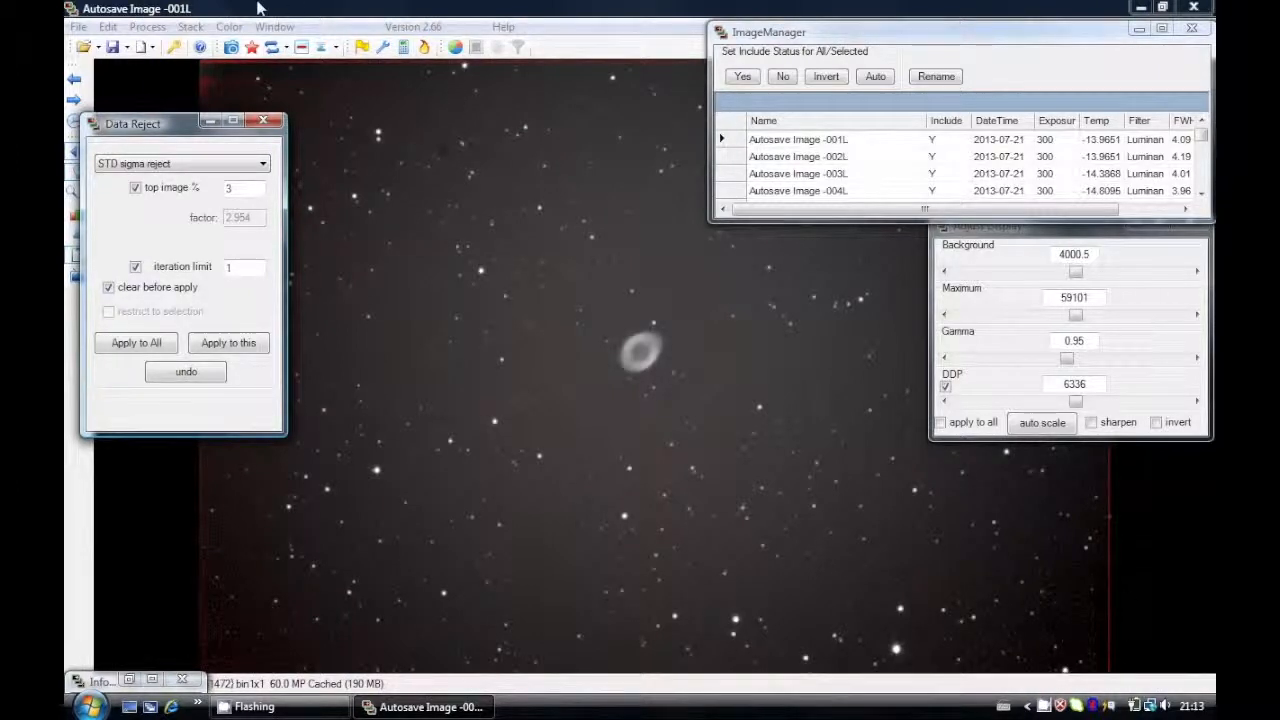
Step: Mean-combine the included frames with Stack > Combine > Mean, creating the Mean Autosave image
left_click(189, 26)
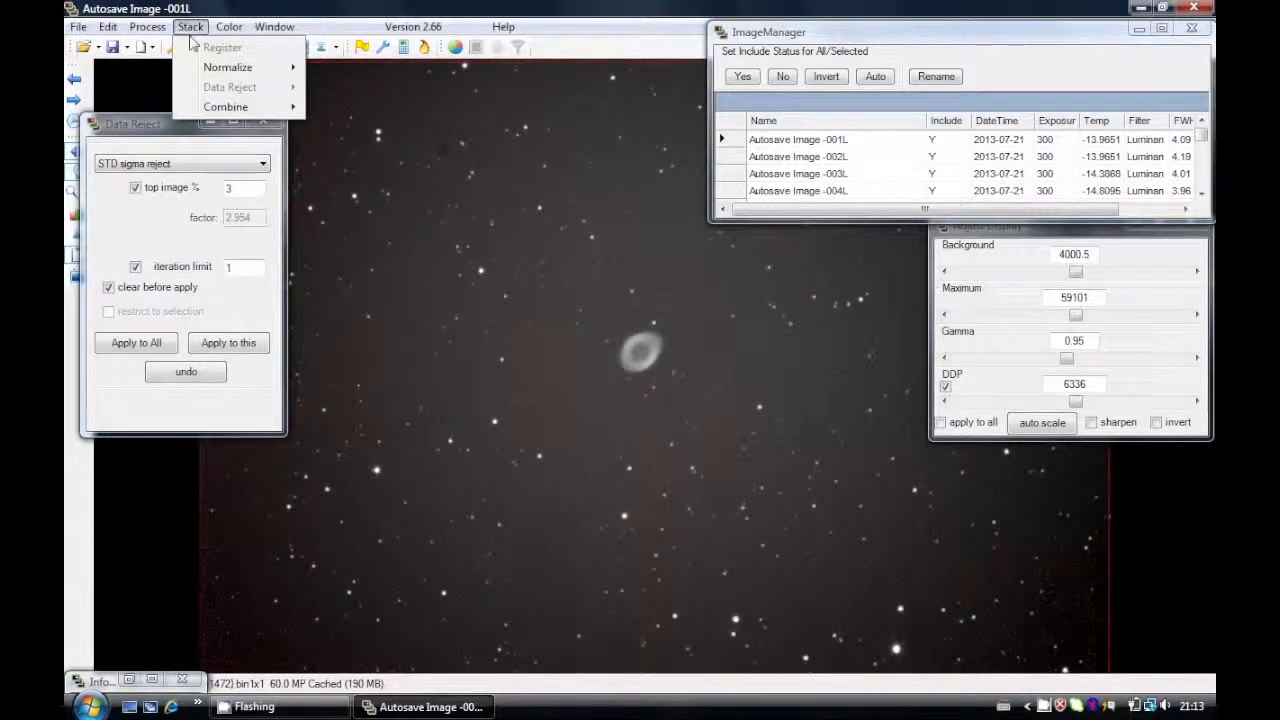
mouse_move(226, 106)
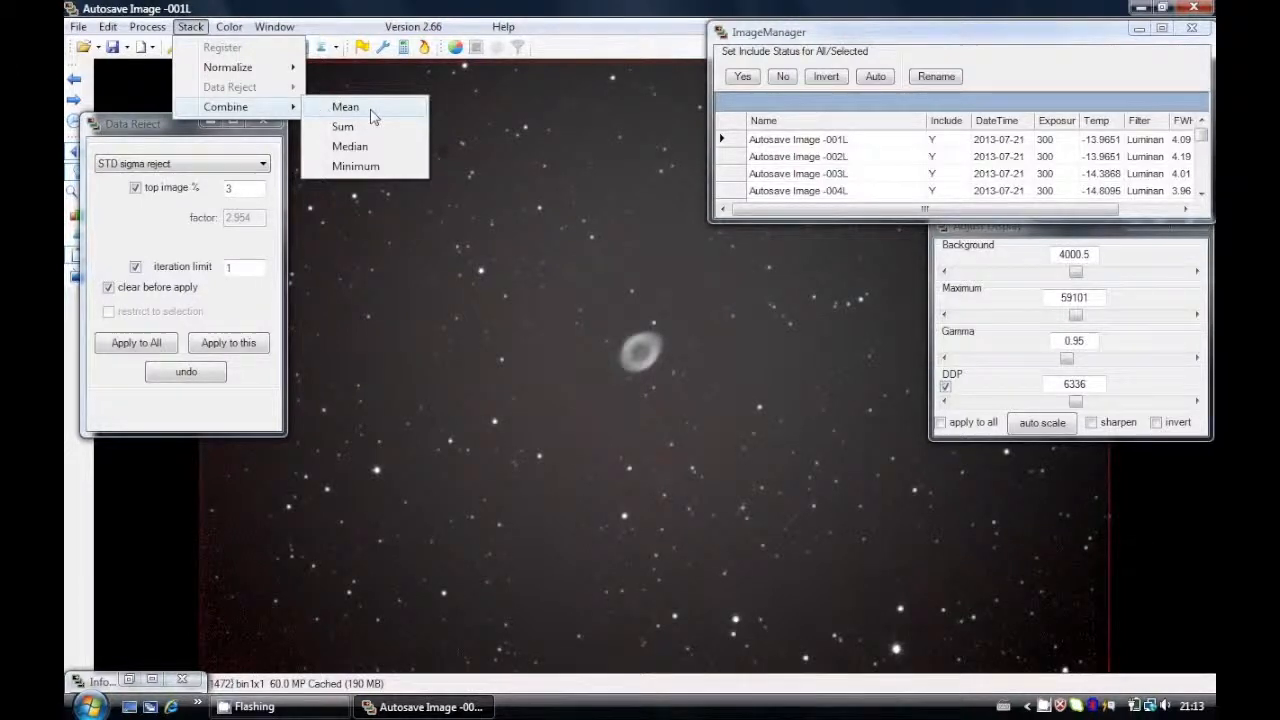
left_click(345, 106)
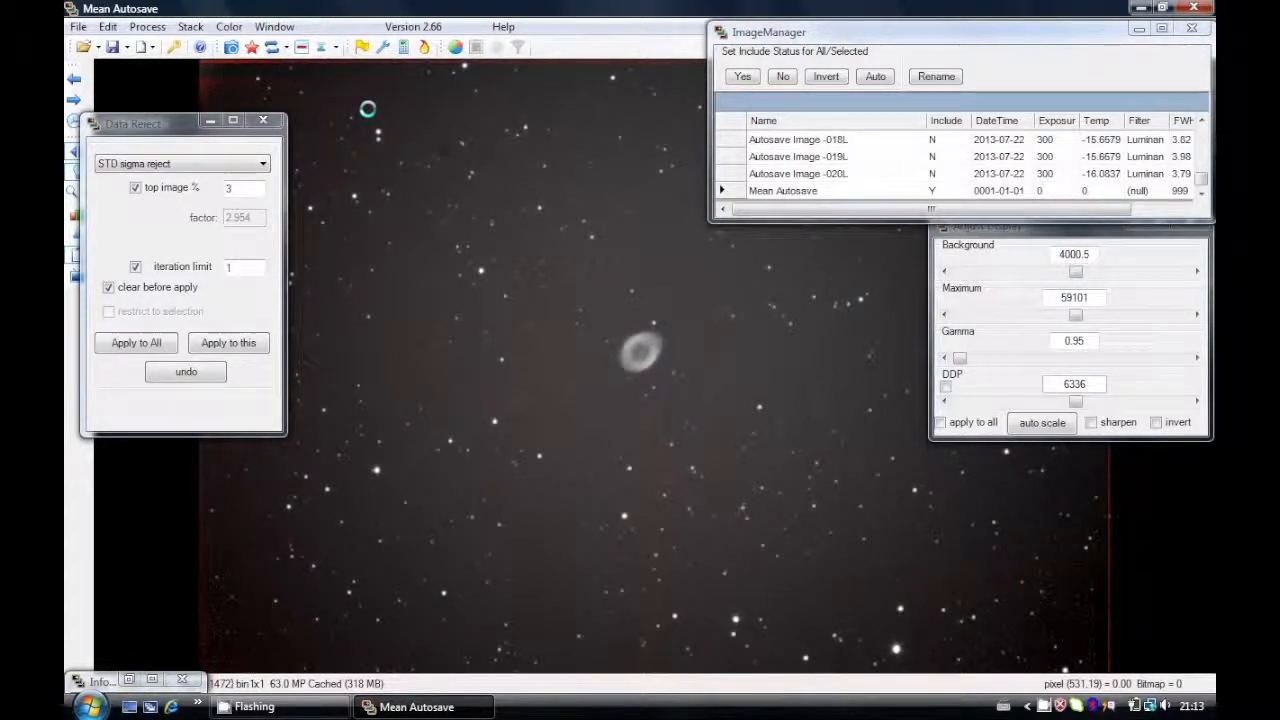
left_click(945, 387)
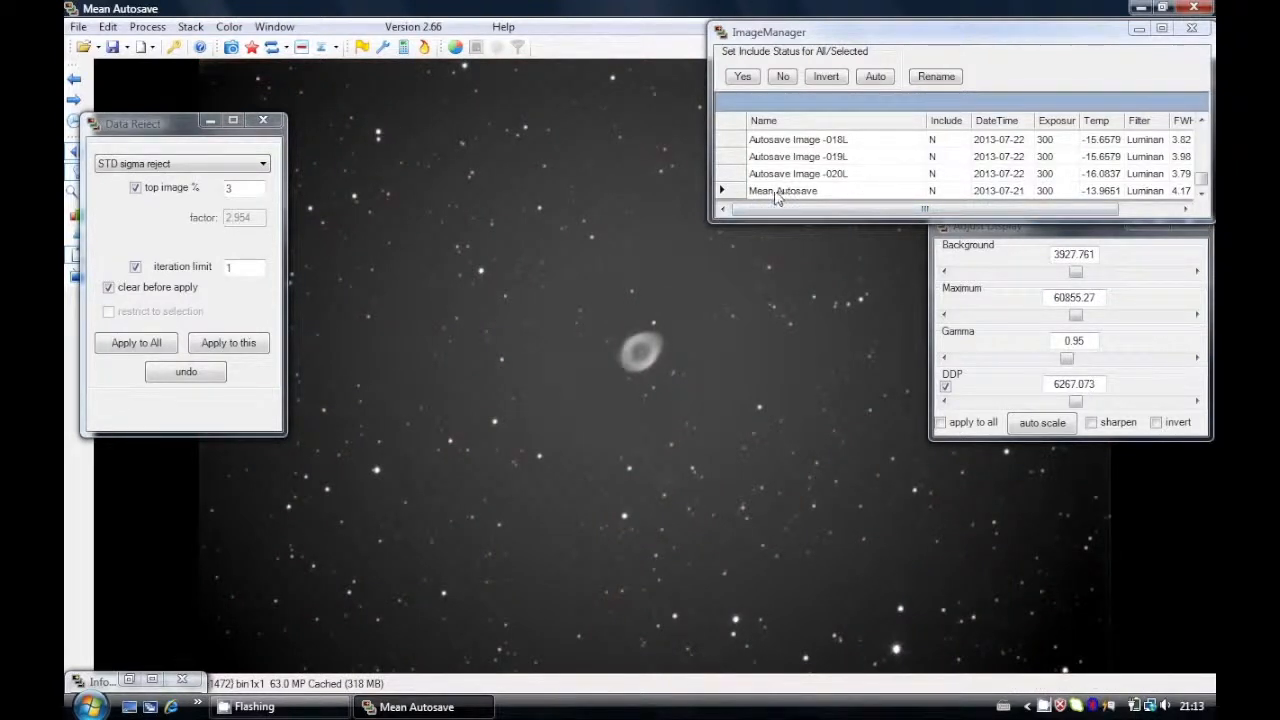
mouse_move(307, 191)
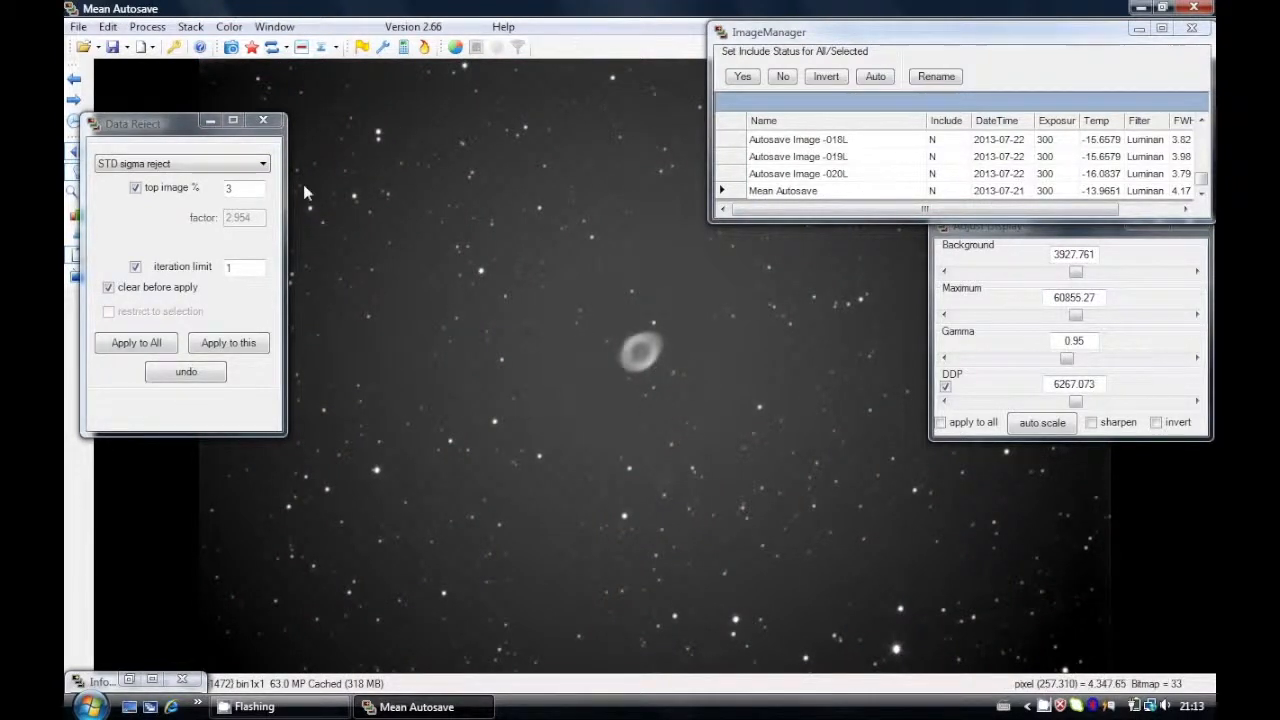
Step: Select Mean Autosave as the image to keep before removing all other frames
left_click(263, 120)
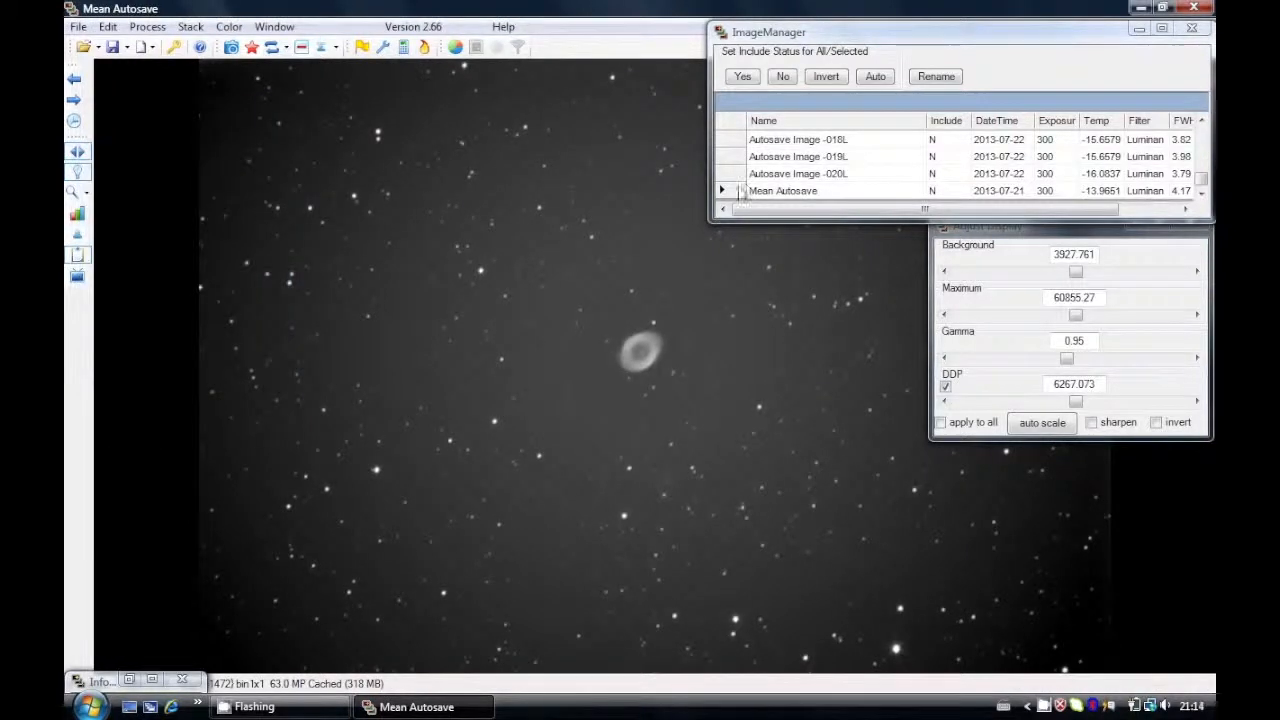
mouse_move(76, 192)
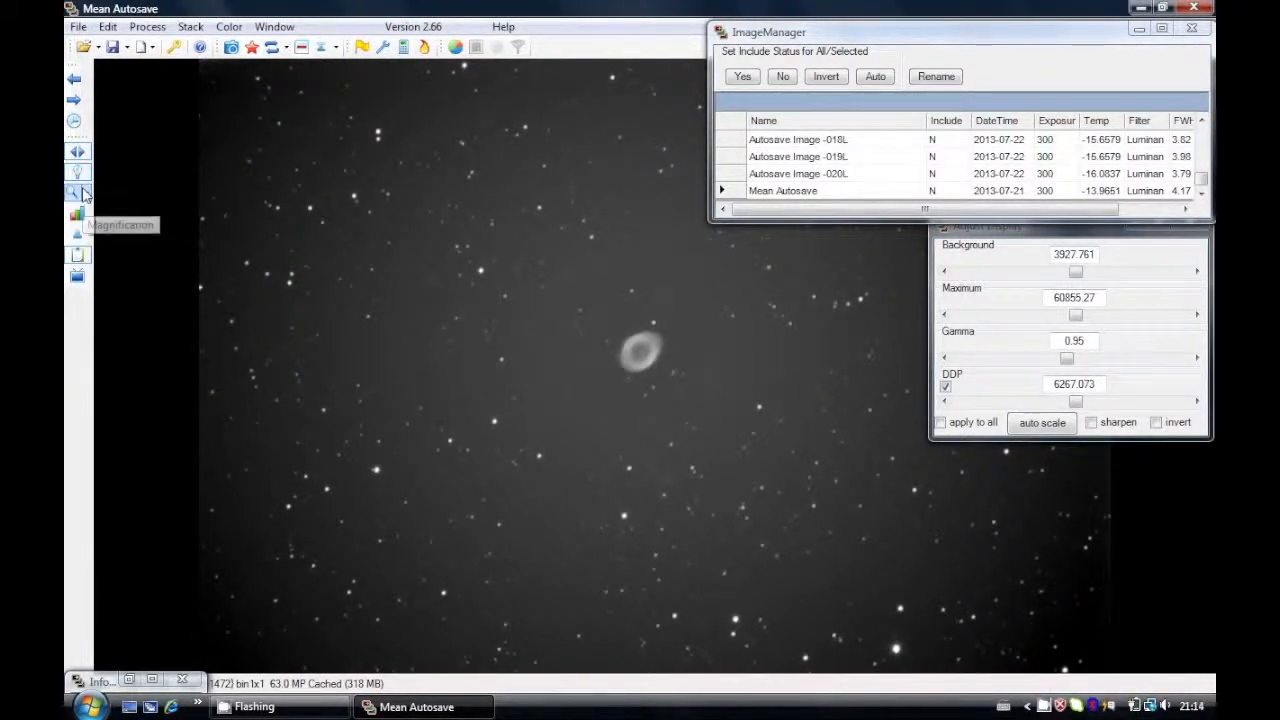
left_click(78, 26)
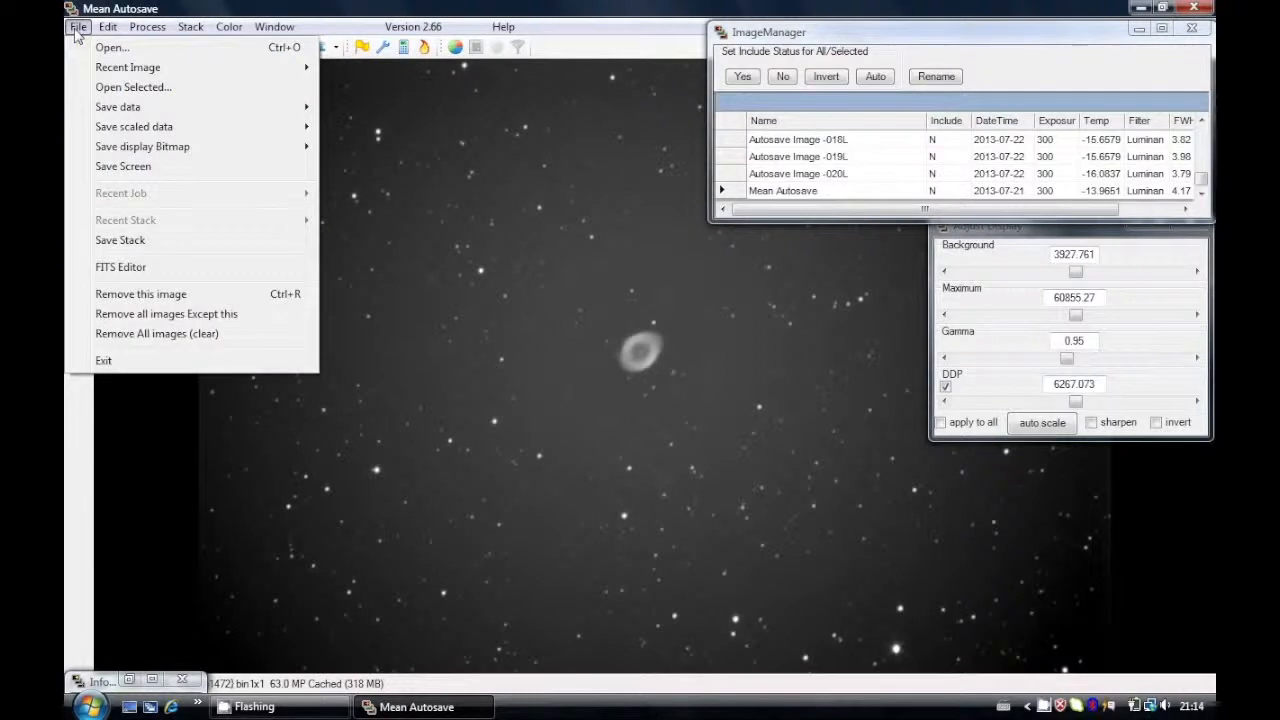
mouse_move(120, 267)
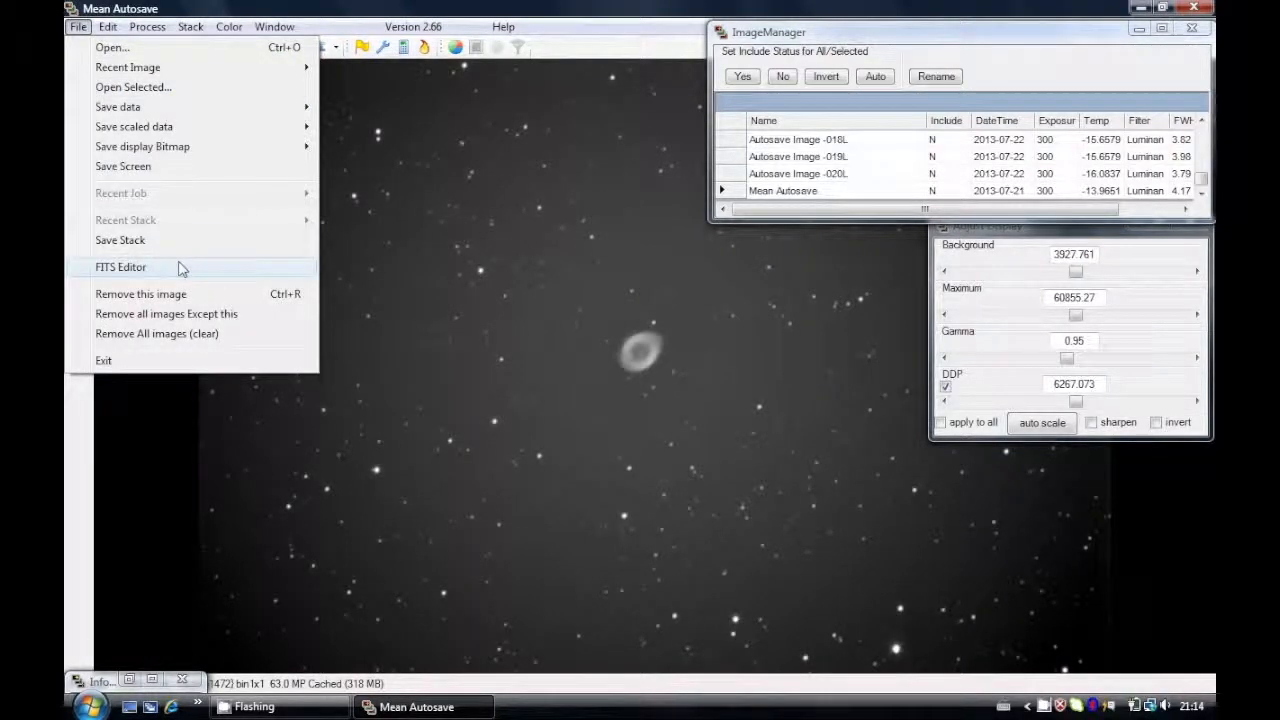
mouse_move(156, 333)
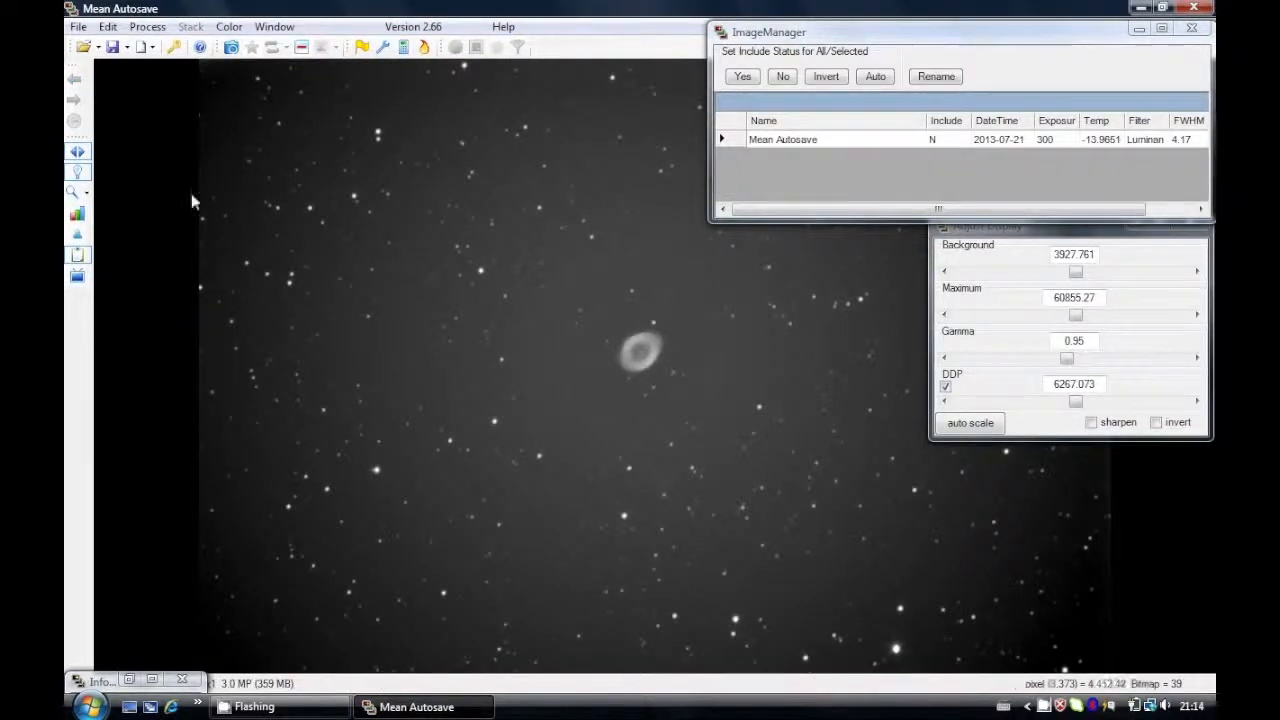
Step: Set the Mean Autosave view magnification to 2x
left_click(77, 191)
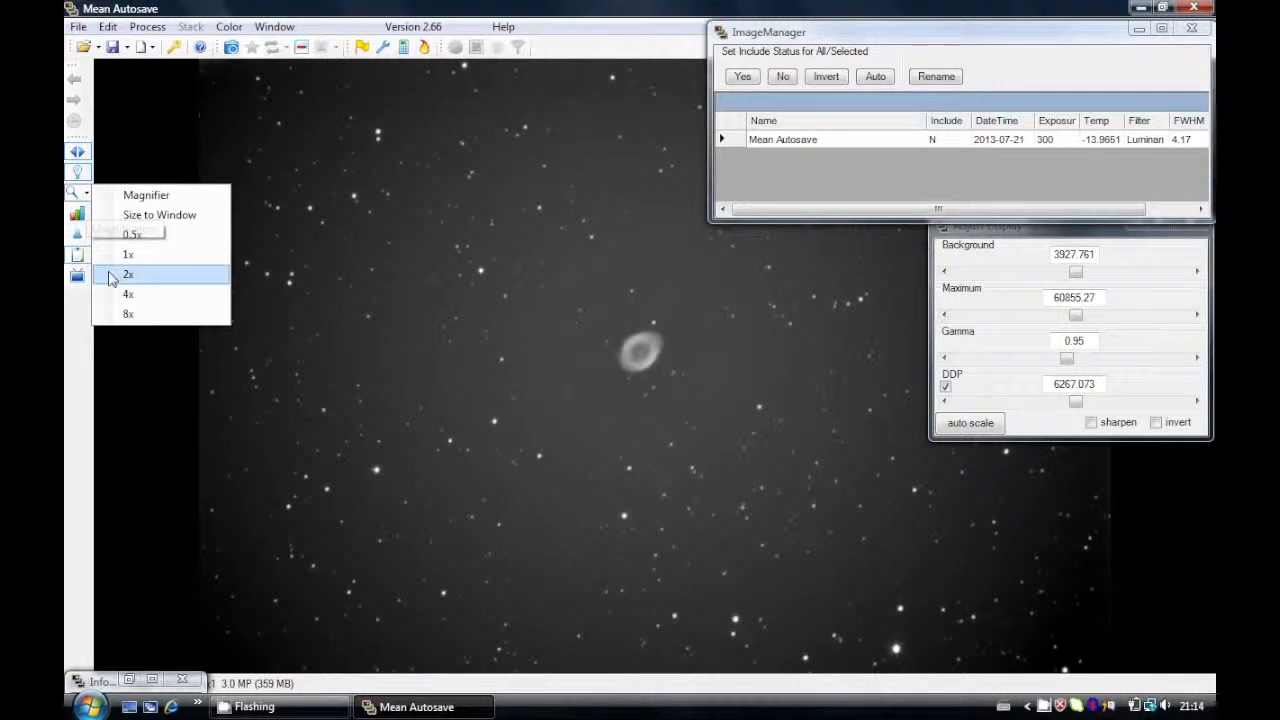
left_click(128, 274)
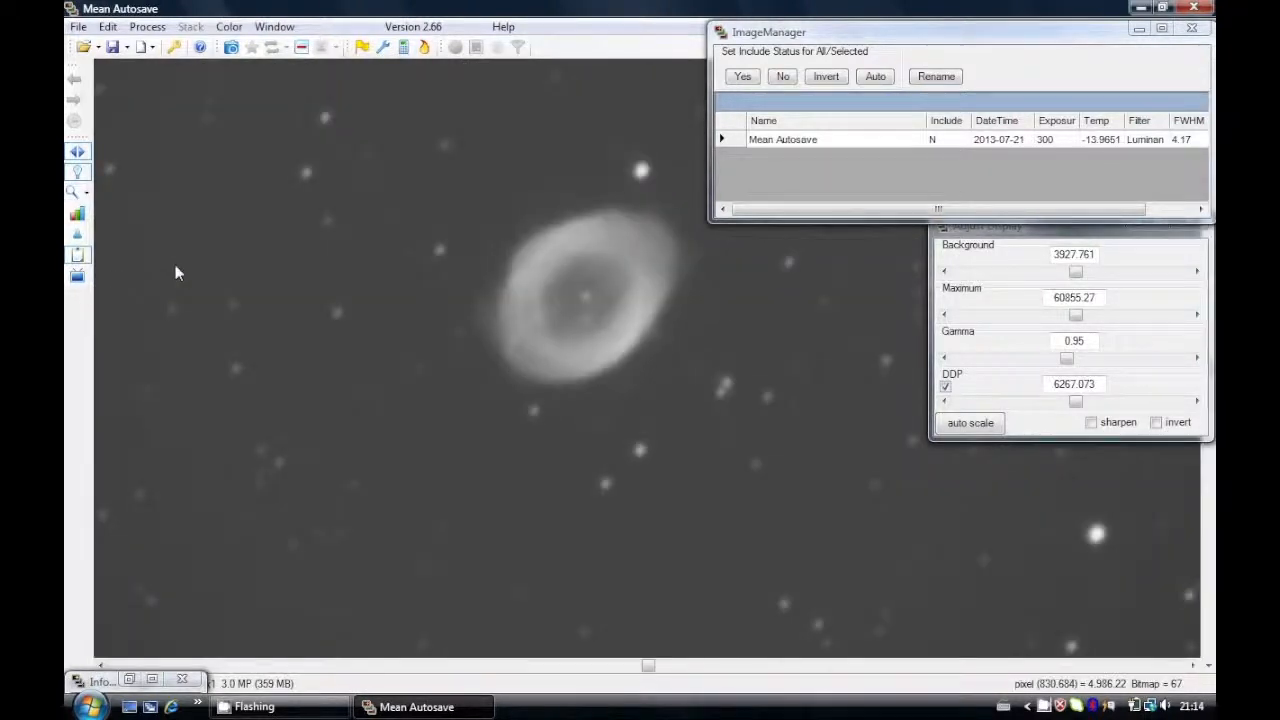
mouse_move(1210, 617)
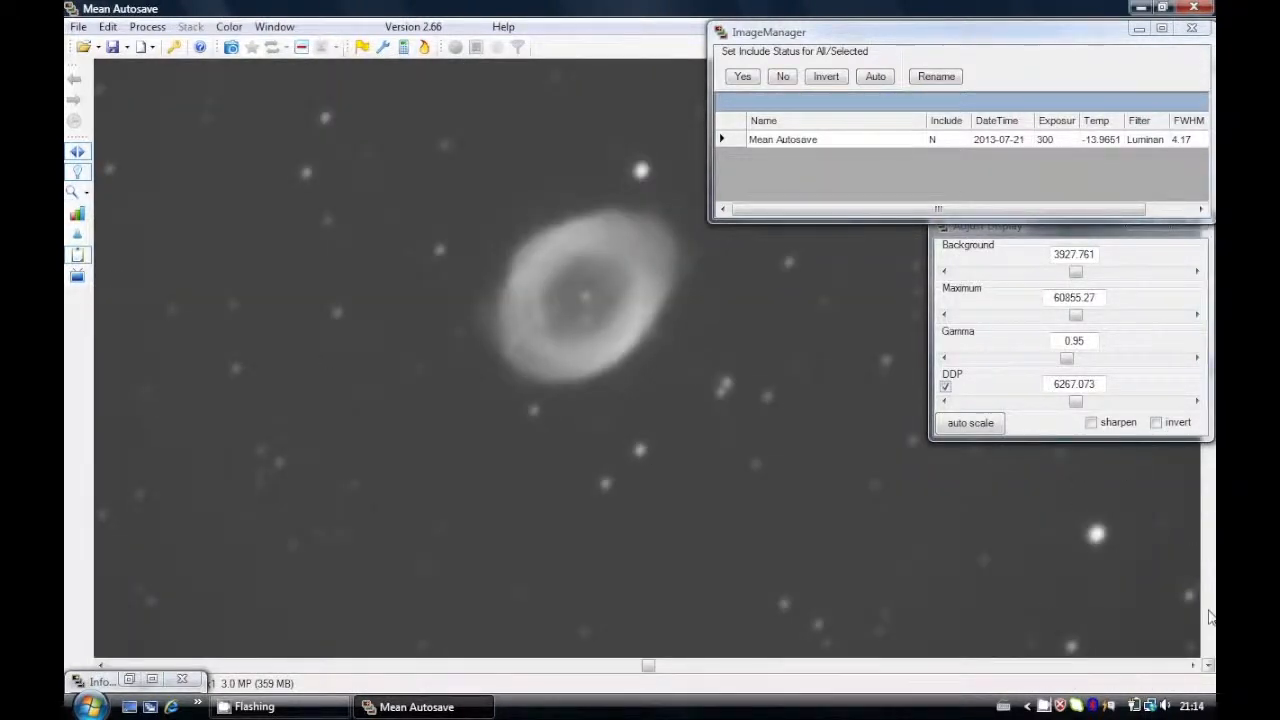
mouse_move(1033, 235)
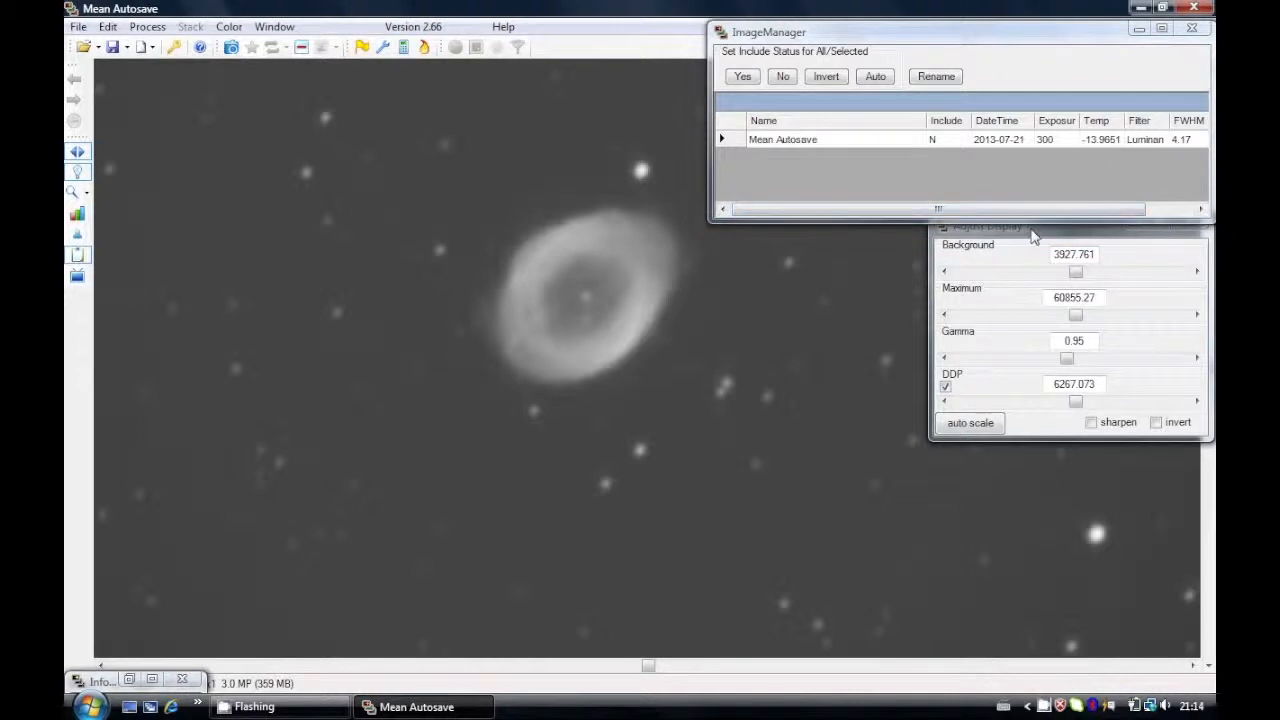
Step: Deconvolve Mean Autosave for 100 iterations using a PSF measured from selected stars
left_click(146, 26)
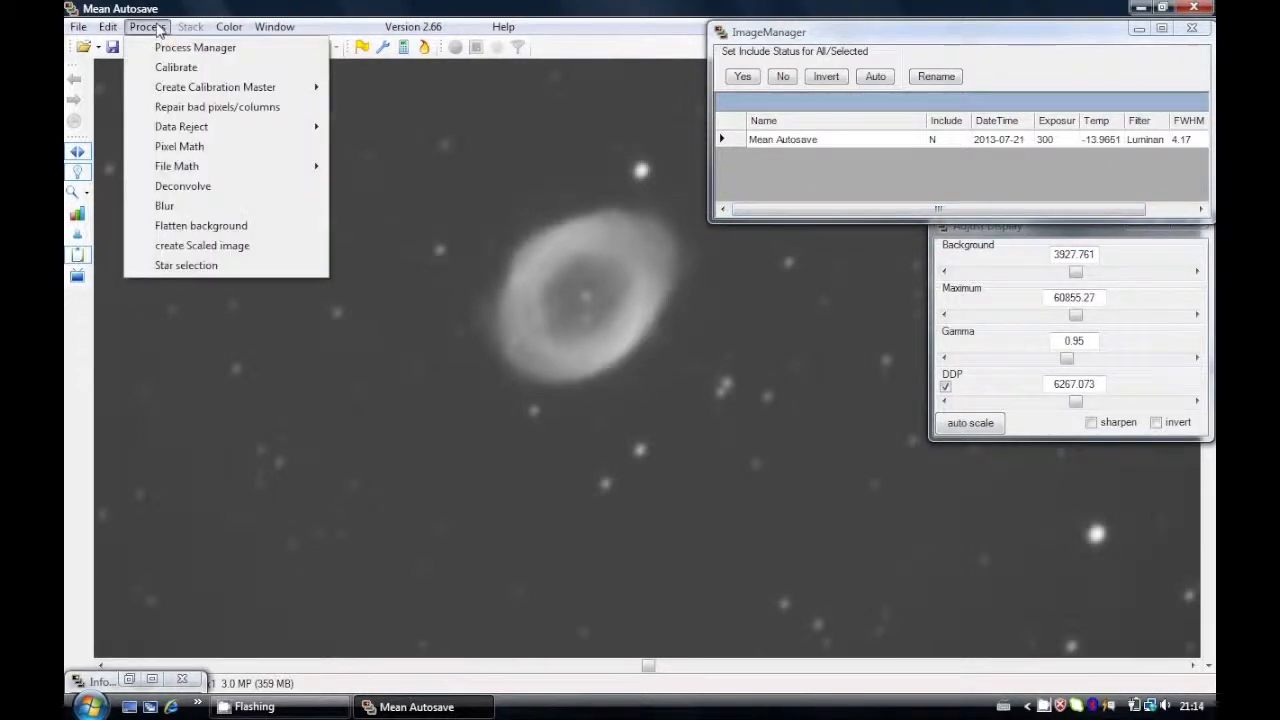
mouse_move(183, 186)
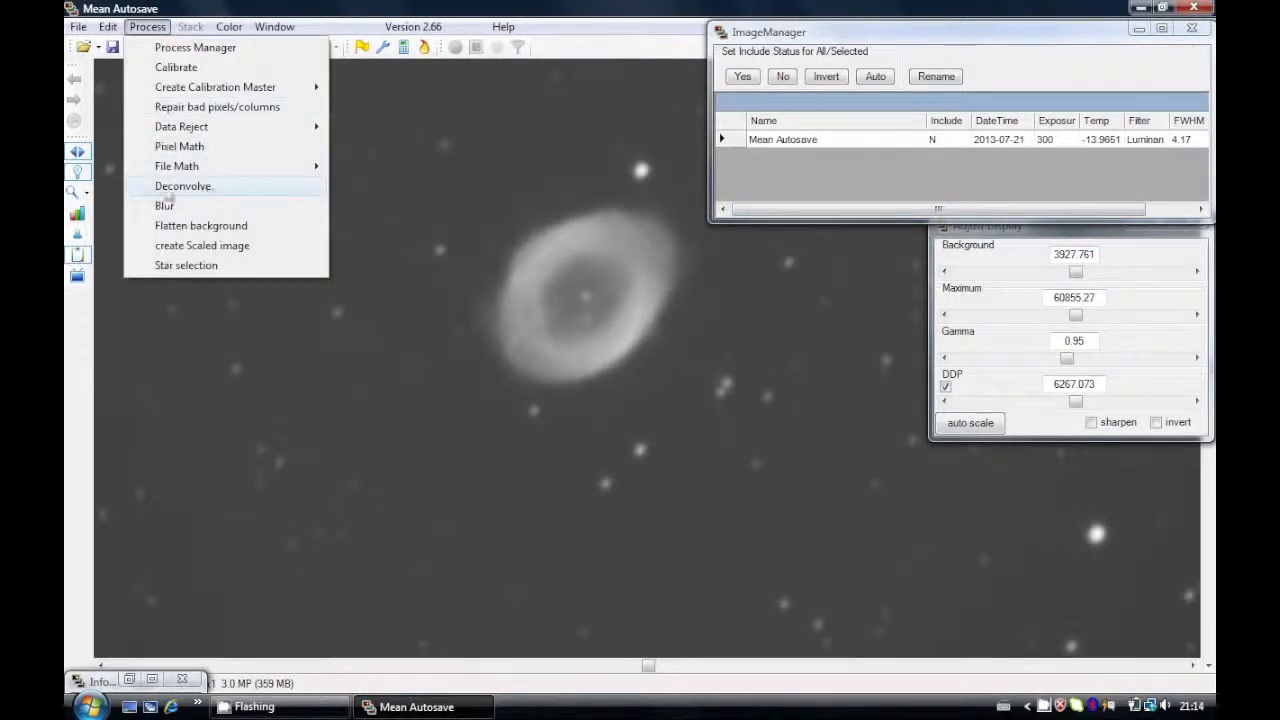
left_click(184, 186)
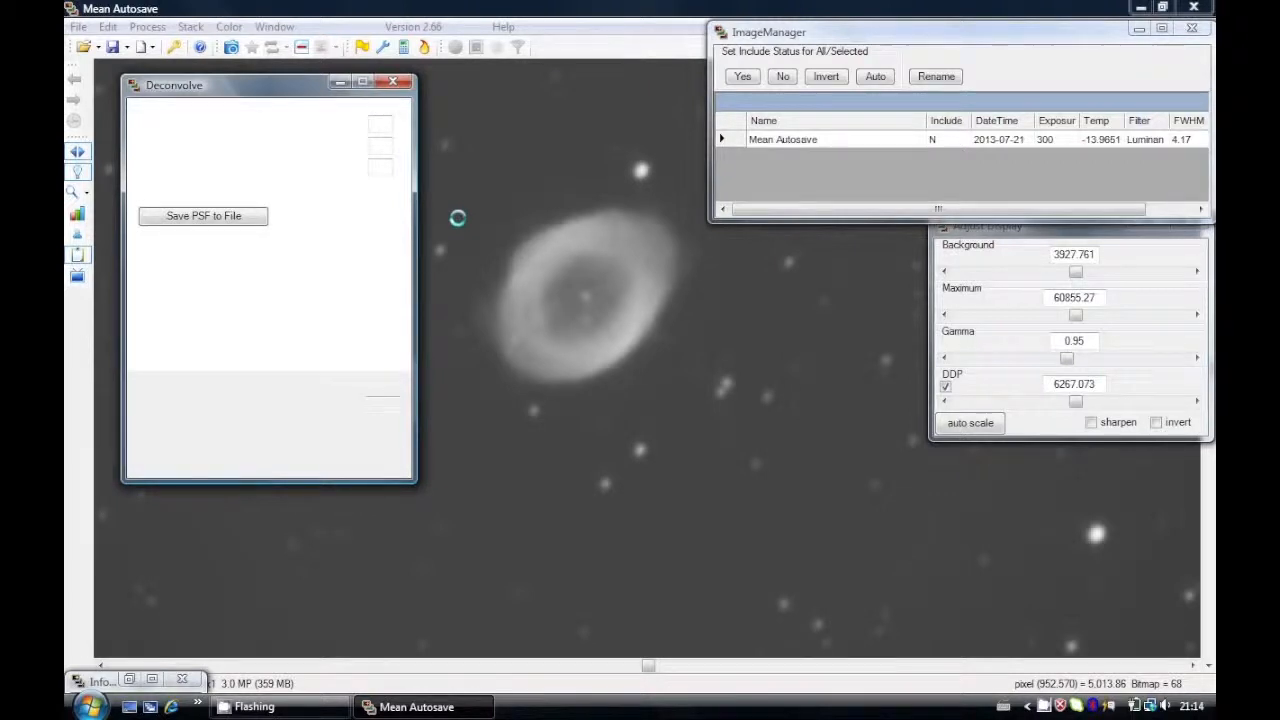
left_click(188, 146)
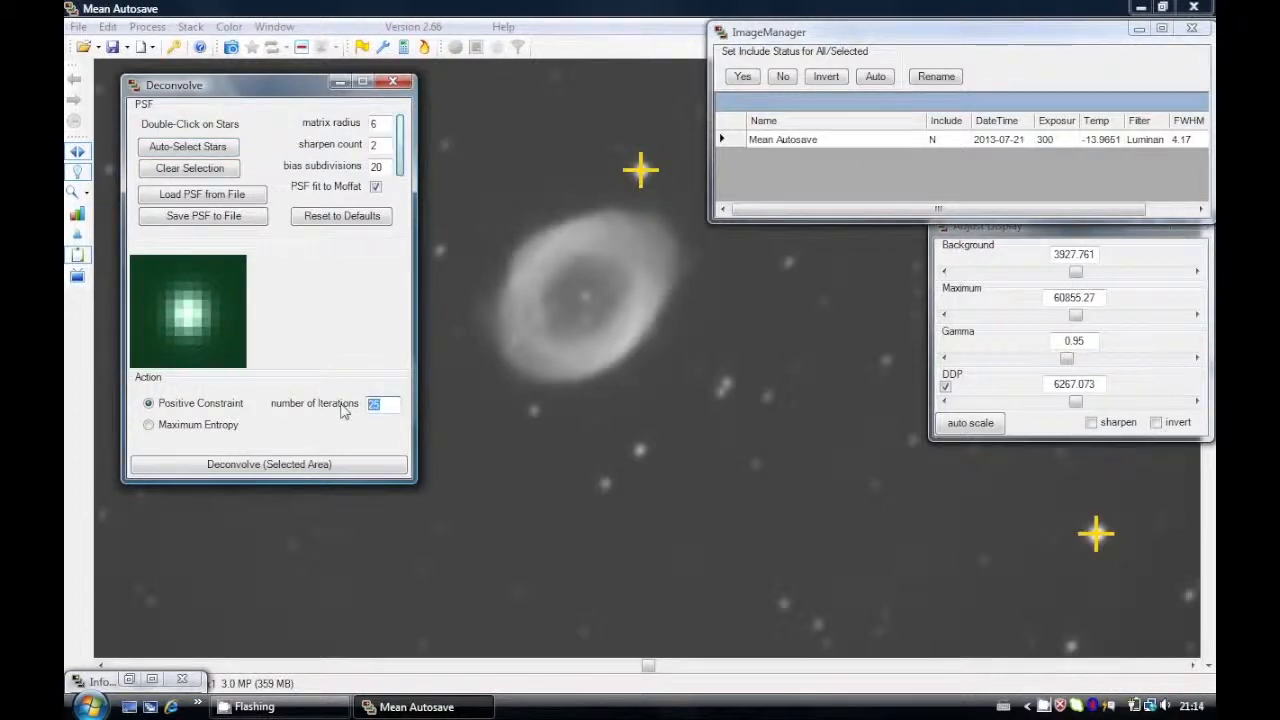
type("100")
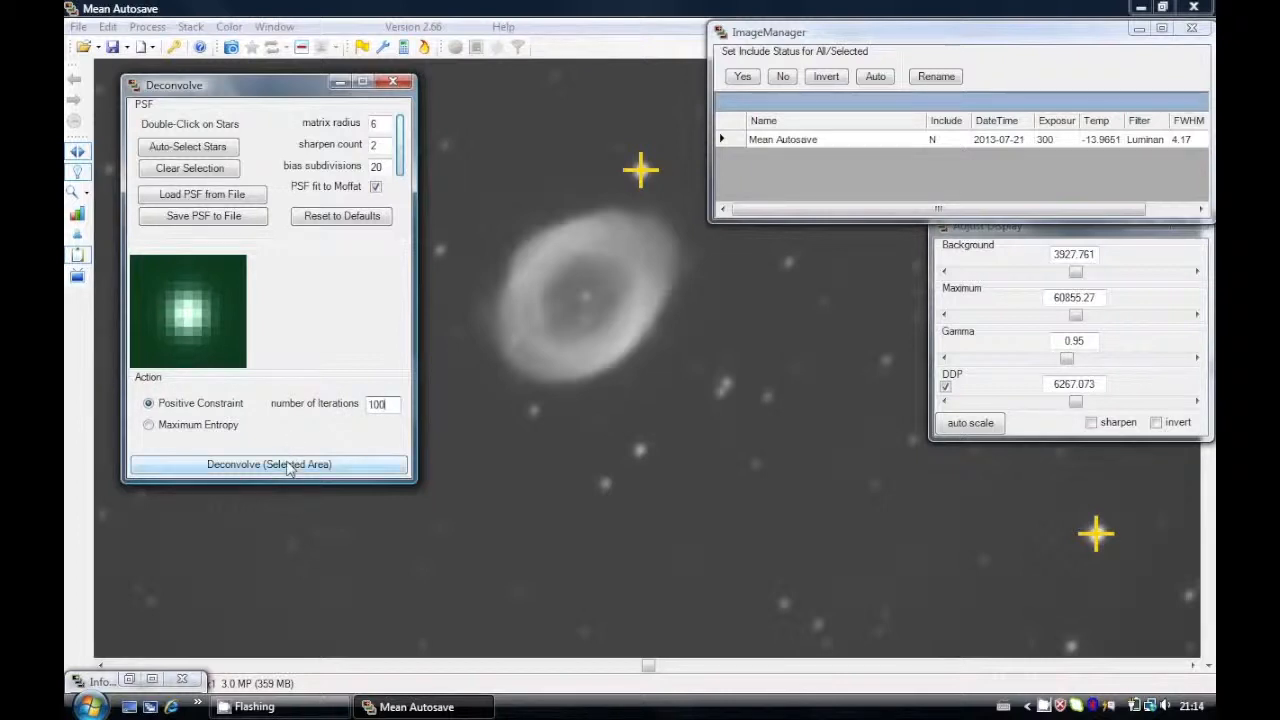
left_click(268, 464)
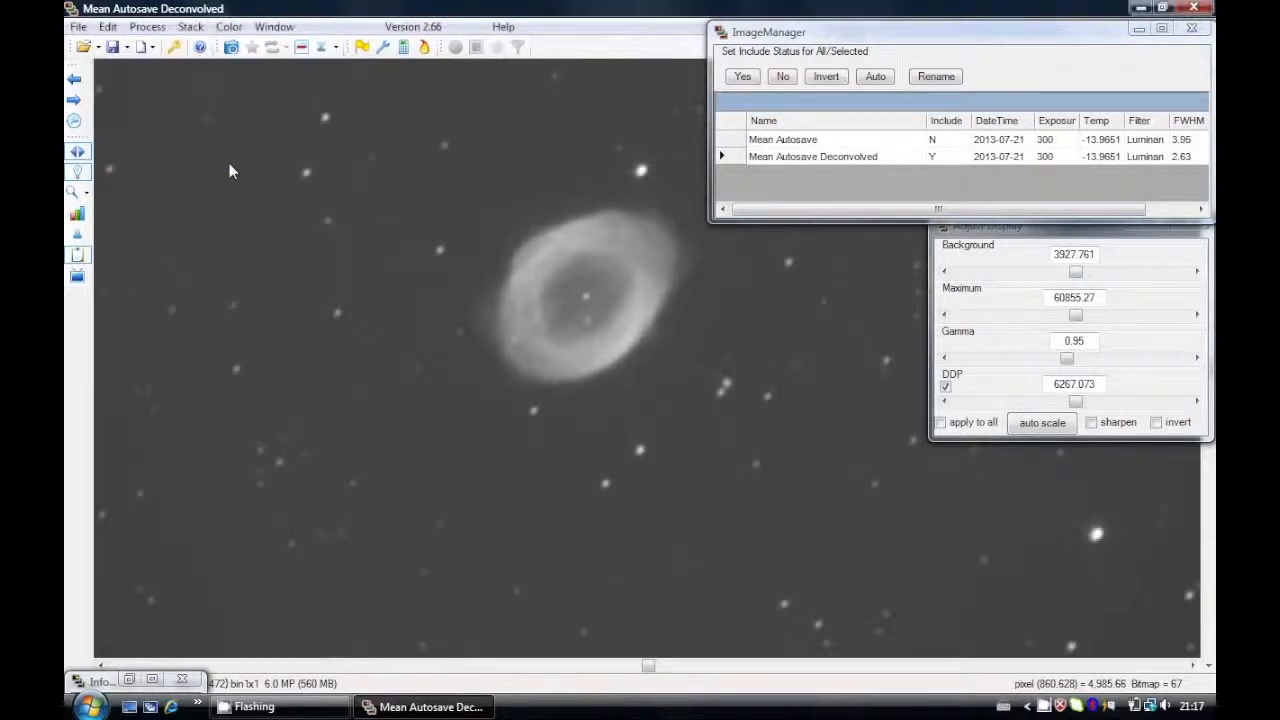
mouse_move(110, 260)
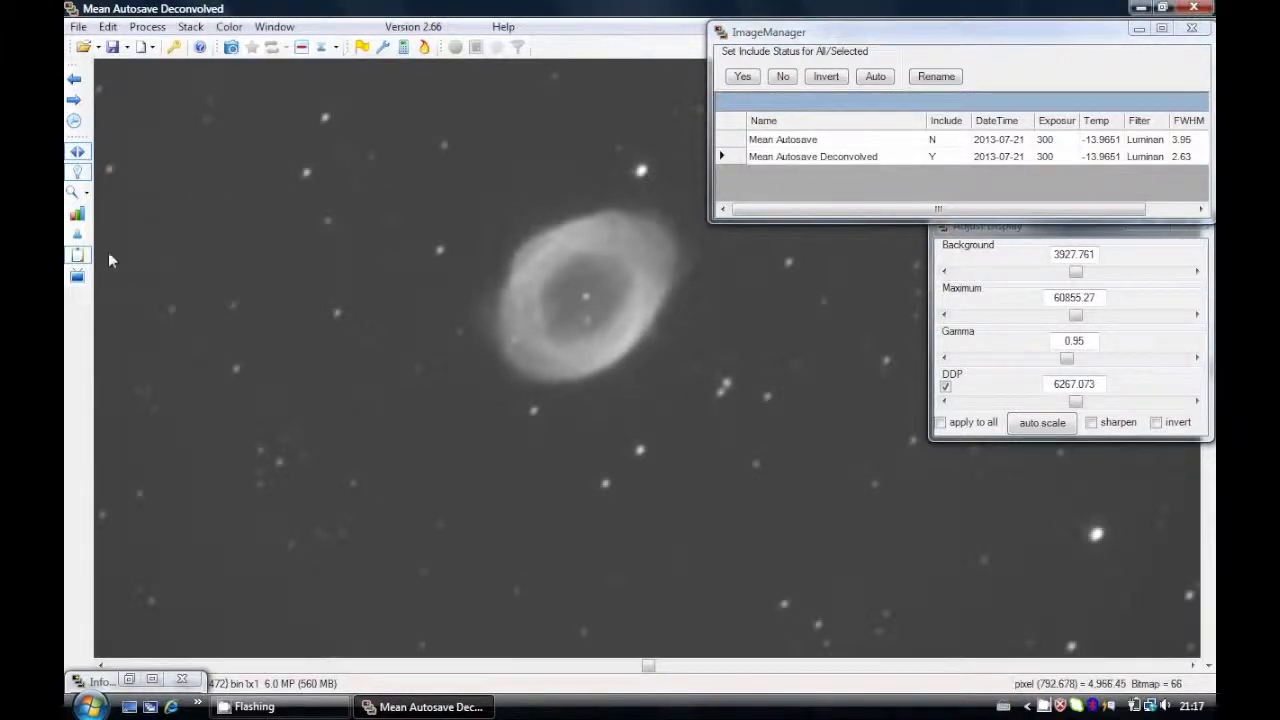
mouse_move(76, 122)
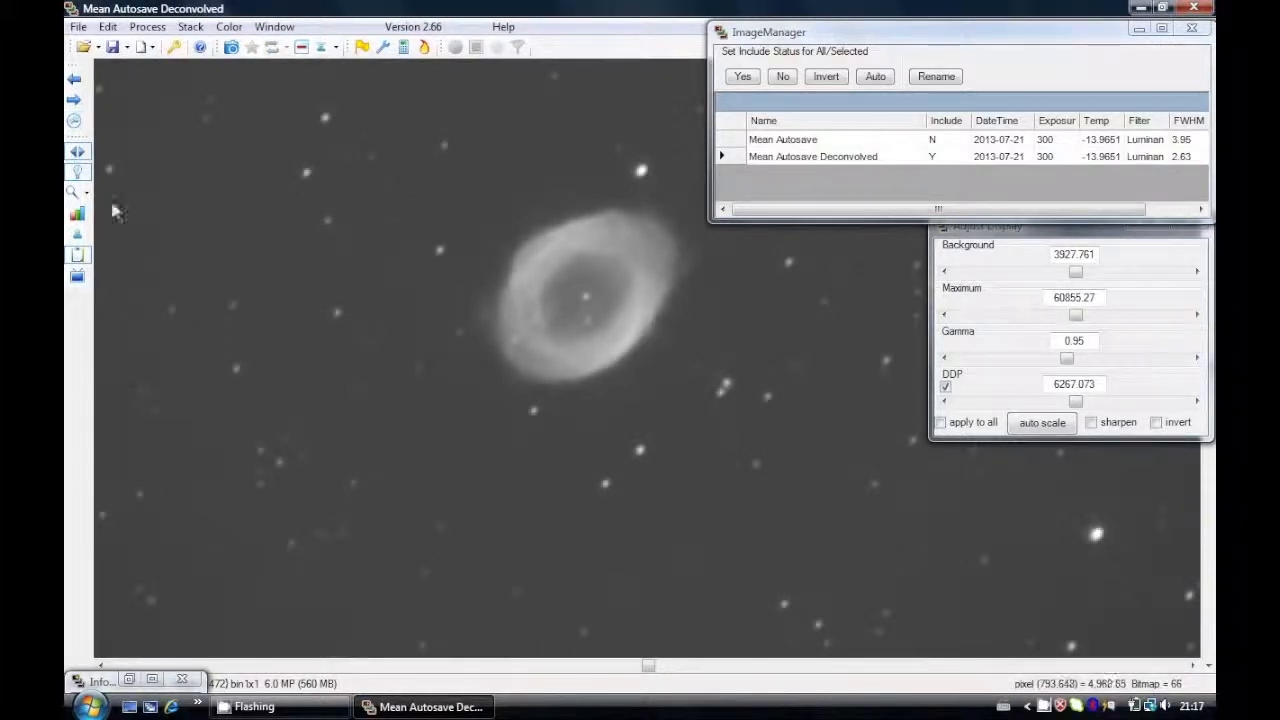
Step: Return Mean Autosave Deconvolved to 1x magnification to show the whole star field
left_click(77, 192)
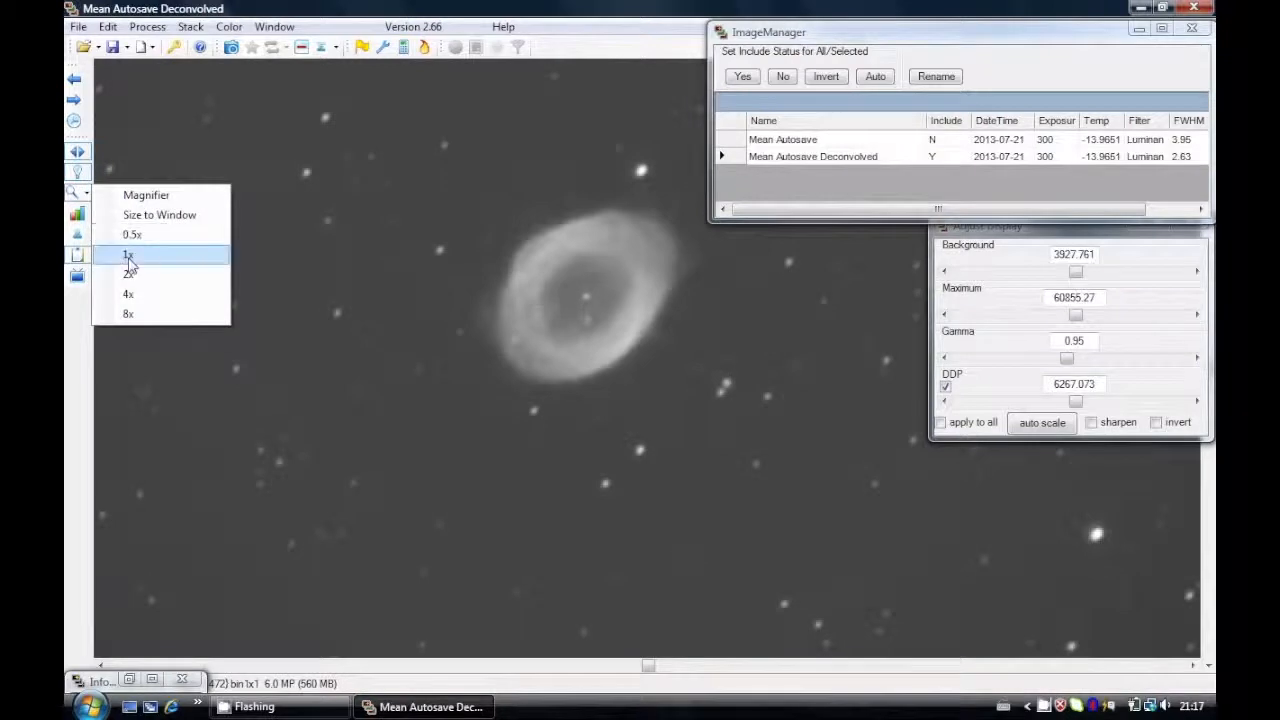
left_click(127, 254)
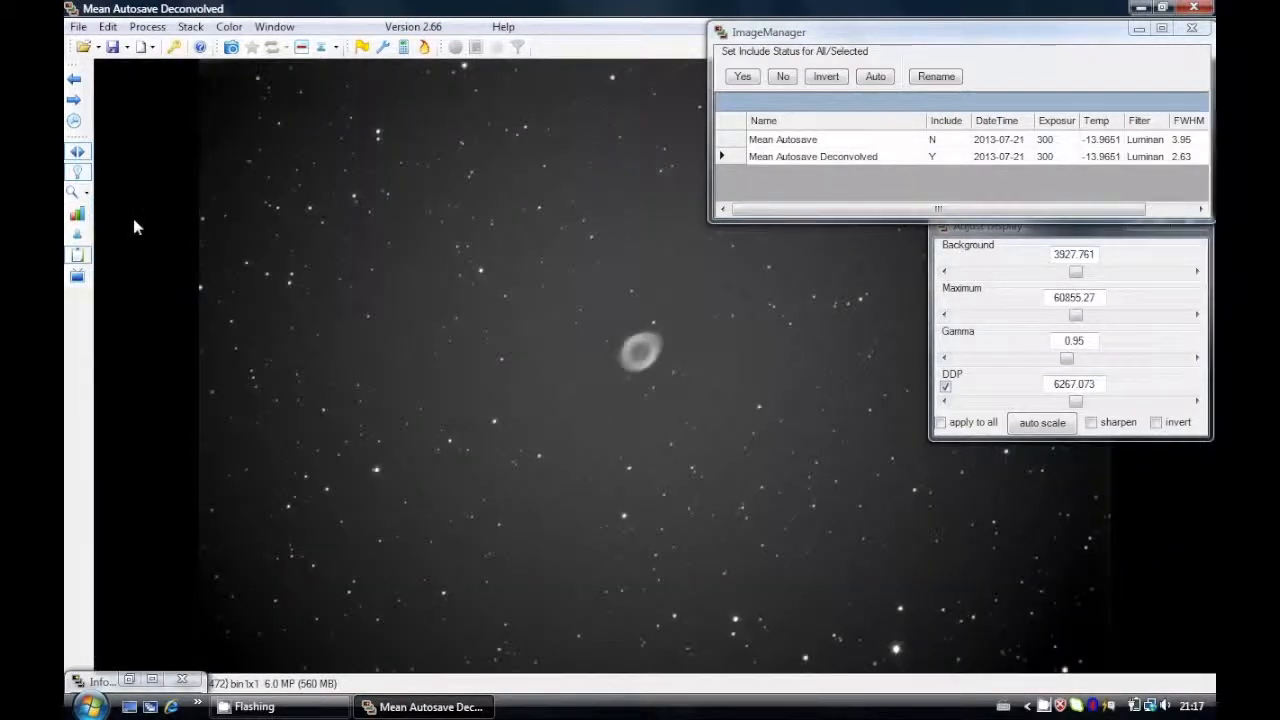
mouse_move(883, 455)
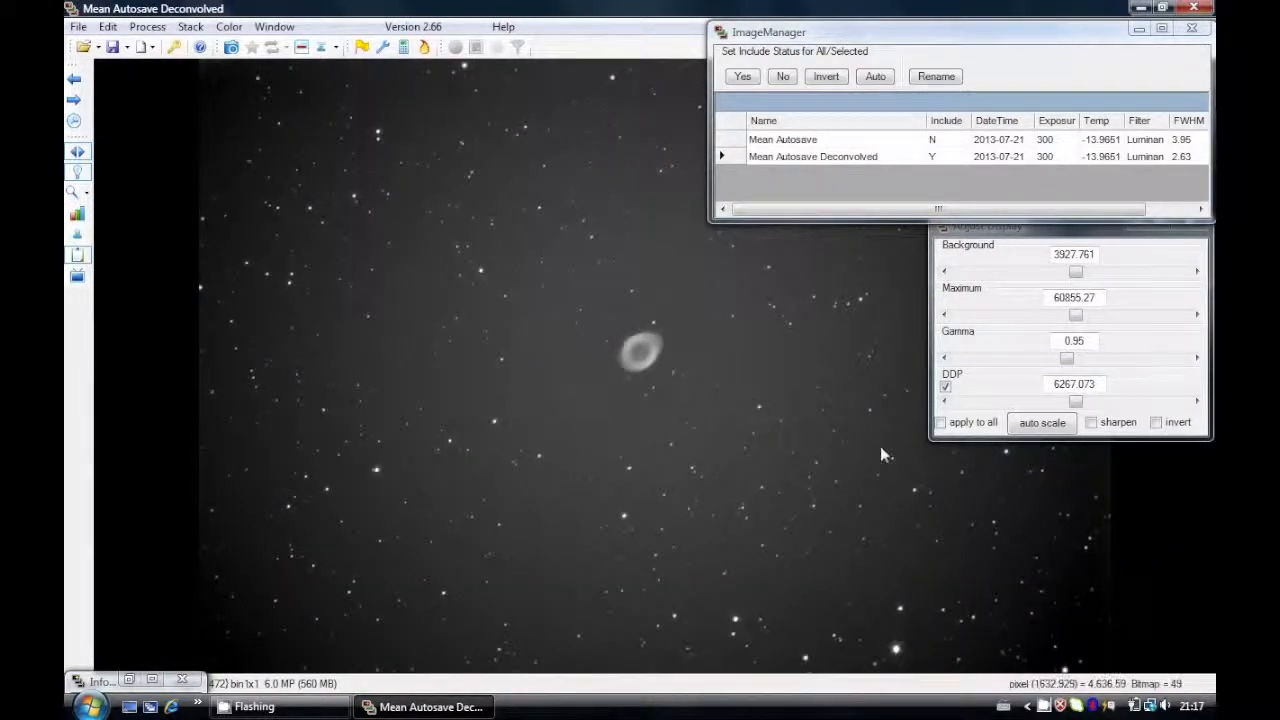
left_click(78, 26)
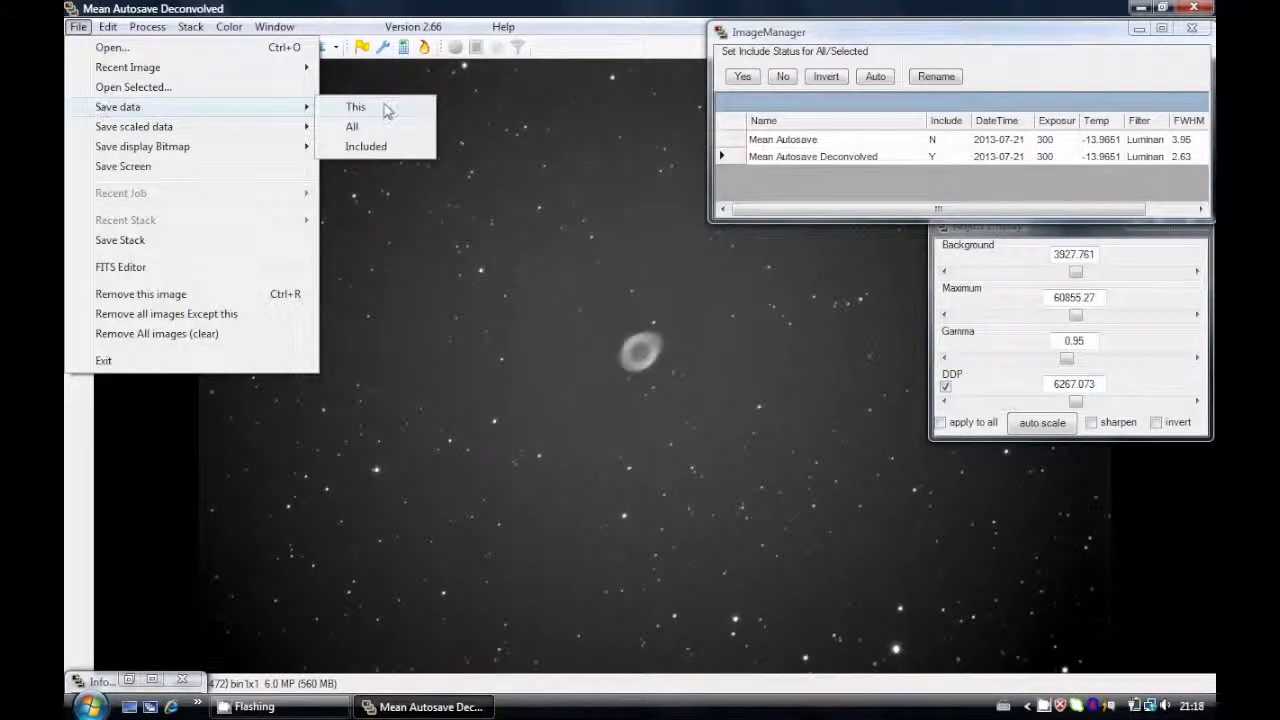
mouse_move(133, 126)
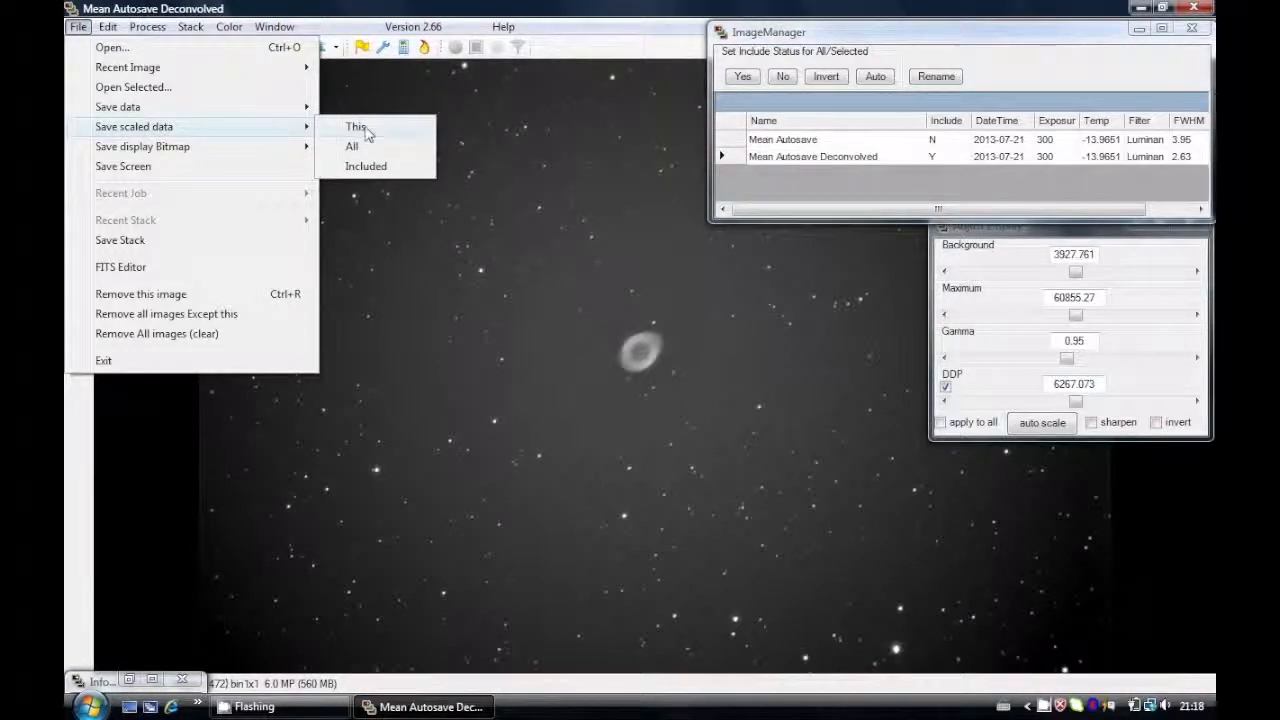
Step: Save the deconvolved image's scaled data as a 32-bit float FITS file
left_click(356, 126)
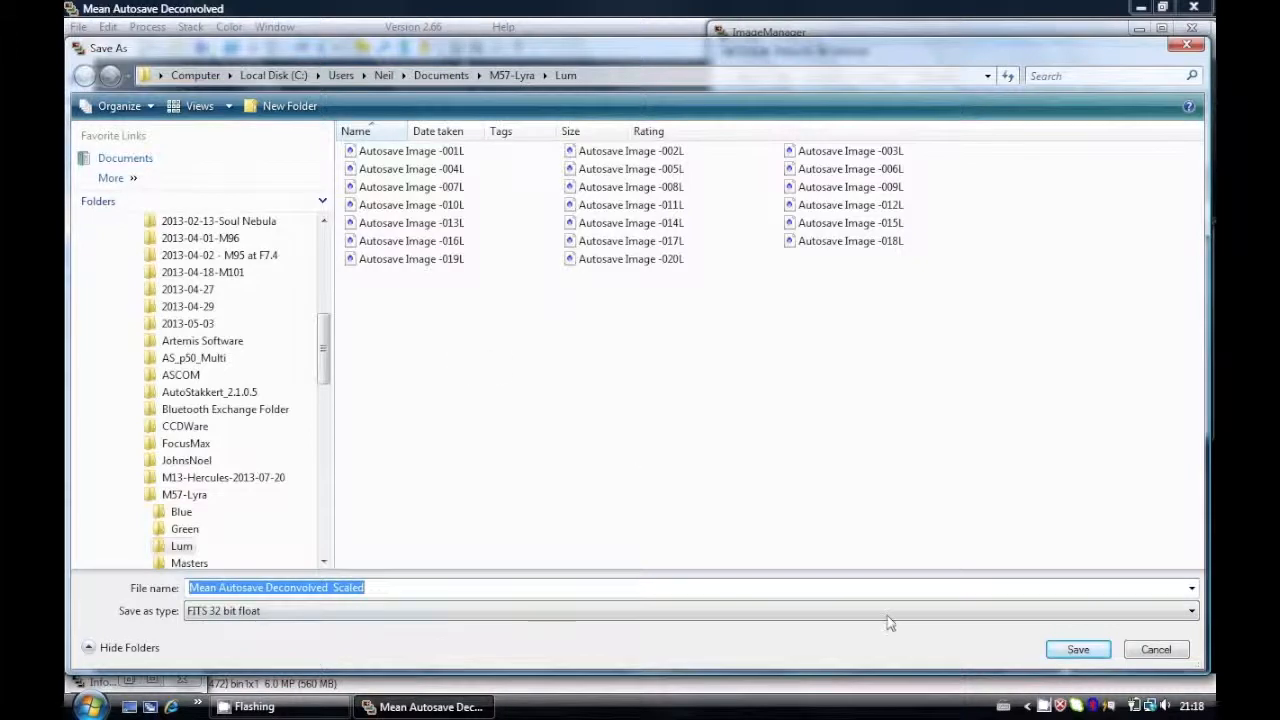
left_click(1077, 649)
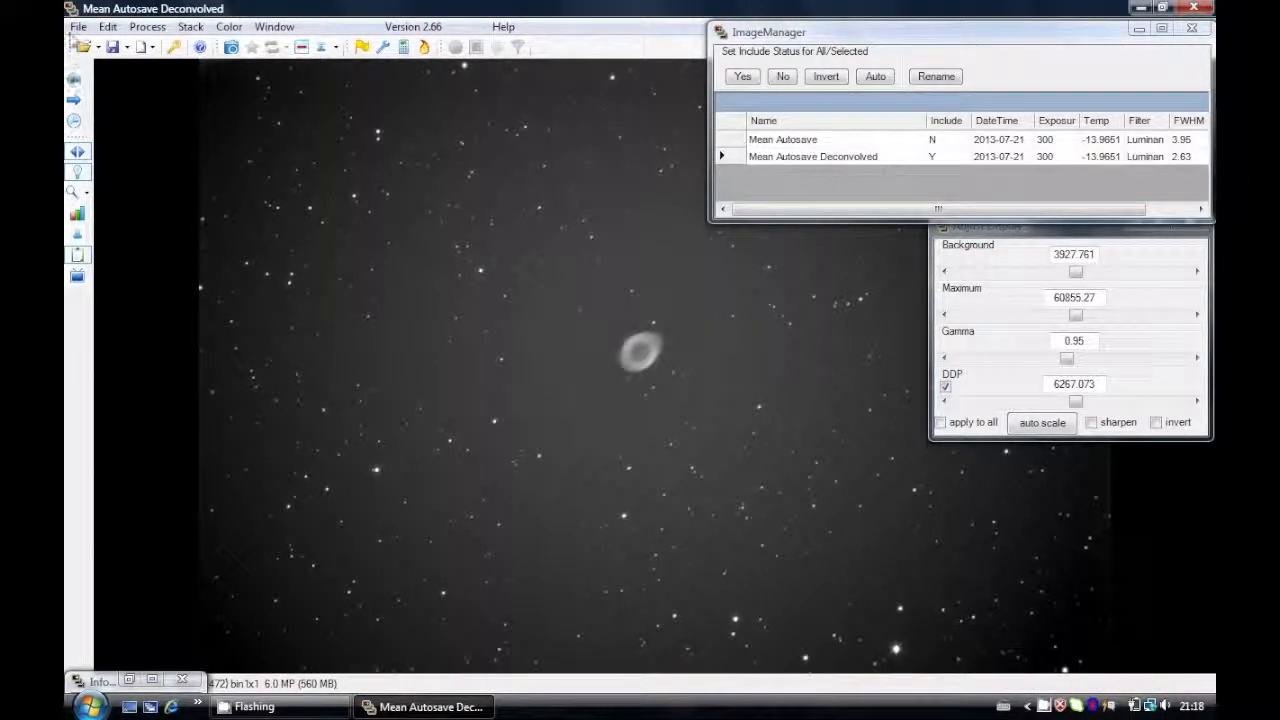
left_click(77, 26)
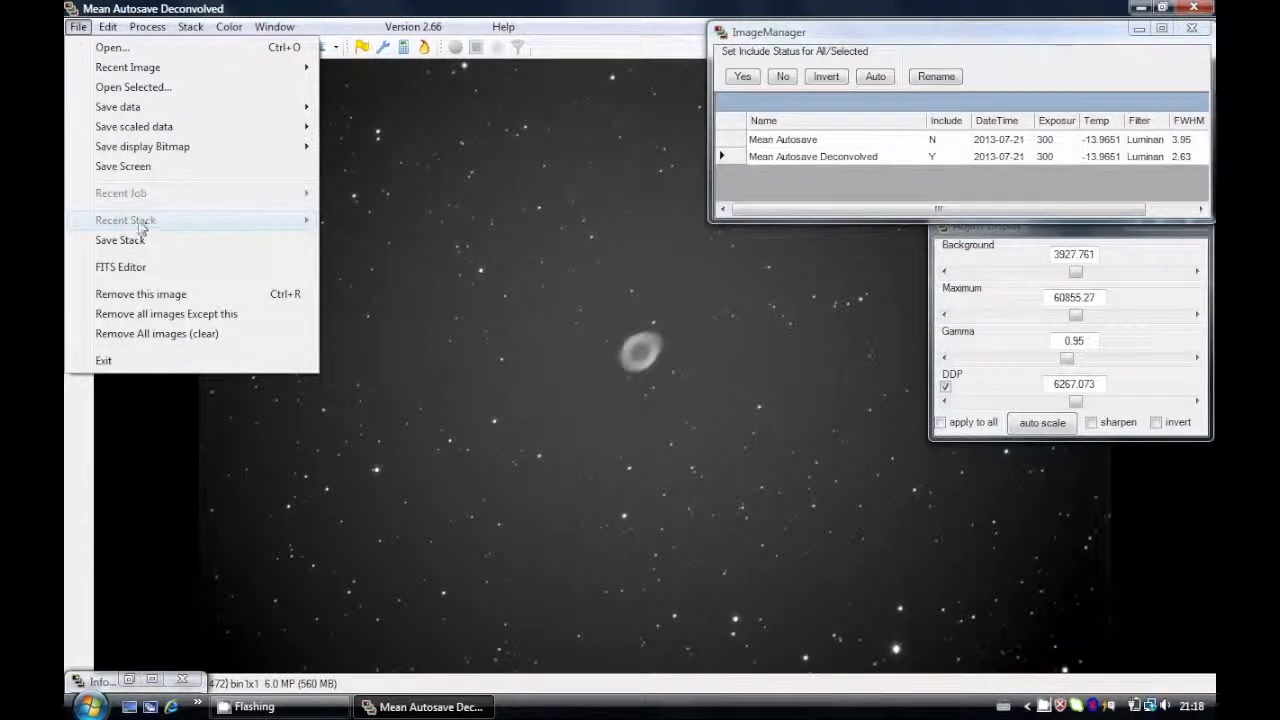